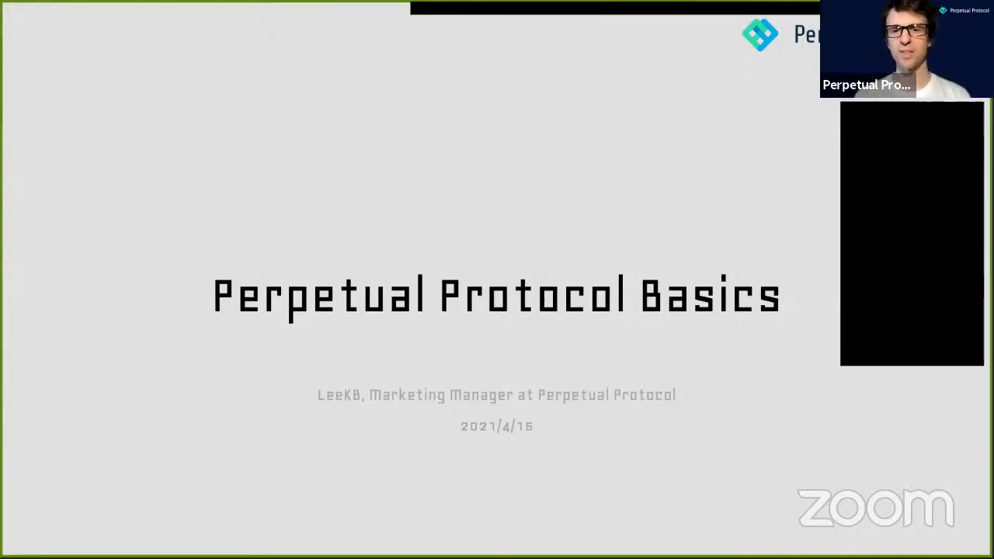
mouse_move(639, 390)
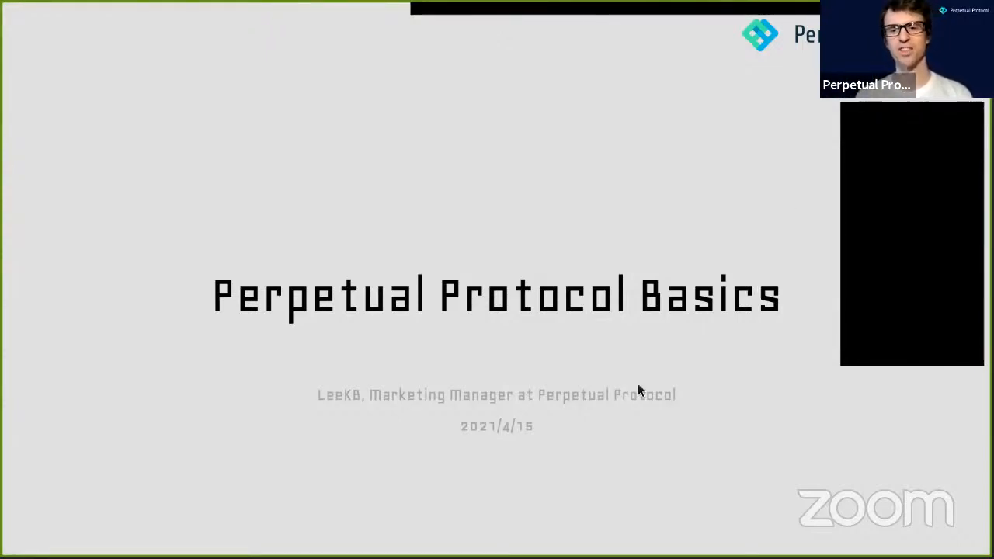
mouse_move(721, 435)
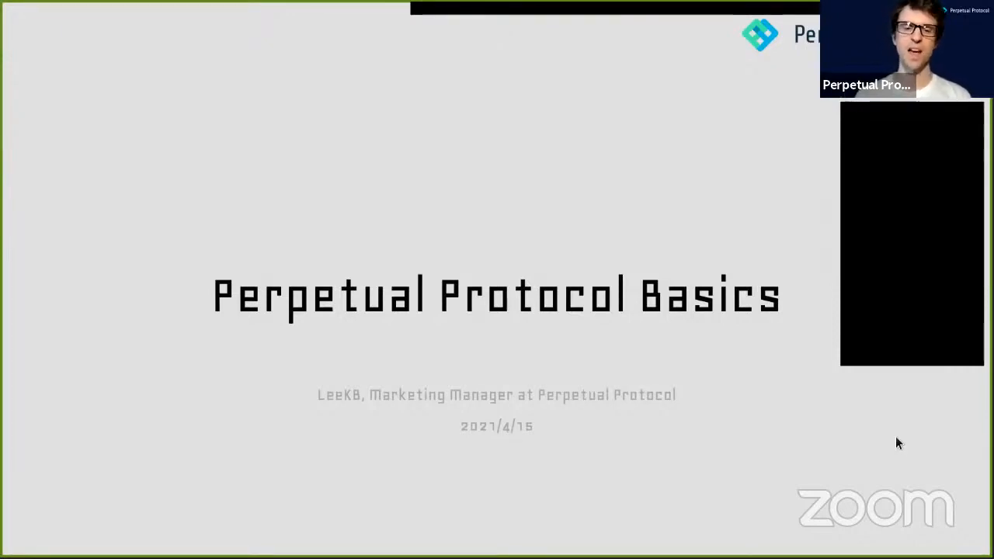
mouse_move(735, 440)
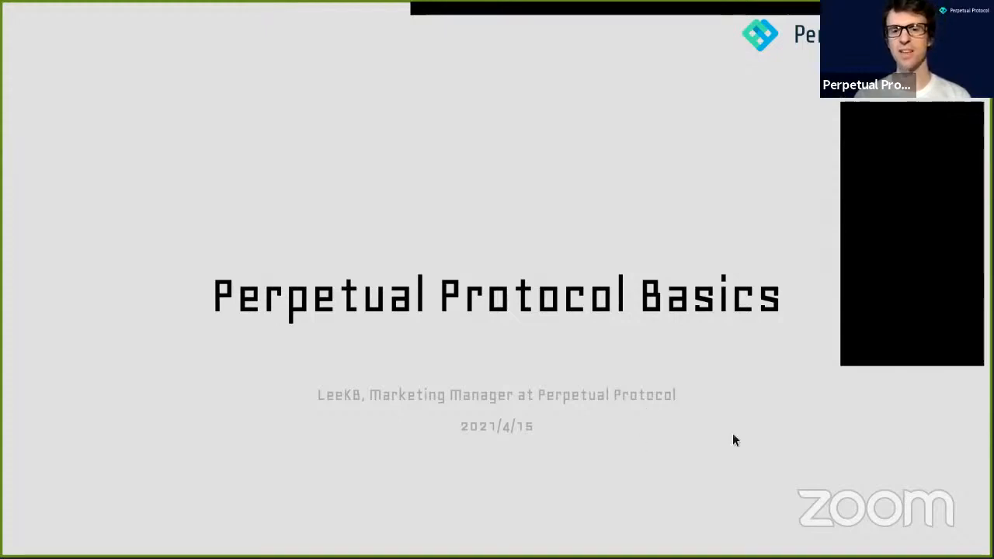
mouse_move(654, 427)
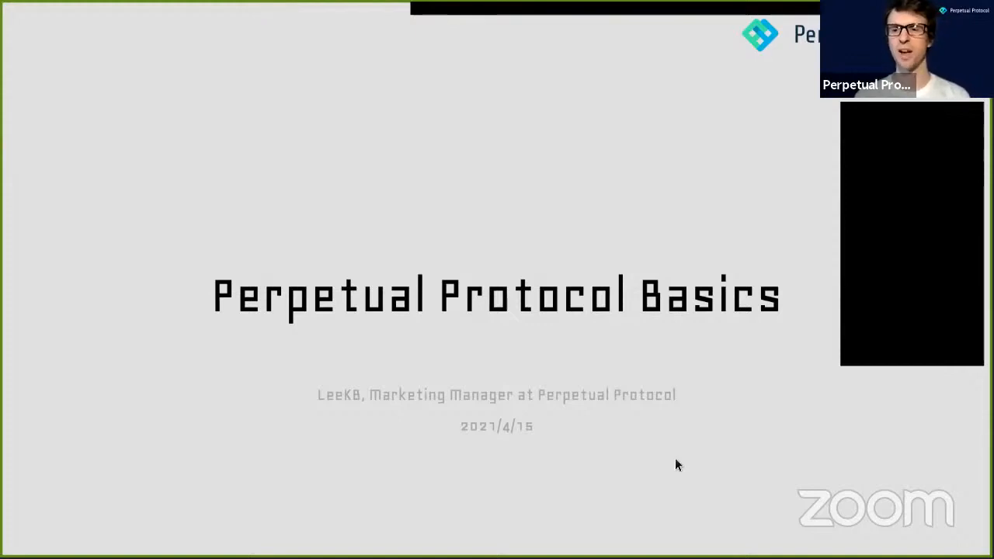
mouse_move(727, 462)
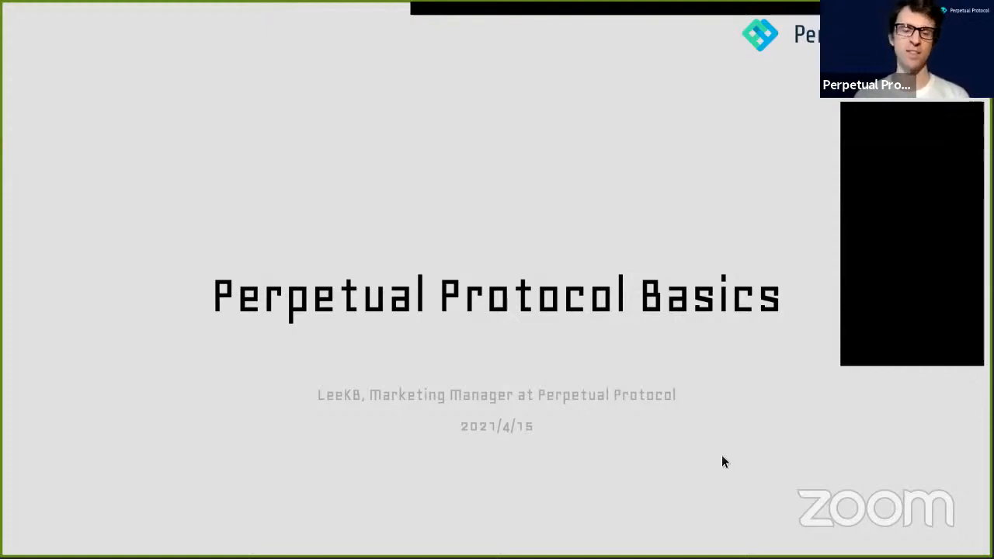
mouse_move(727, 455)
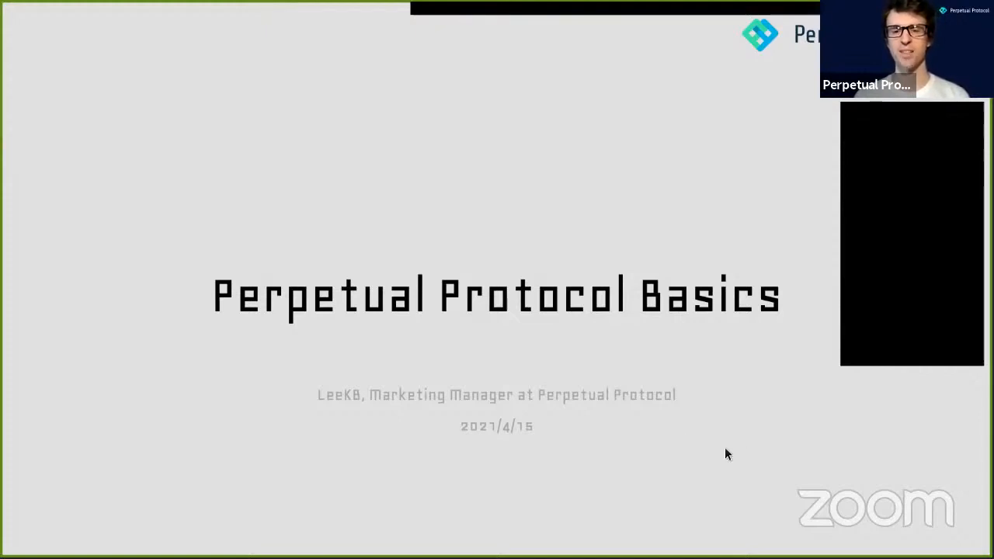
mouse_move(810, 502)
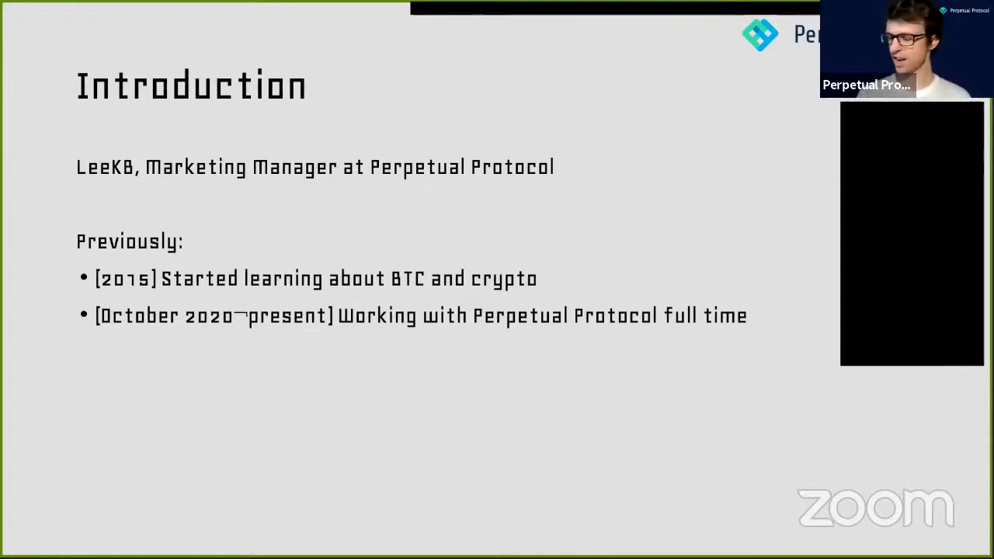
mouse_move(542, 360)
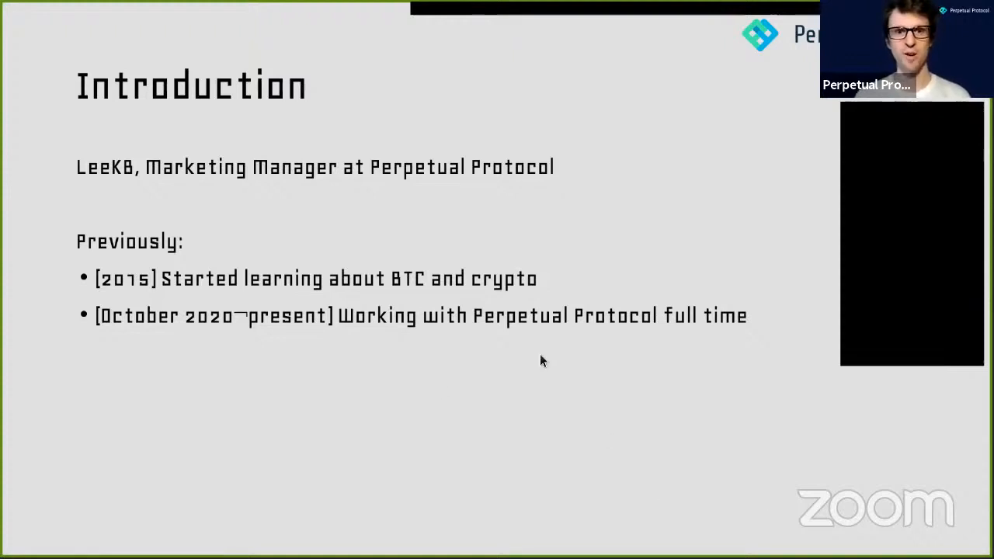
mouse_move(495, 444)
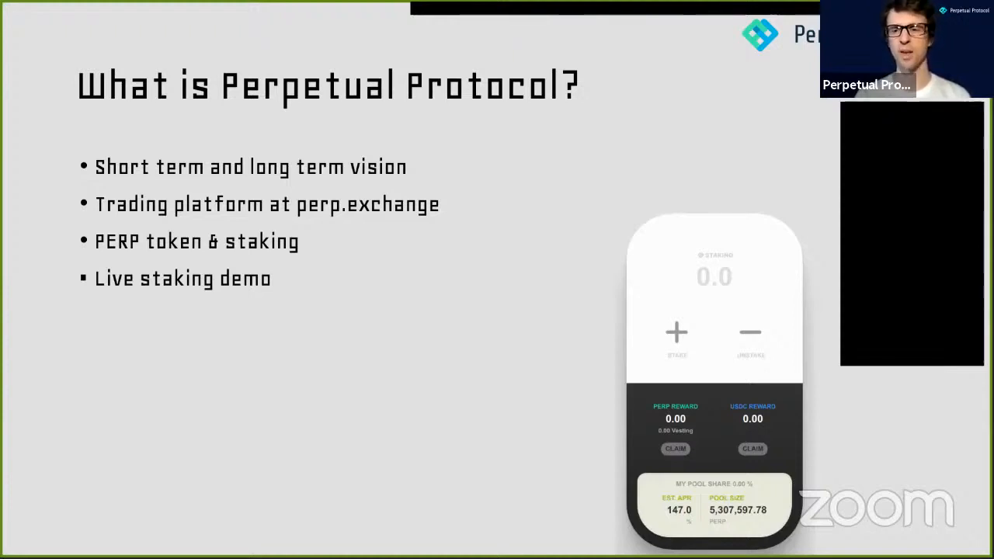
mouse_move(438, 362)
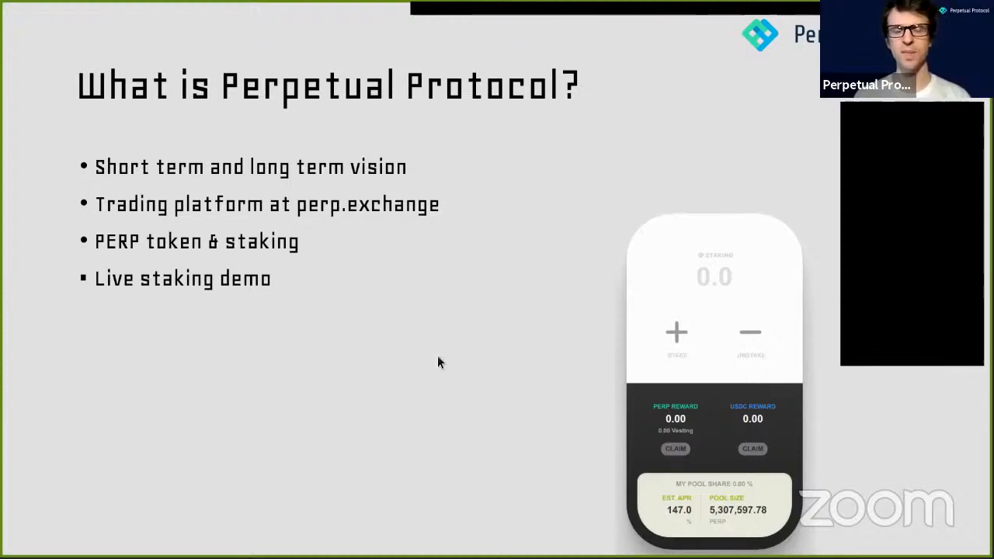
mouse_move(439, 349)
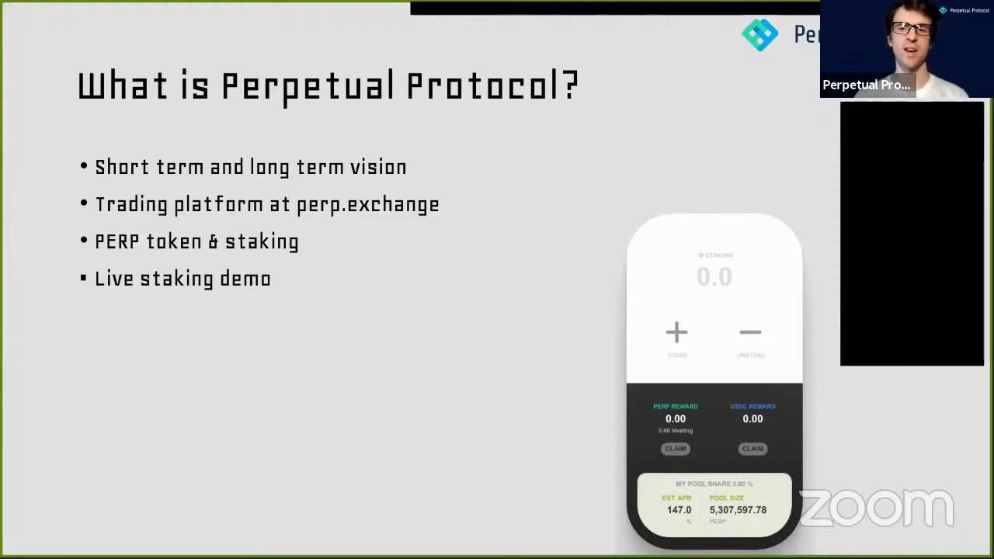
mouse_move(287, 324)
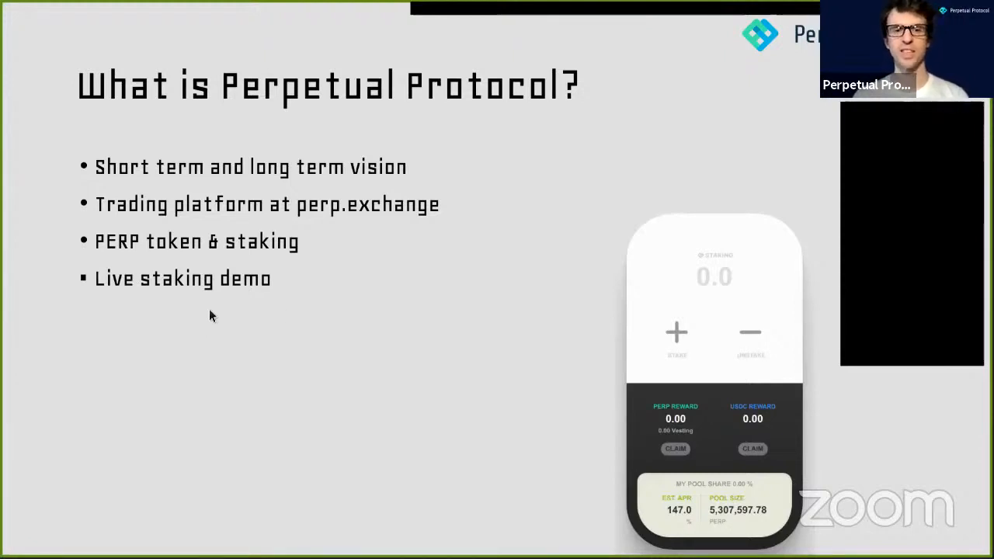
mouse_move(210, 342)
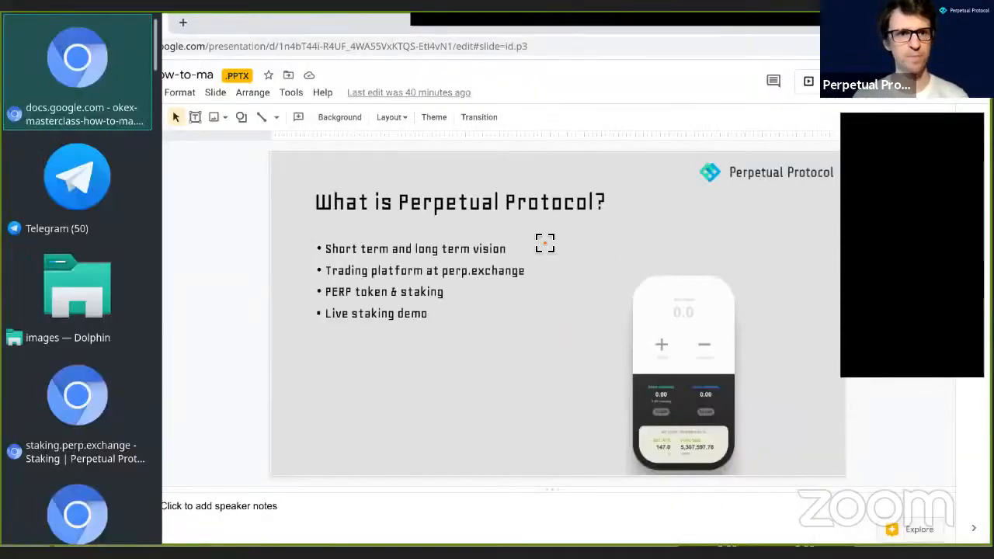
- Switch to the staking.perp.exchange page showing the Connect Wallet staking card
click(78, 407)
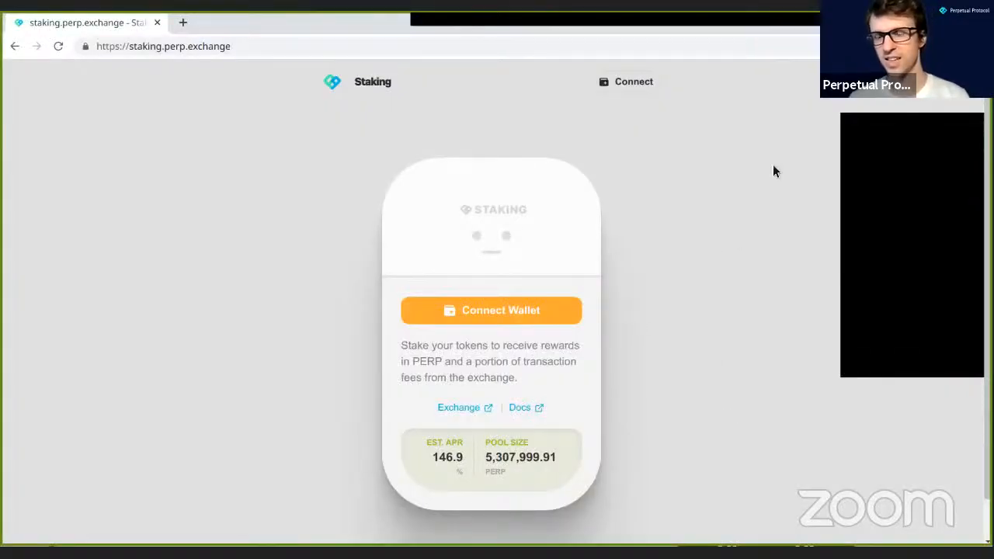
mouse_move(767, 162)
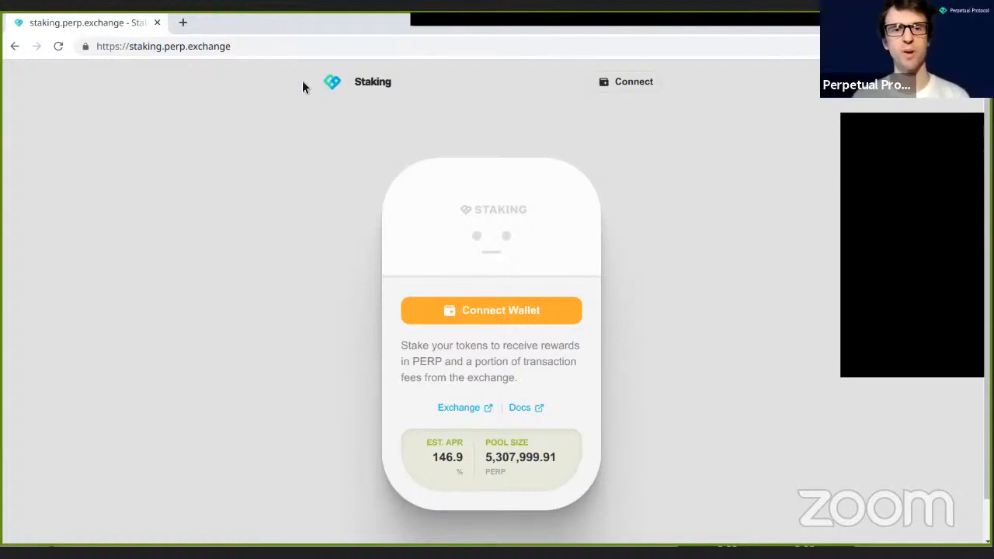
mouse_move(528, 171)
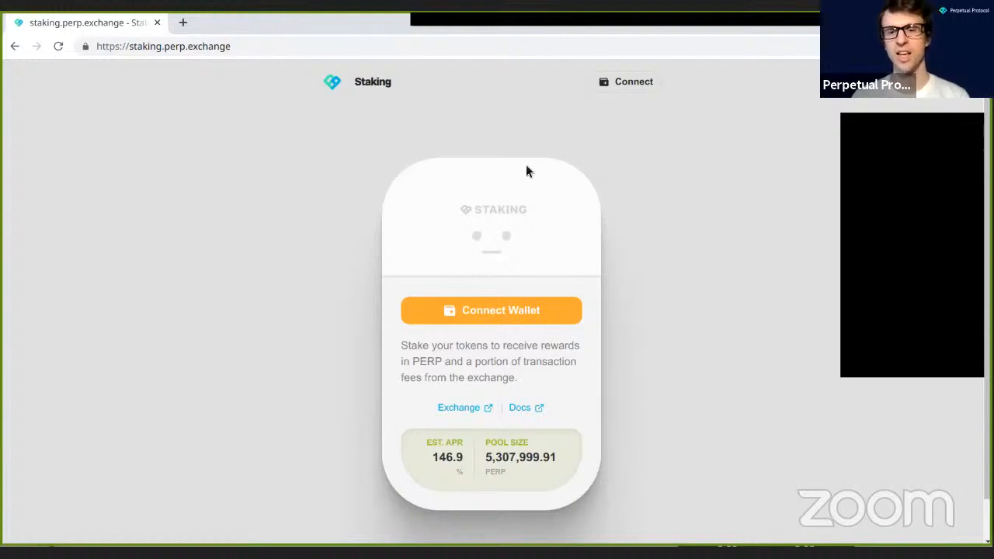
mouse_move(629, 200)
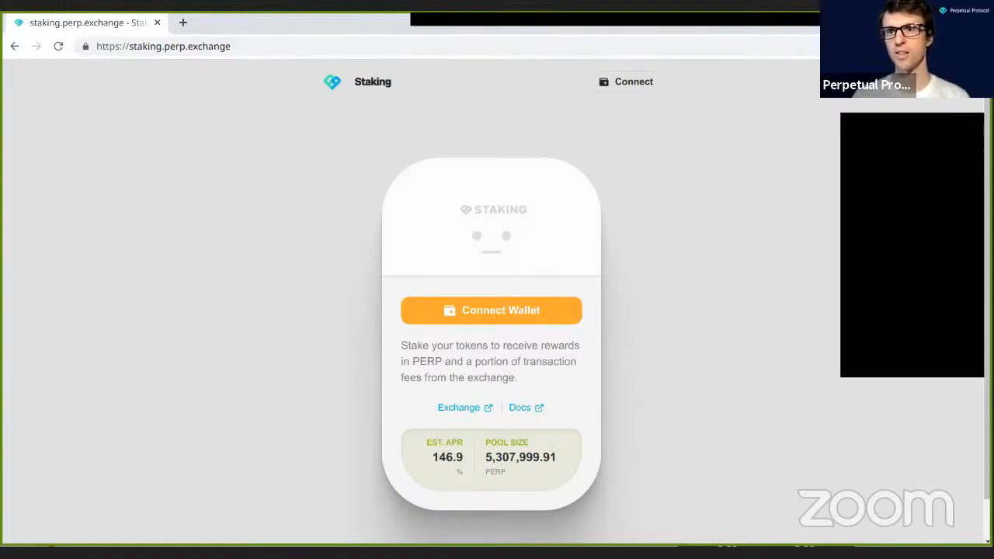
mouse_move(707, 177)
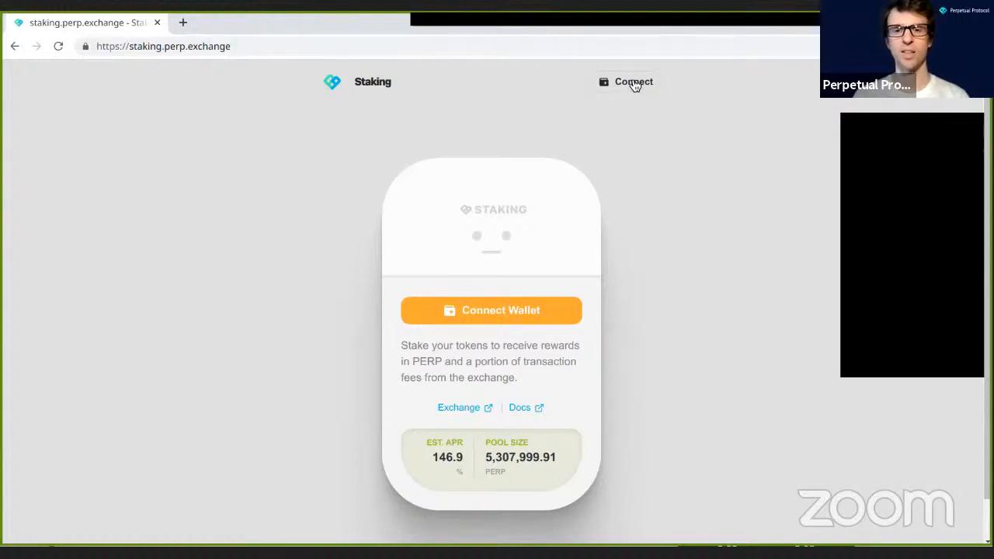
- Connect the MetaMask wallet to Perpetual Protocol Staking on Ethereum Mainnet
click(491, 310)
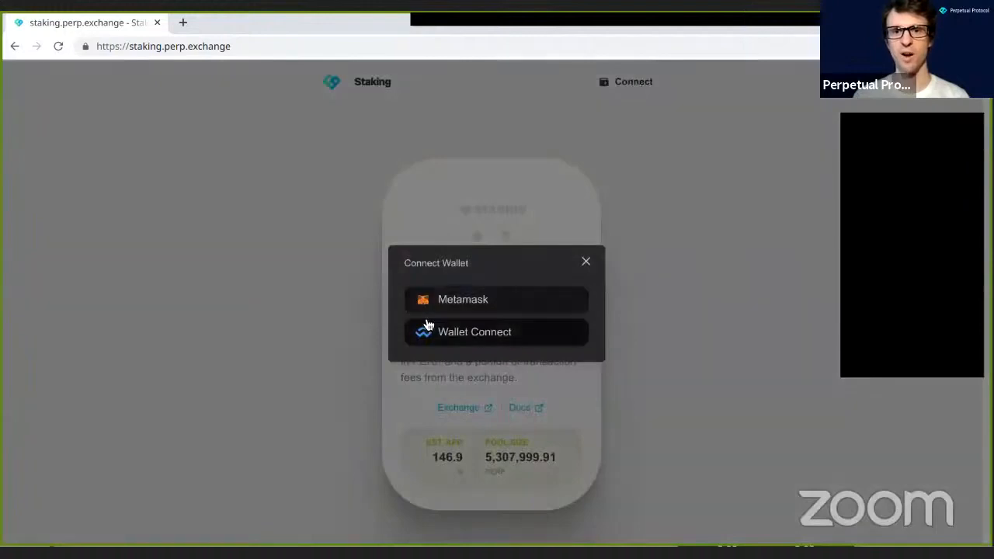
click(585, 261)
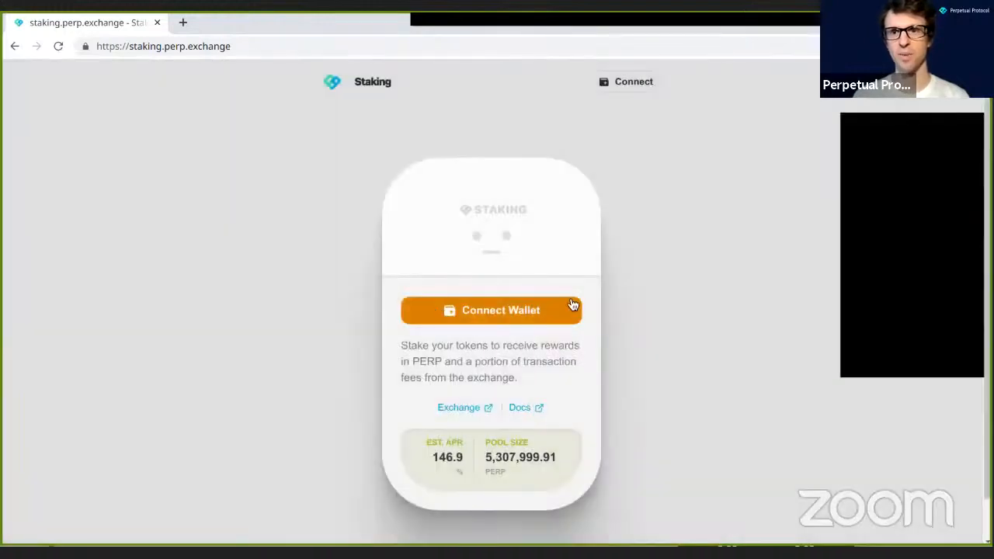
mouse_move(641, 161)
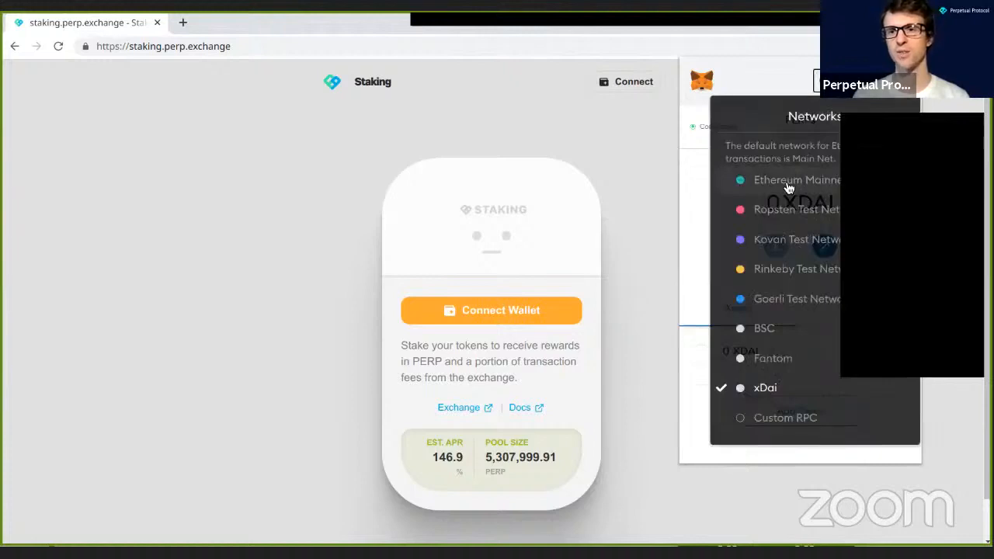
click(796, 179)
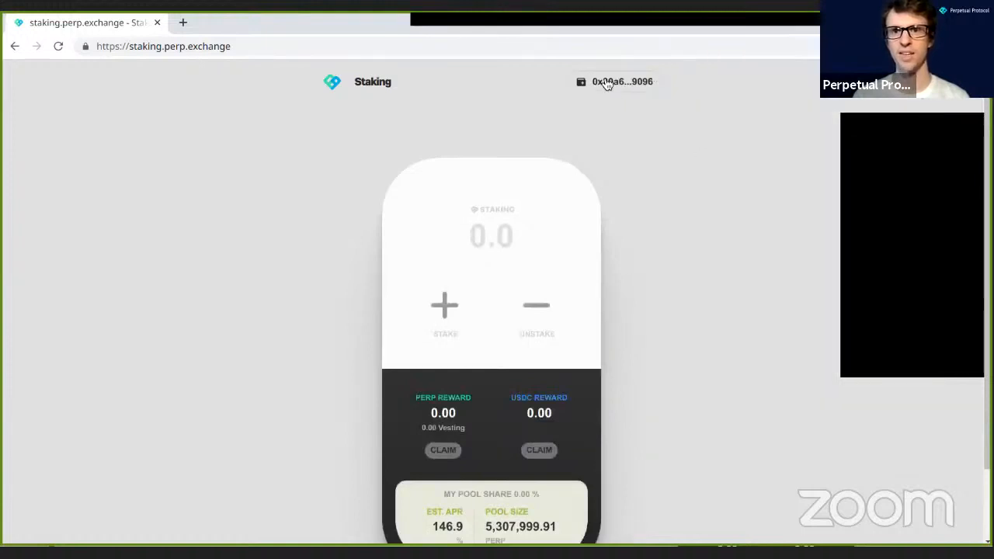
- Scroll the MetaMask panel to view the 0.07 ETH and 579.406 PERP balances
scroll(down, 3)
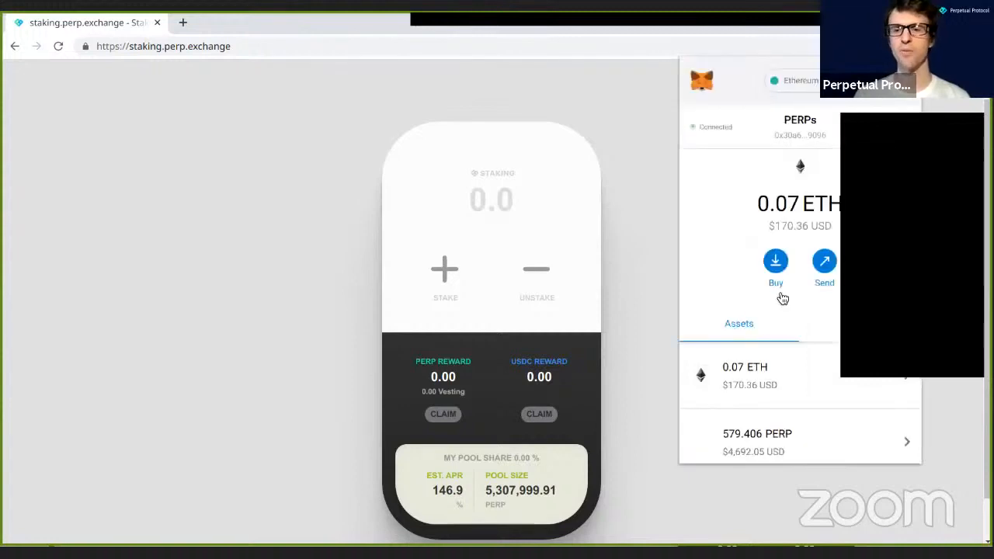
scroll(down, 3)
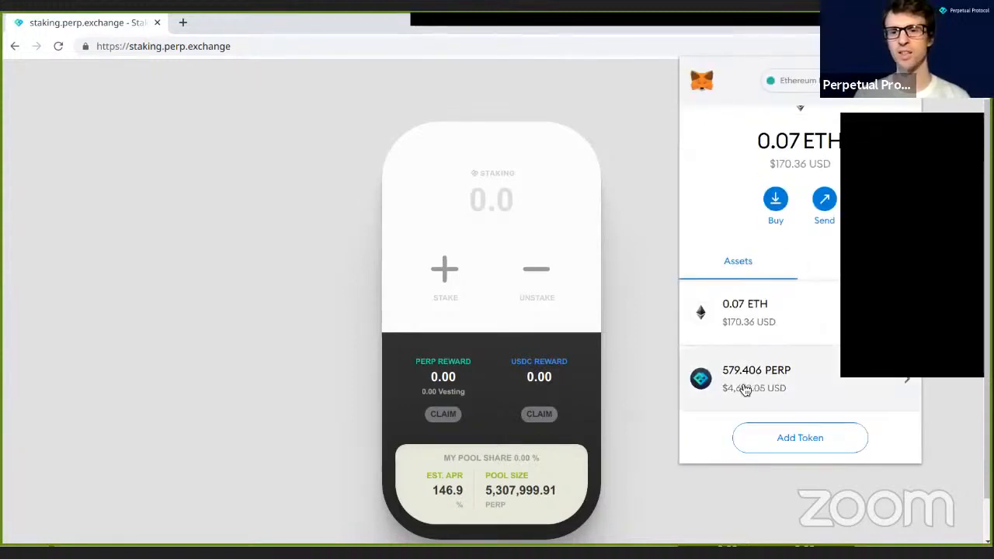
mouse_move(744, 330)
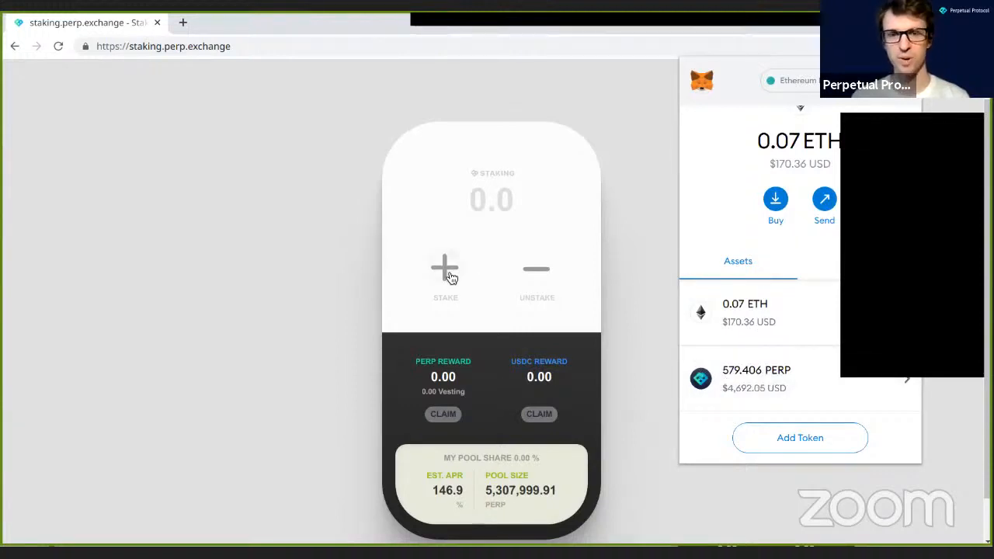
- Open the stake form and fill in the full 579.4069 PERP balance
click(445, 268)
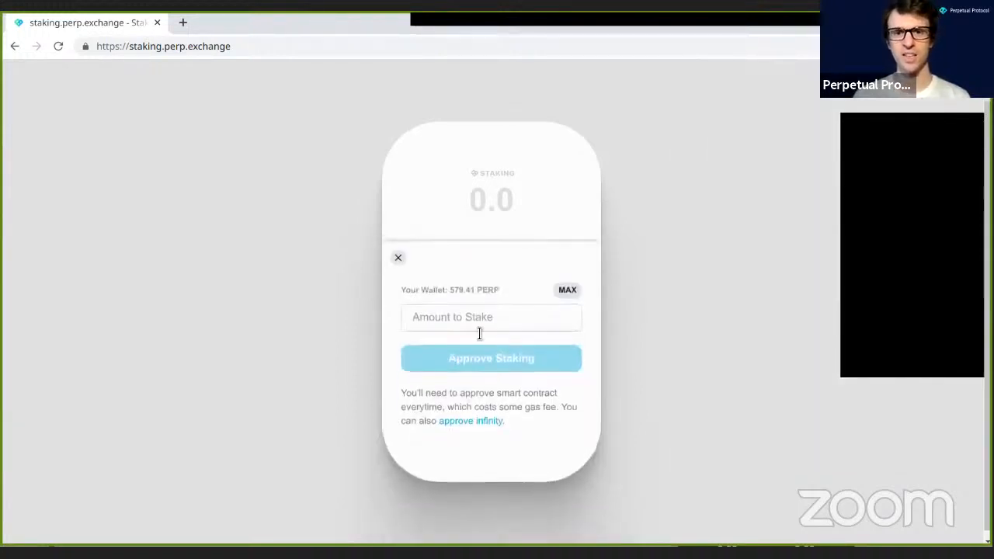
click(491, 317)
text(579.4069)
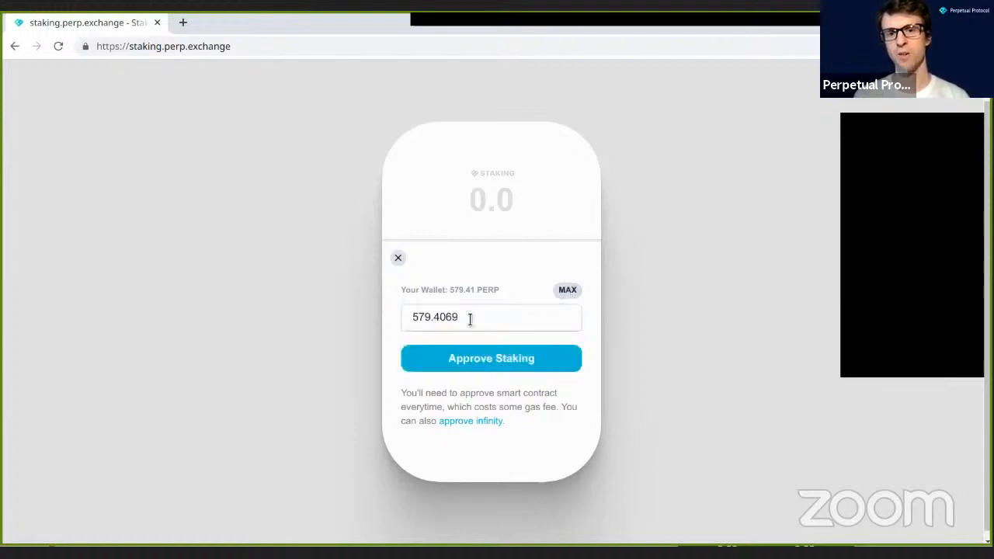
mouse_move(476, 427)
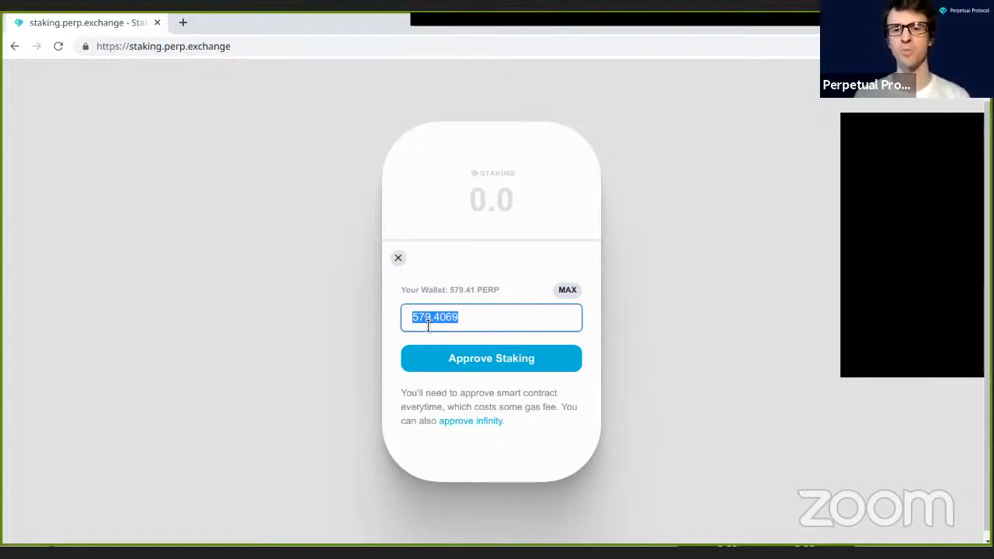
mouse_move(491, 358)
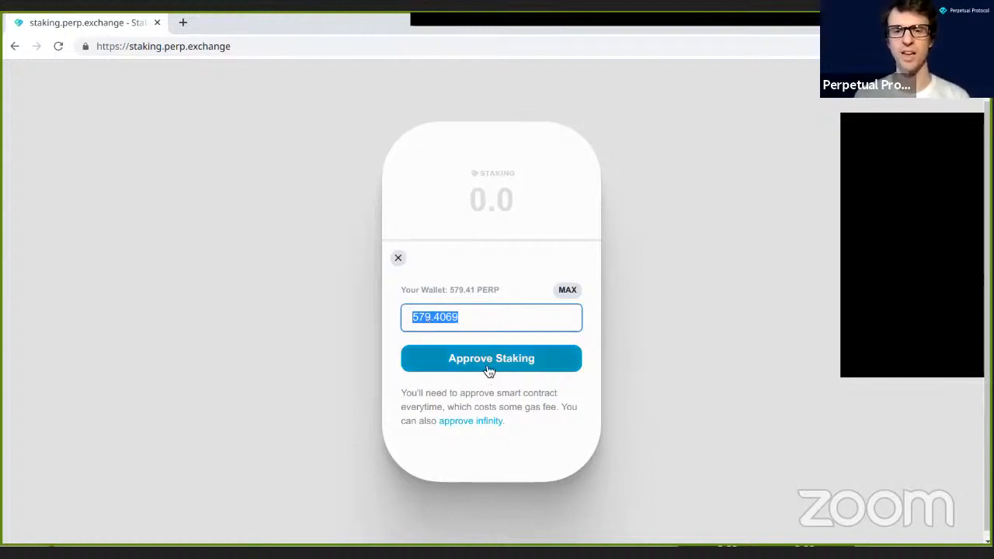
- Approve the staking contract for 579.4069 PERP and confirm the wallet transaction
click(491, 358)
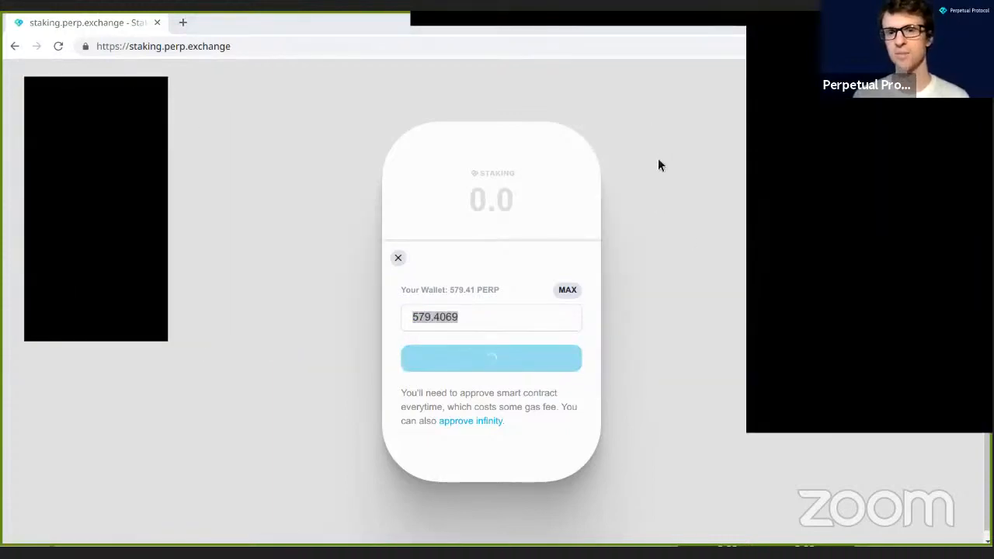
mouse_move(891, 322)
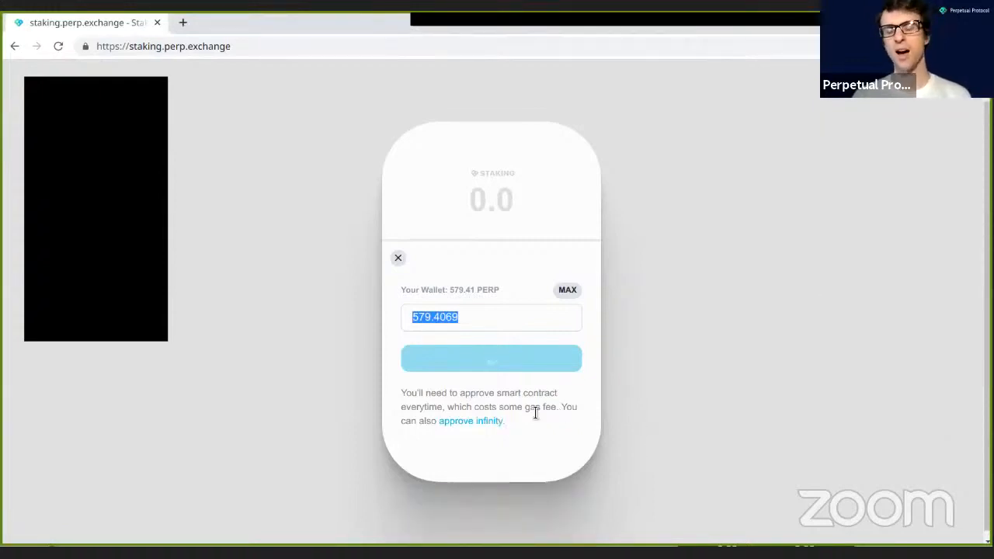
click(490, 358)
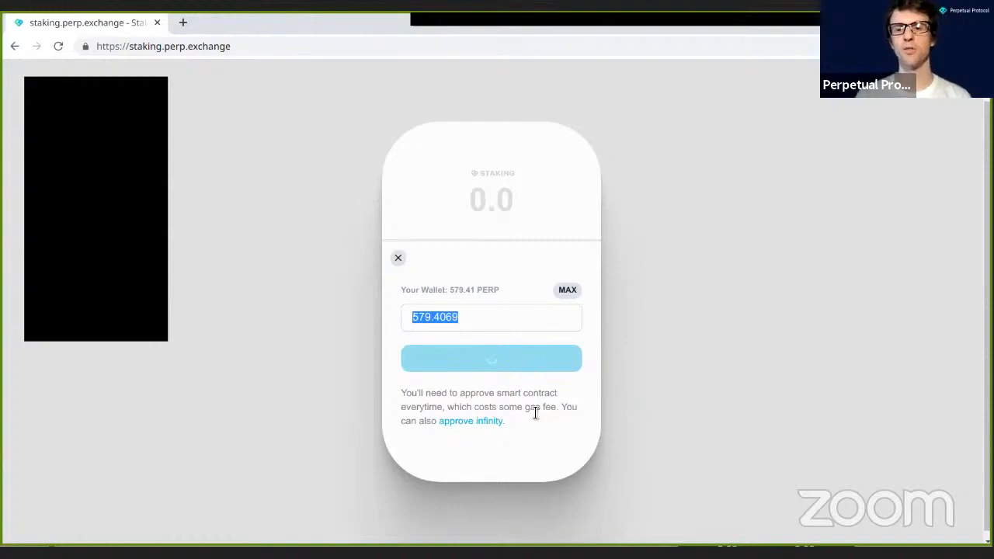
click(491, 358)
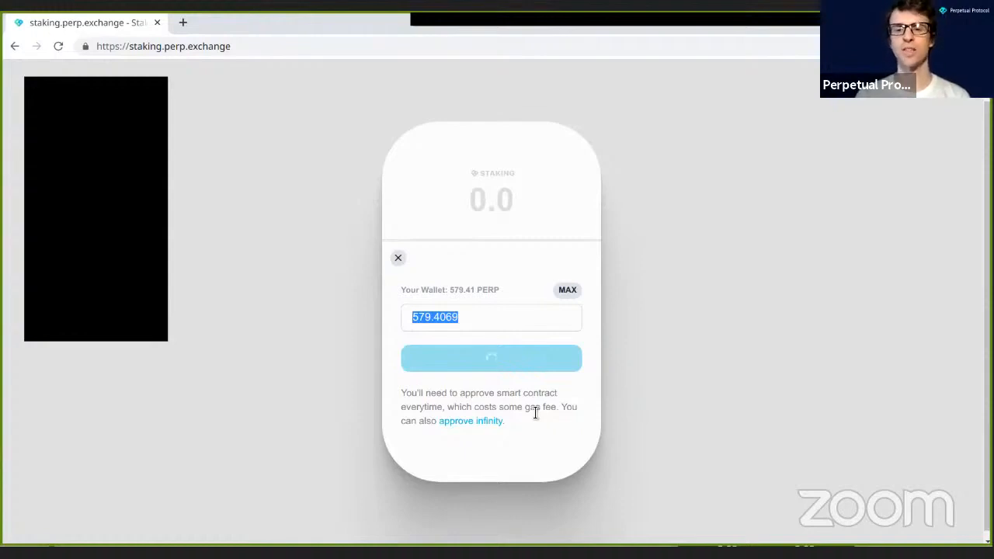
click(491, 358)
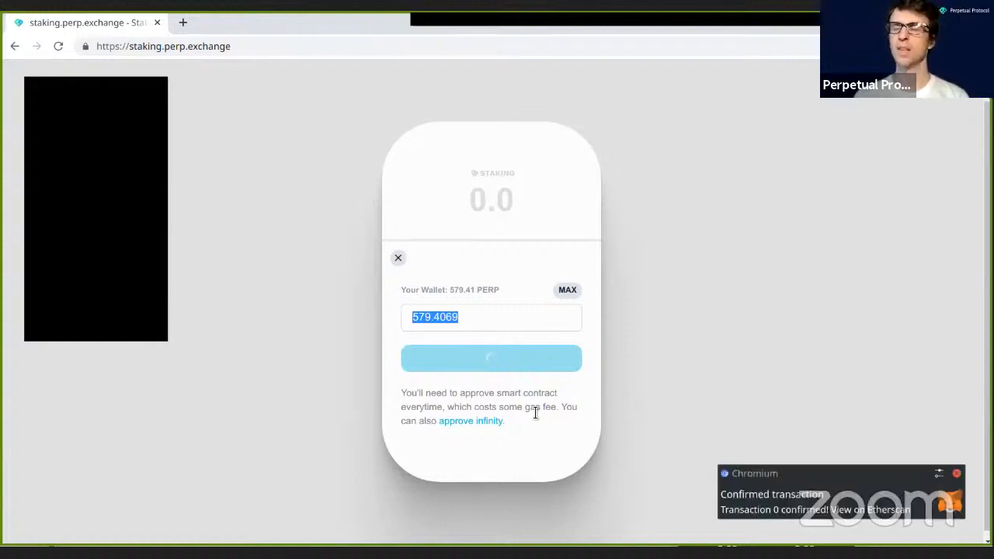
mouse_move(617, 244)
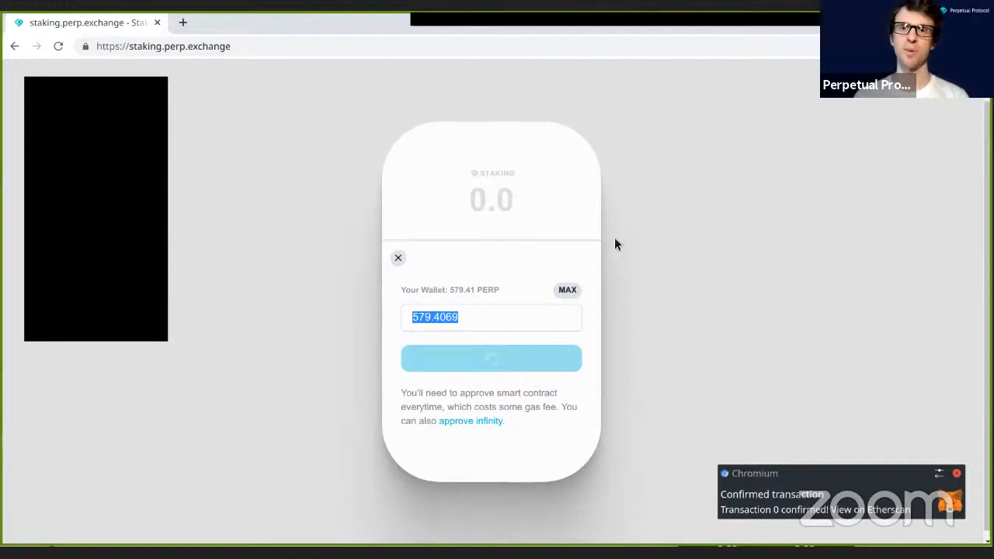
mouse_move(578, 170)
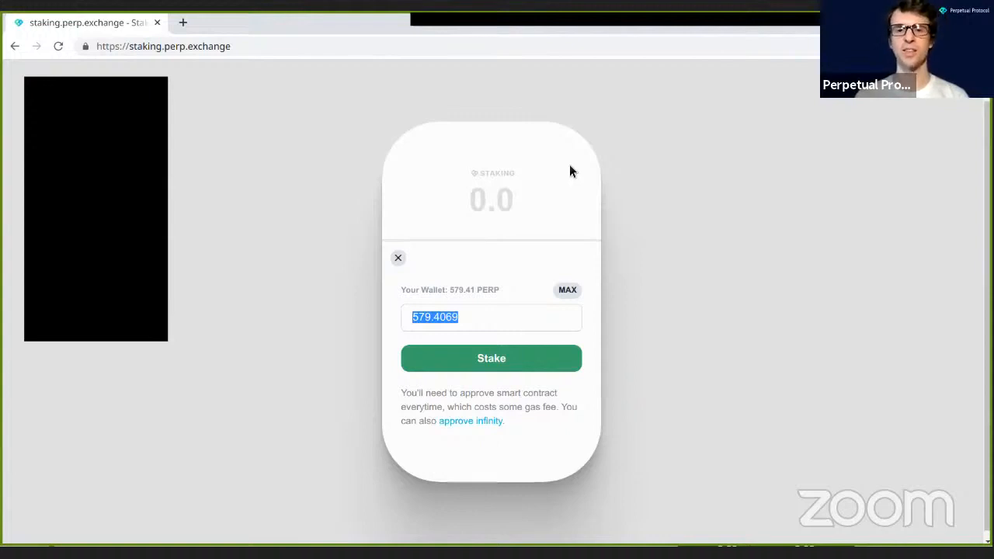
mouse_move(496, 343)
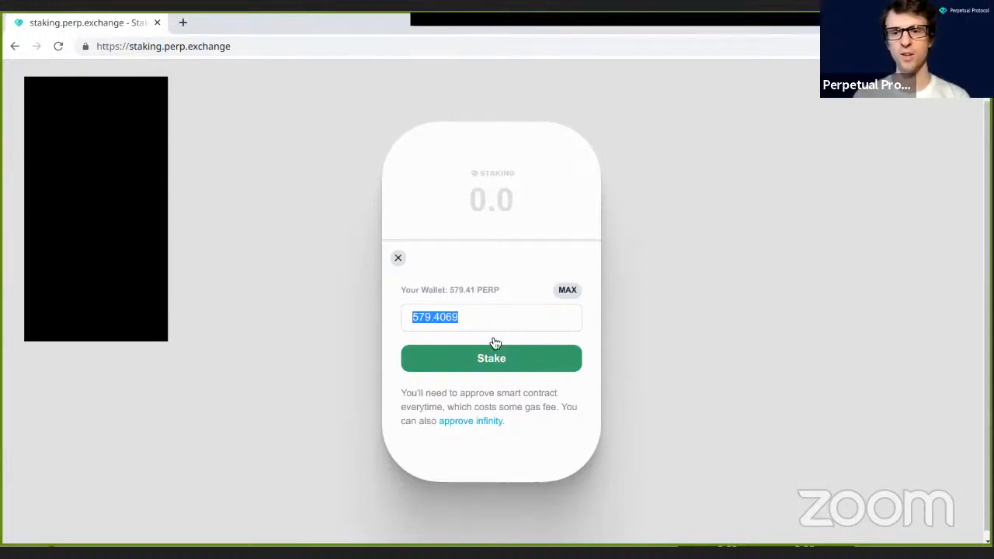
mouse_move(510, 381)
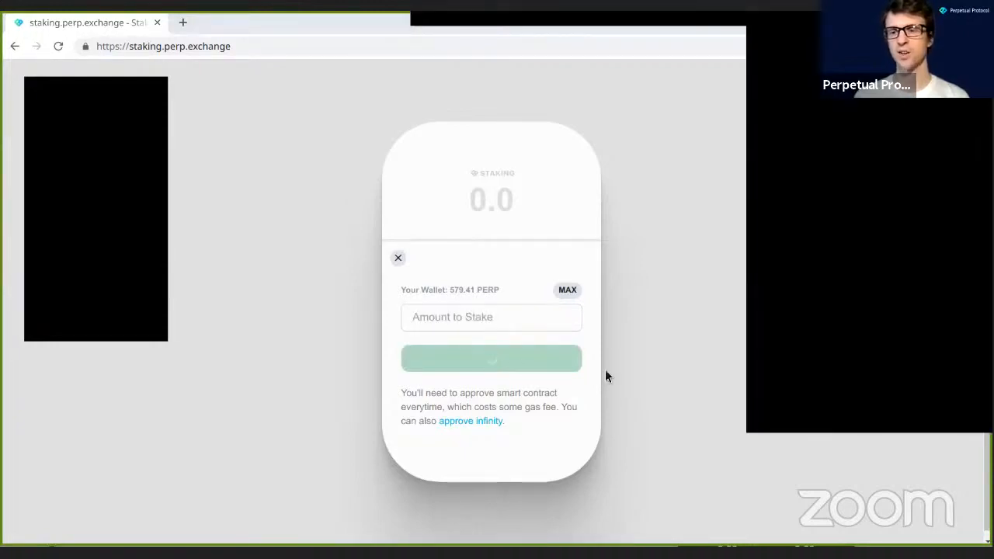
mouse_move(875, 315)
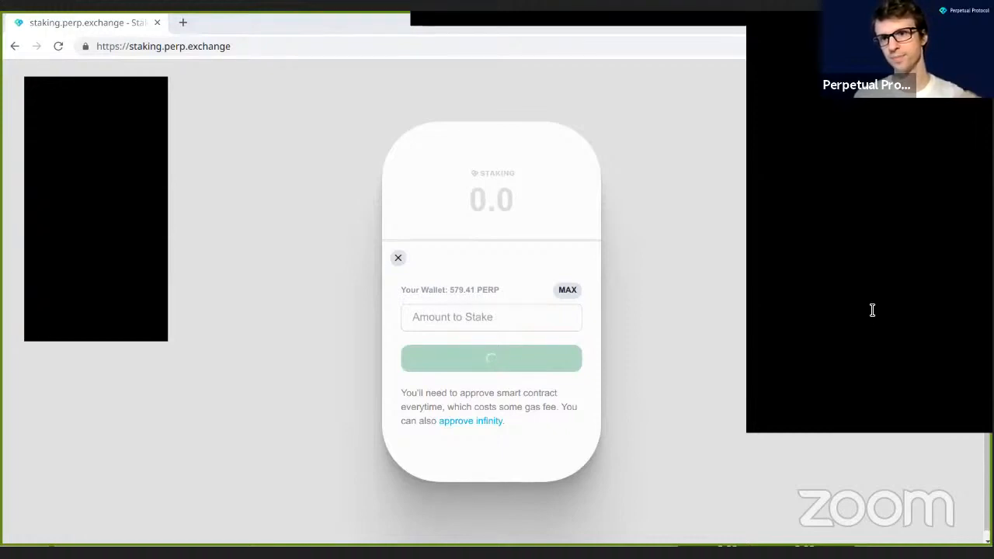
mouse_move(764, 277)
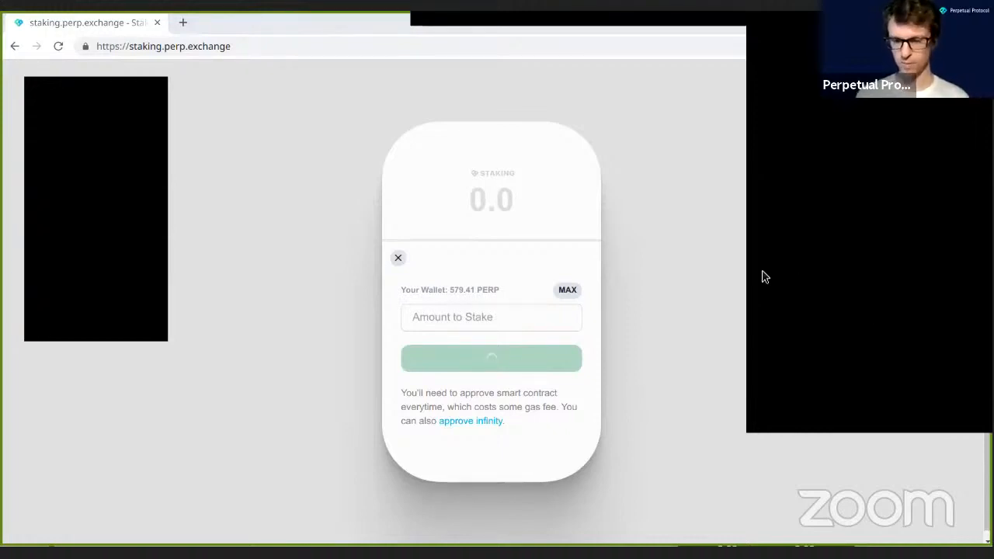
mouse_move(793, 329)
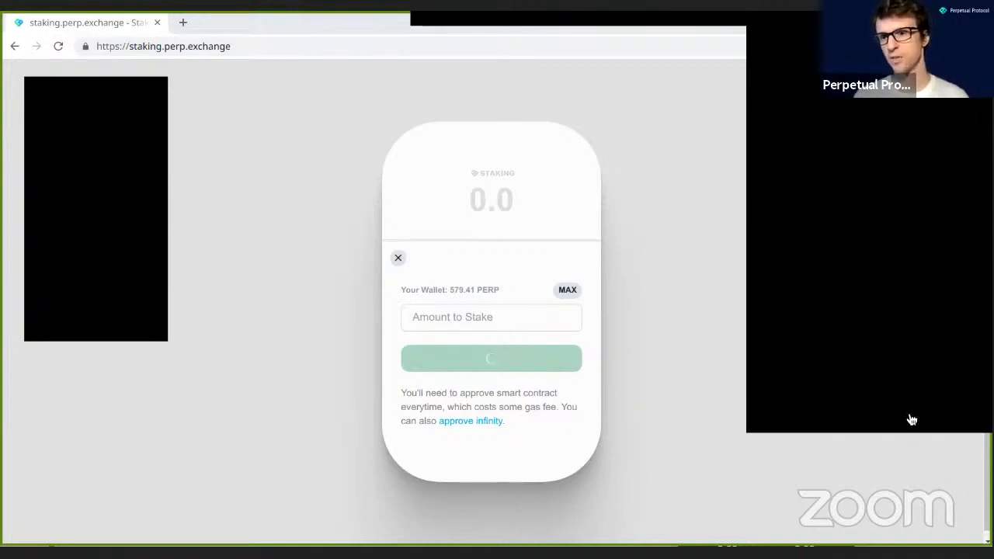
mouse_move(945, 312)
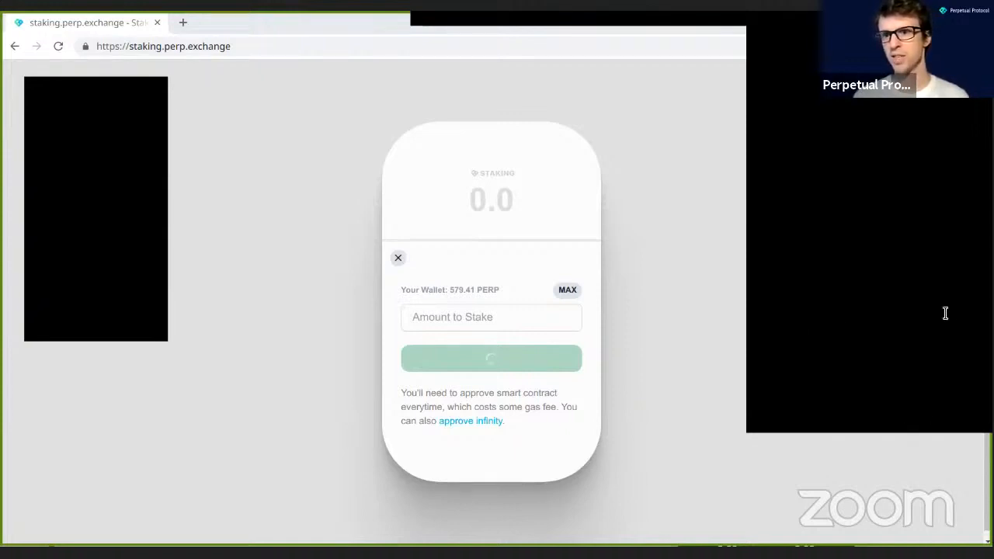
mouse_move(892, 313)
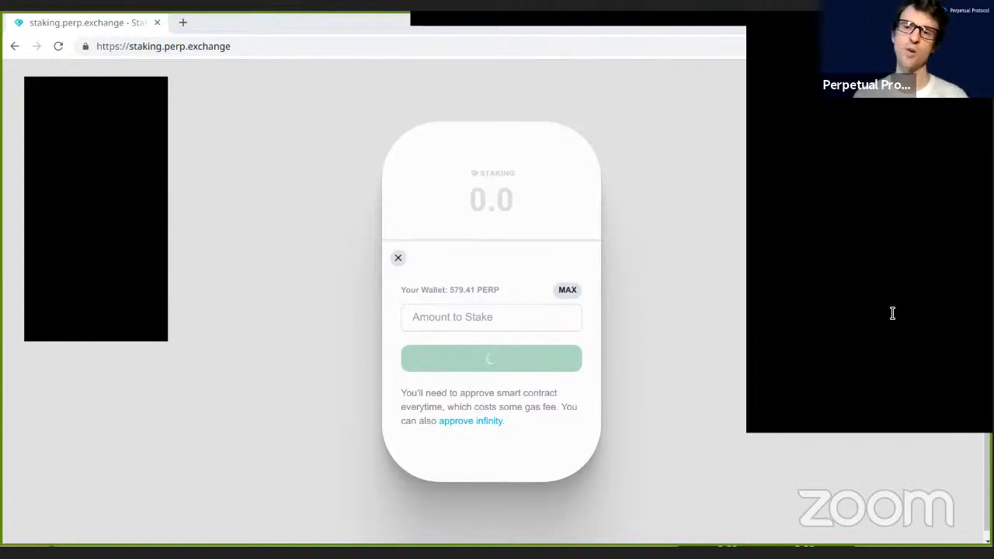
mouse_move(904, 291)
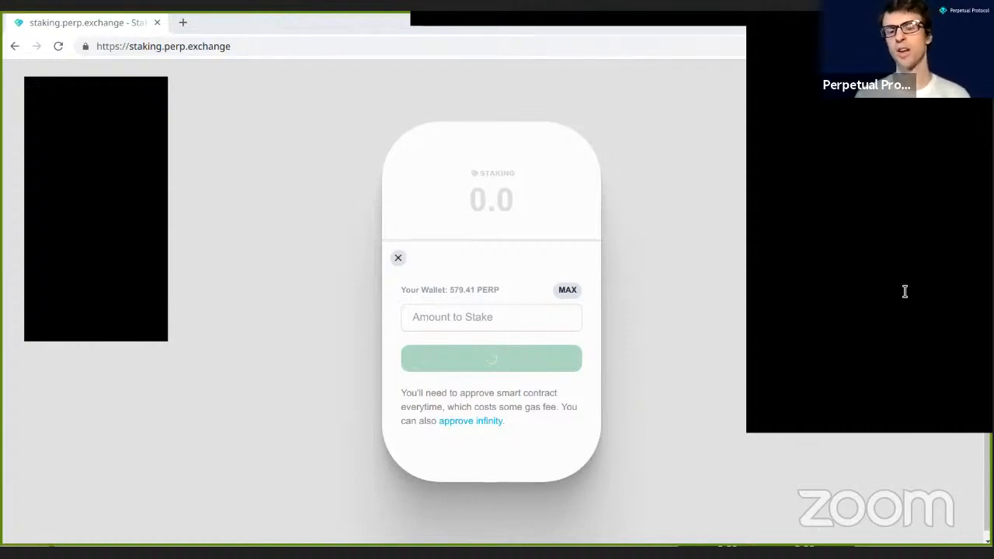
mouse_move(892, 318)
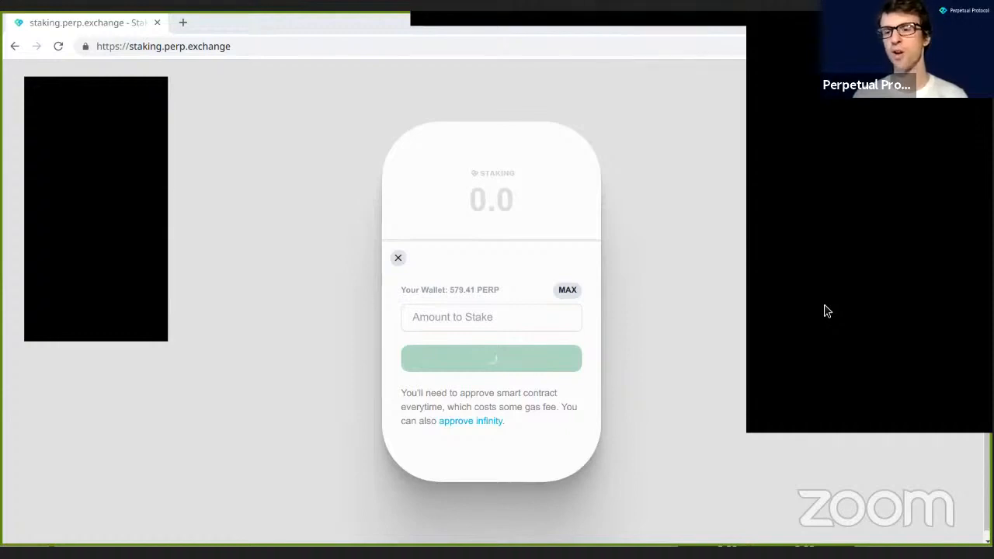
mouse_move(794, 277)
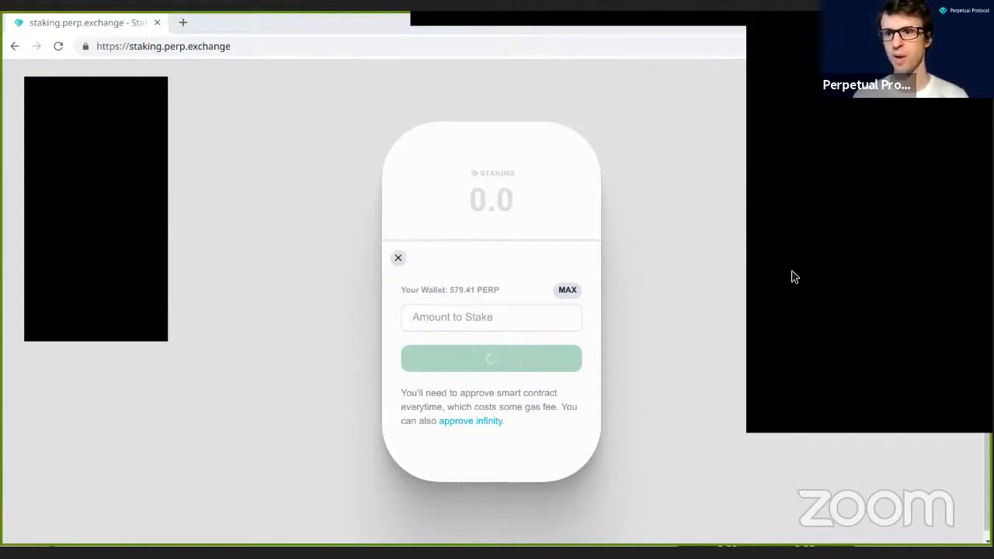
mouse_move(854, 346)
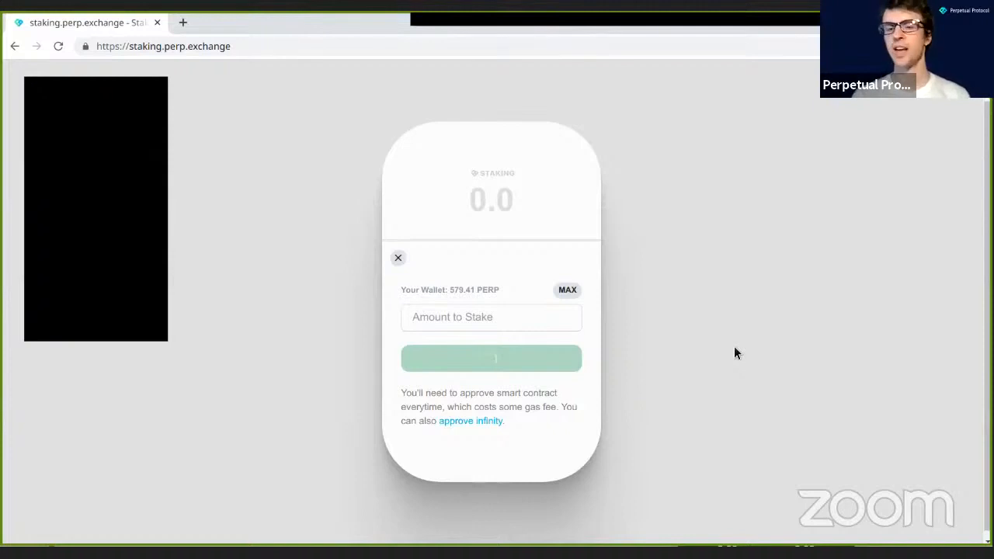
- Confirm the 579.4 PERP stake, giving a 0.01% pool share and zero rewards
click(491, 358)
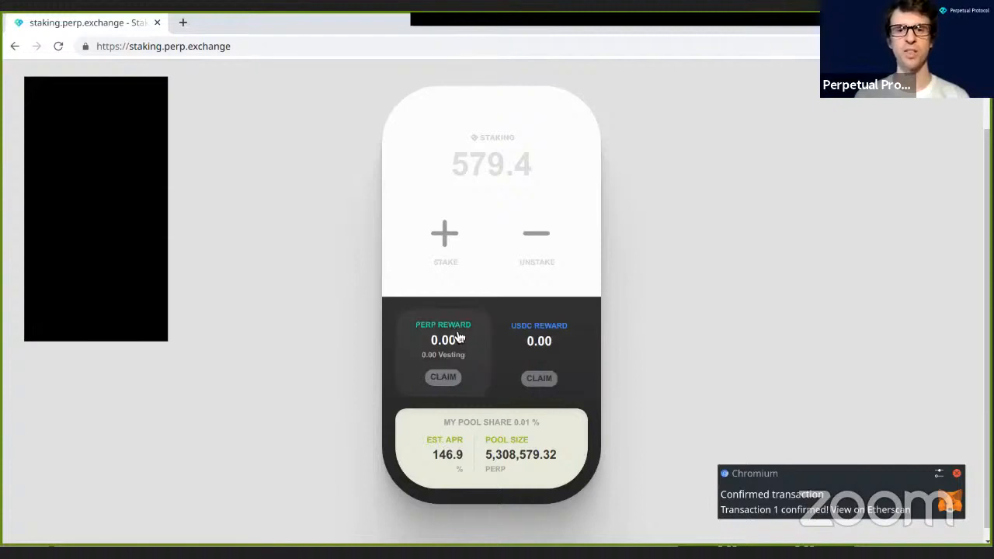
mouse_move(573, 341)
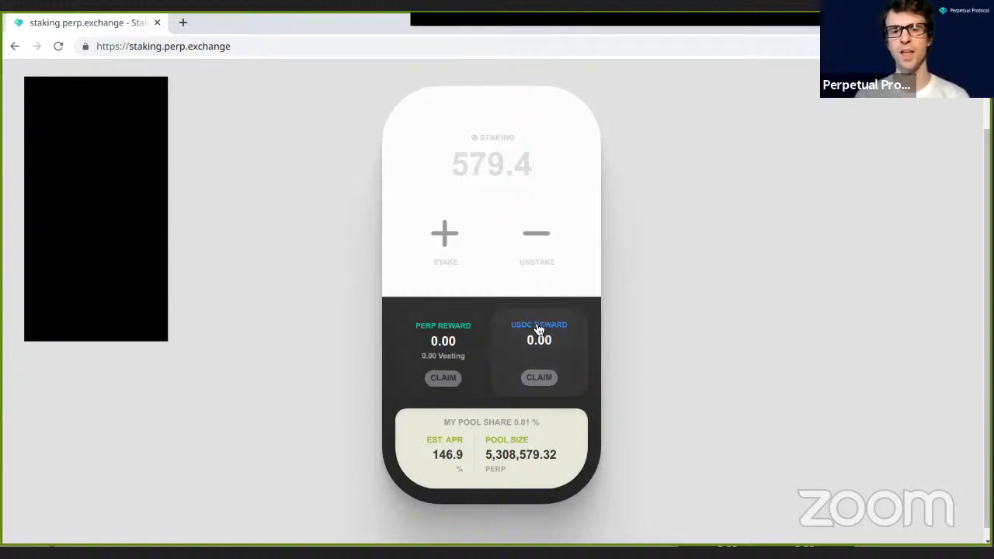
mouse_move(524, 340)
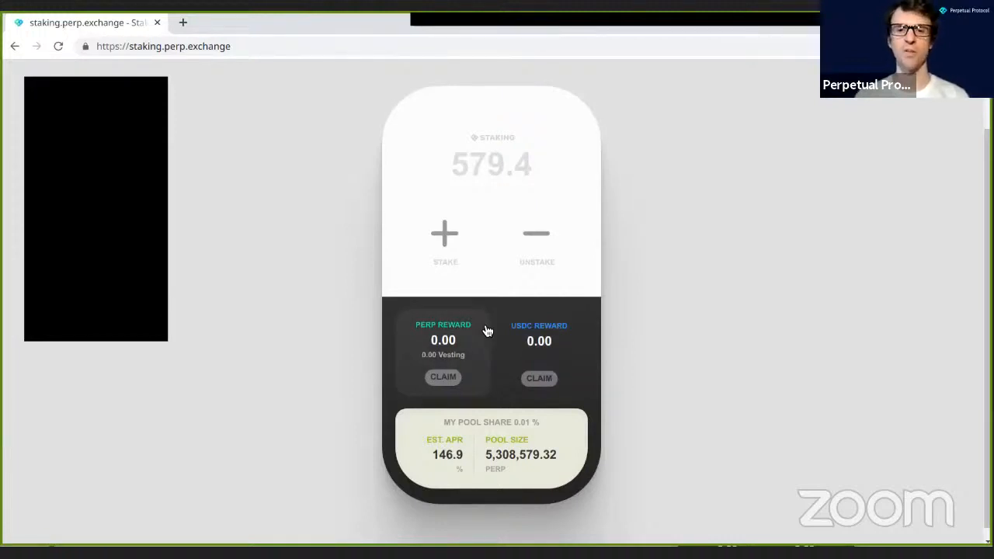
mouse_move(448, 338)
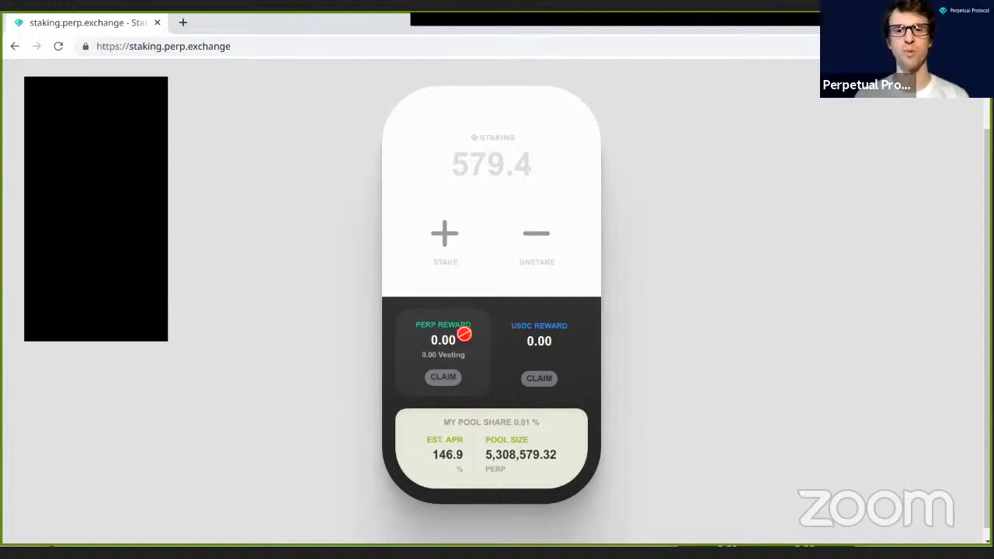
mouse_move(454, 339)
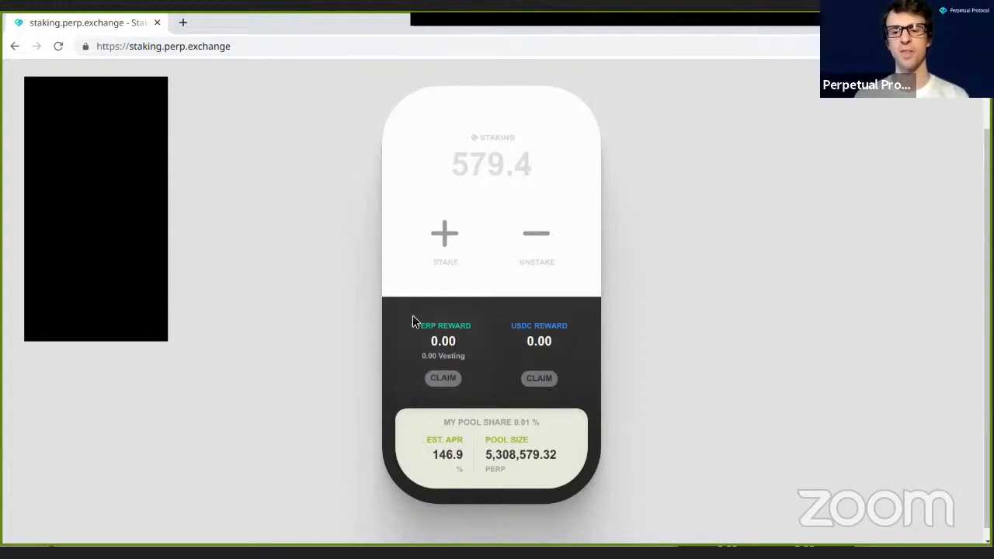
mouse_move(392, 336)
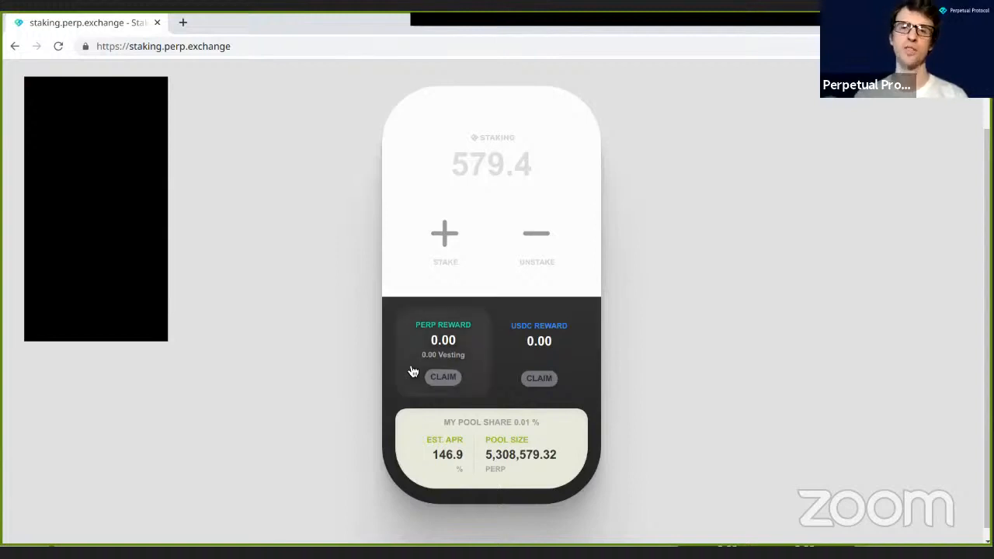
mouse_move(410, 365)
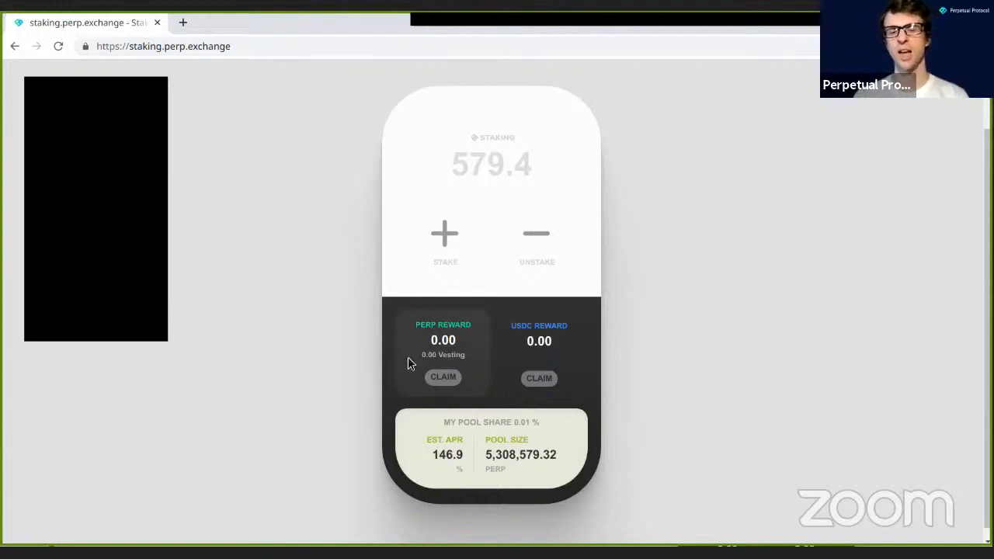
mouse_move(392, 363)
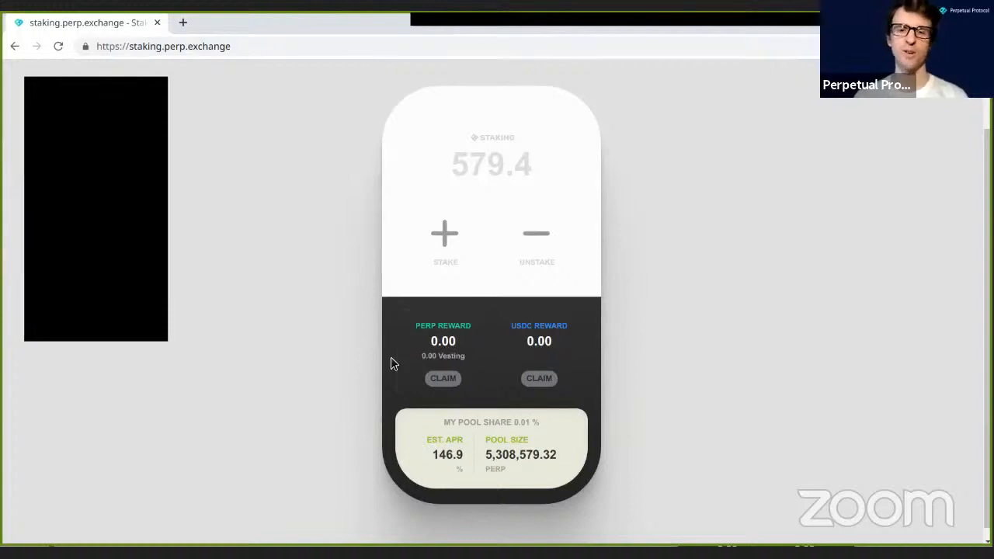
mouse_move(449, 474)
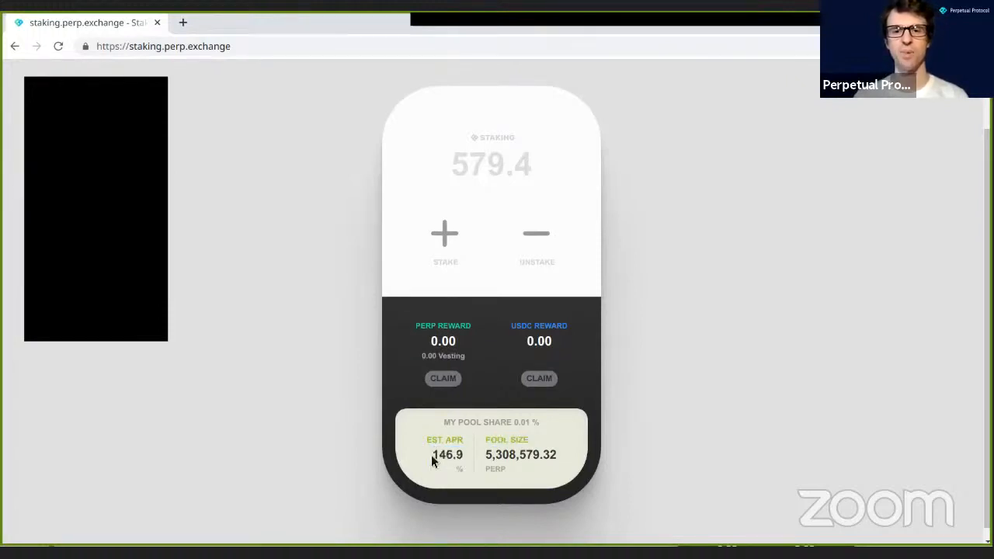
mouse_move(509, 317)
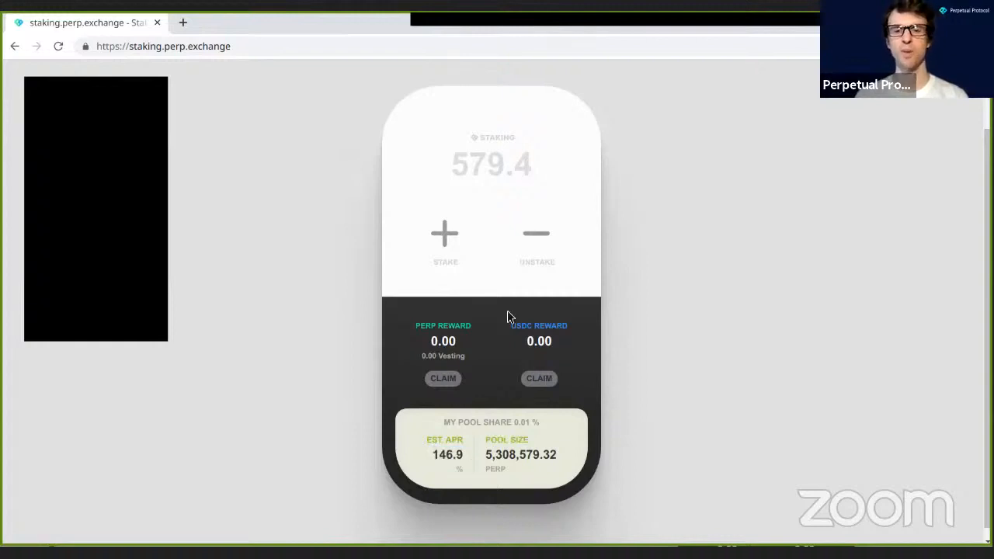
mouse_move(471, 456)
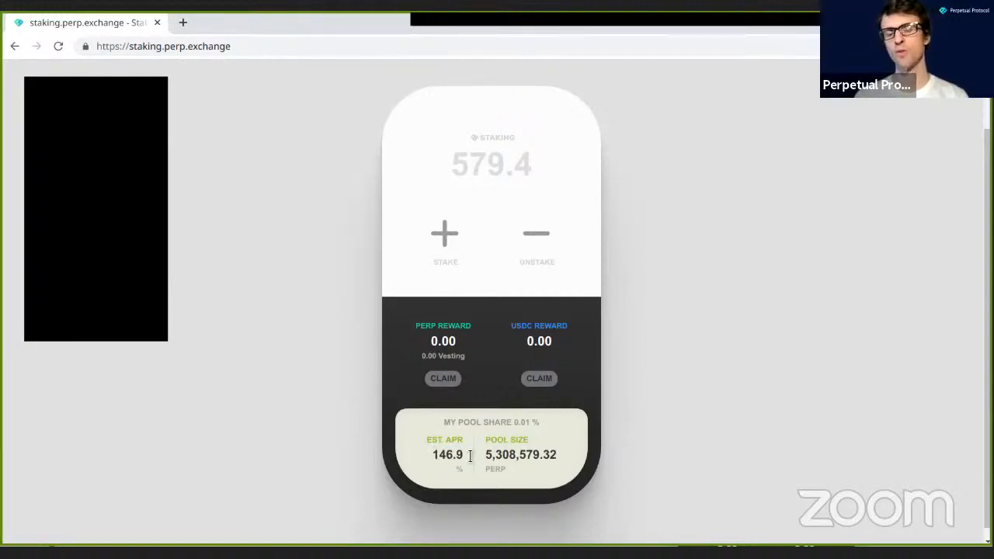
mouse_move(477, 470)
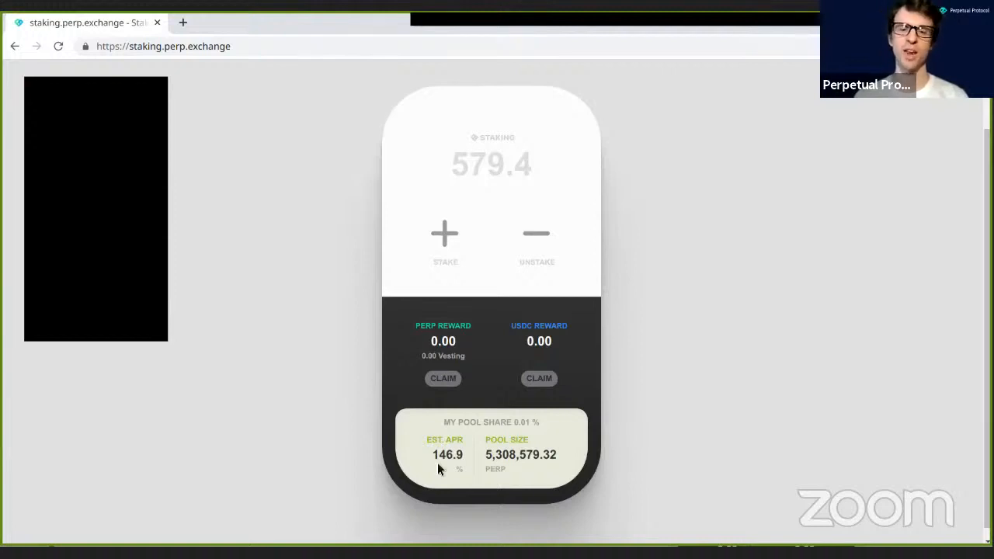
mouse_move(447, 451)
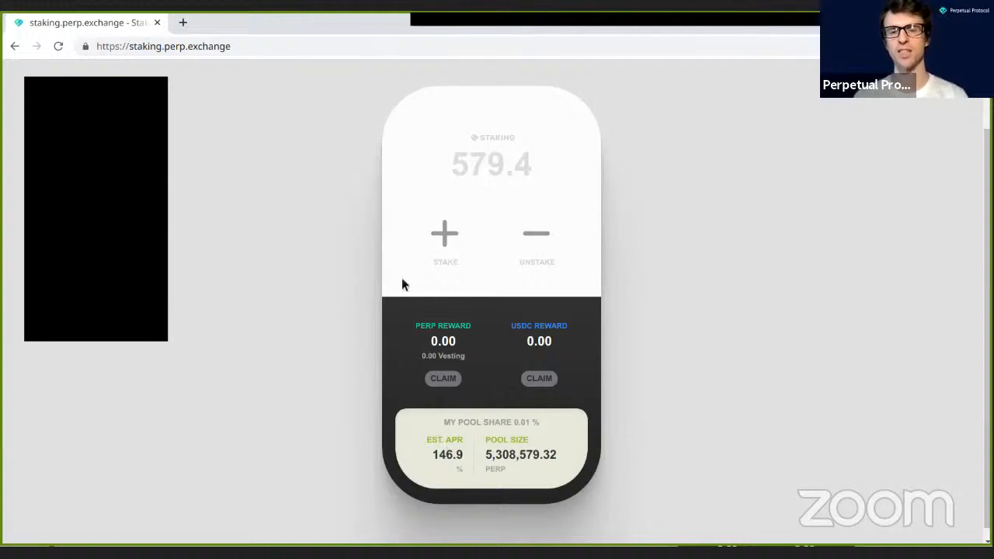
mouse_move(475, 196)
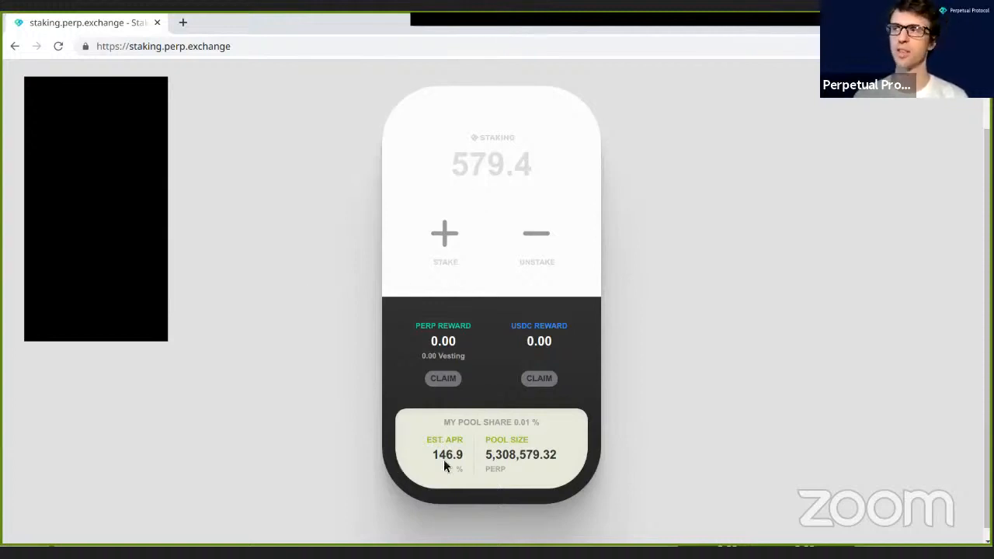
mouse_move(315, 437)
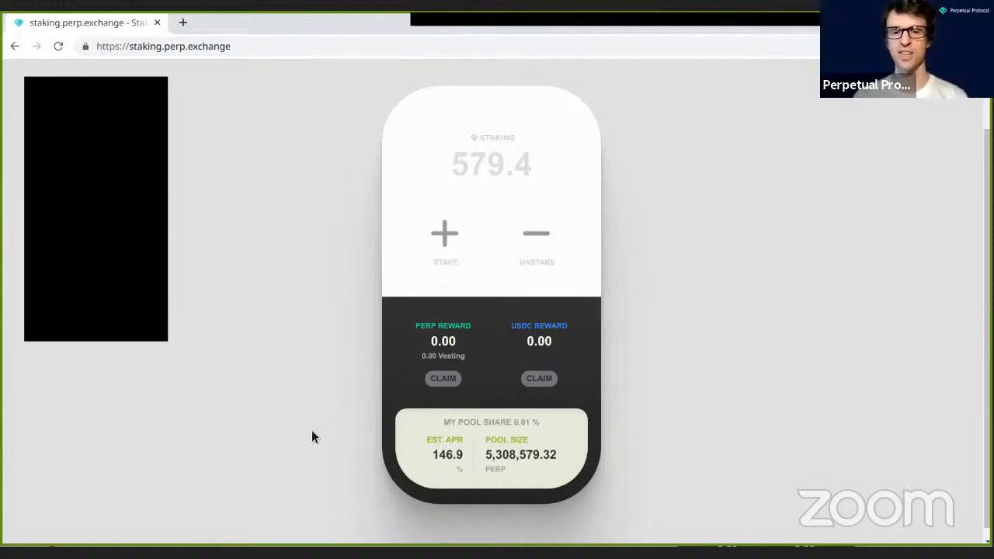
mouse_move(401, 410)
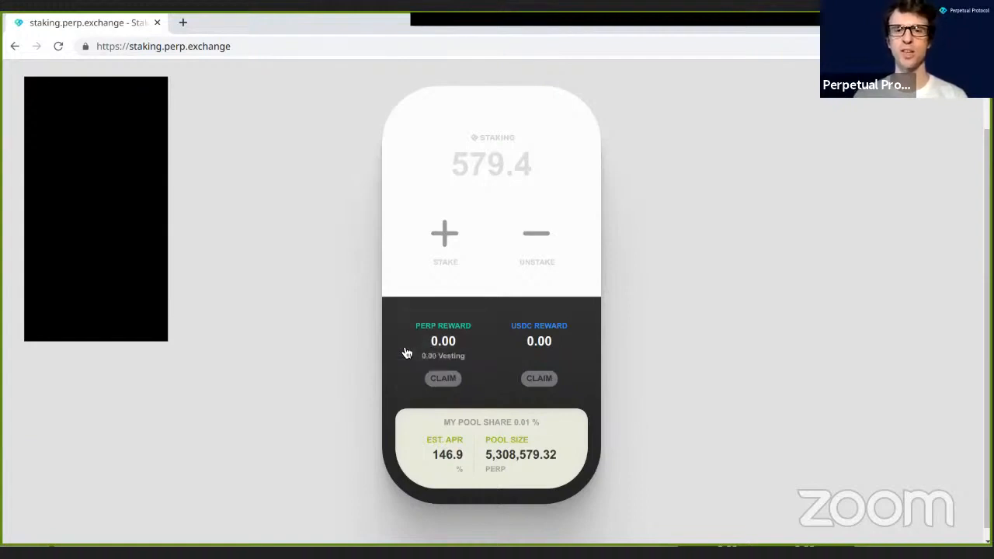
mouse_move(389, 342)
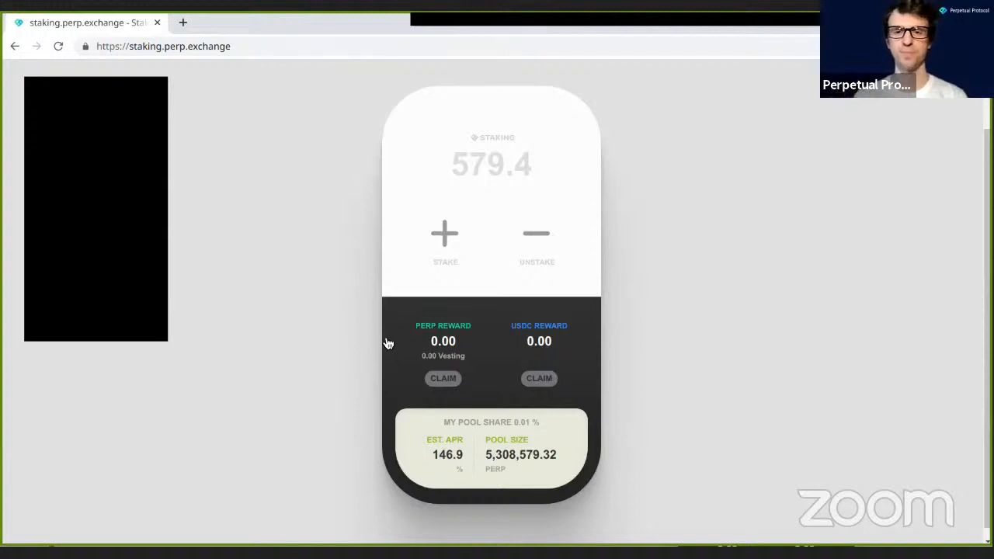
mouse_move(361, 374)
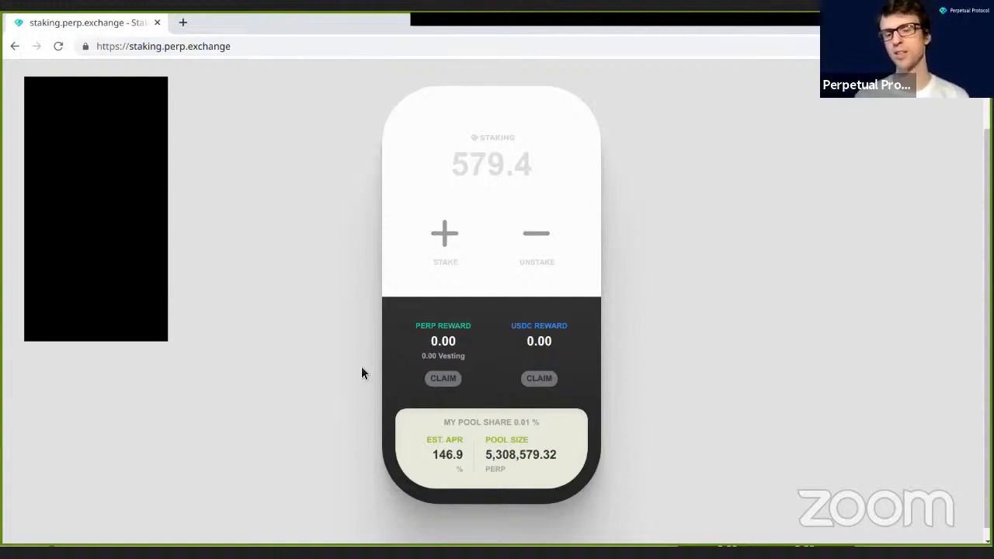
mouse_move(424, 323)
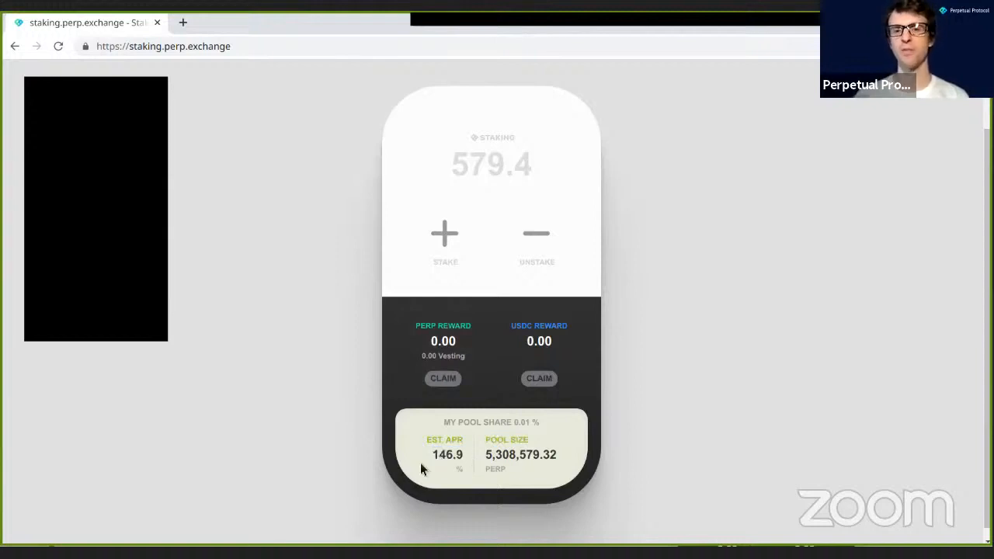
mouse_move(422, 471)
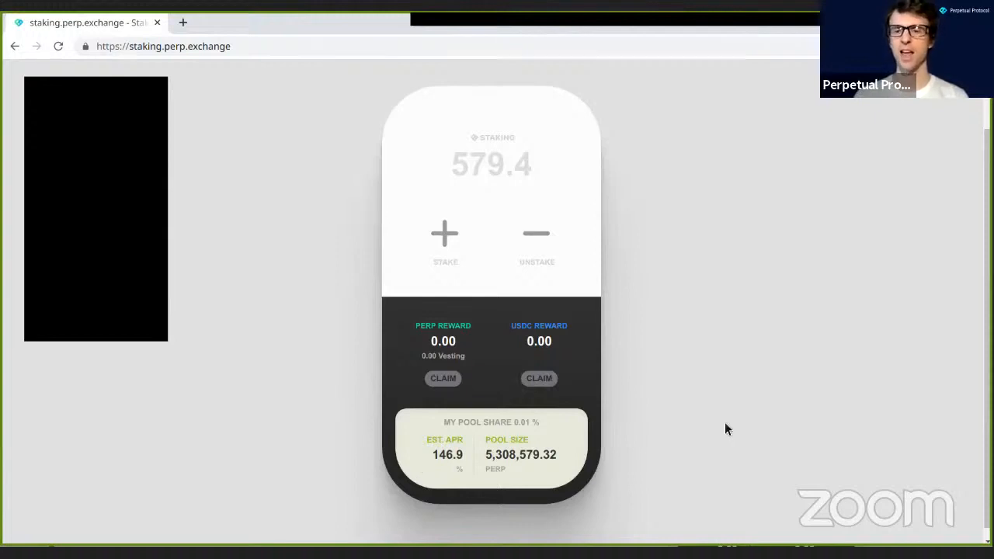
mouse_move(635, 318)
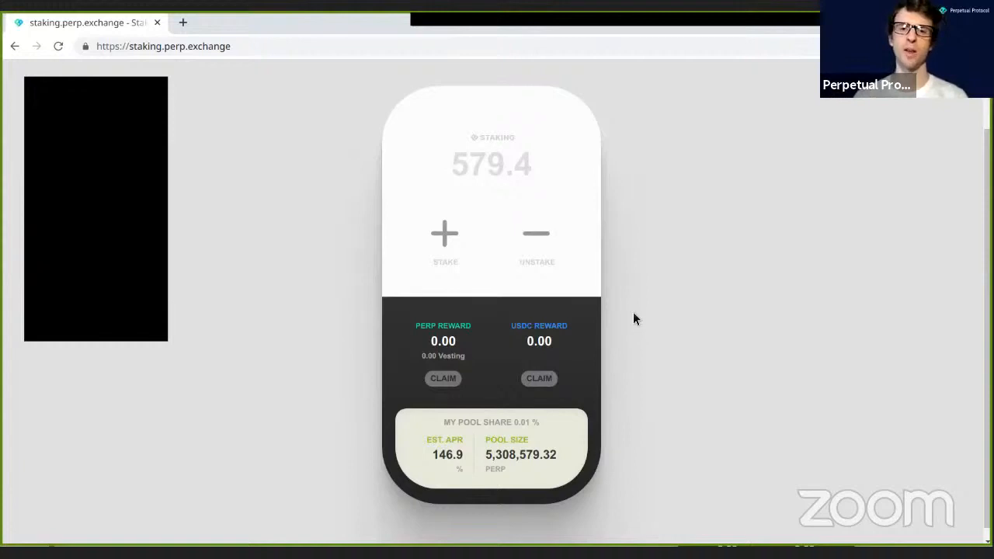
mouse_move(443, 342)
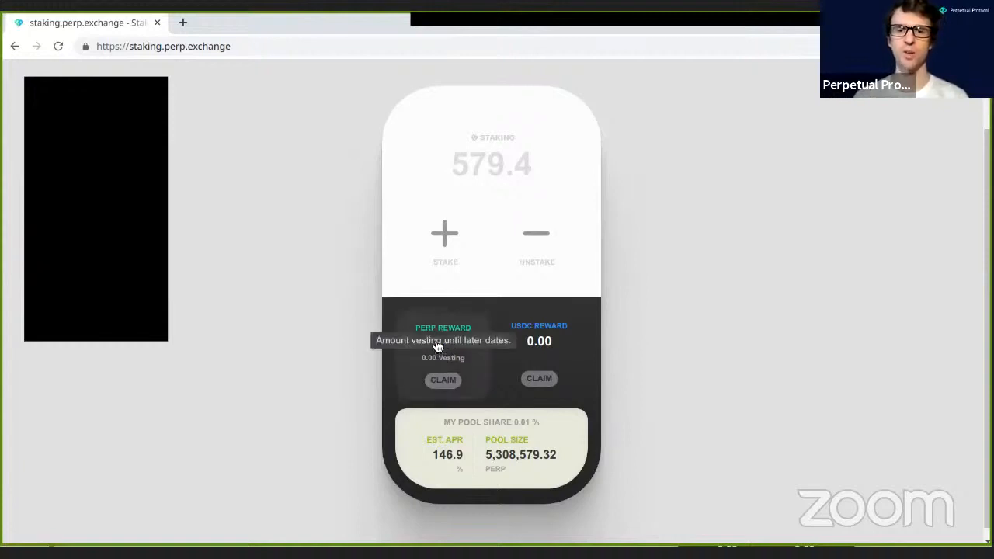
mouse_move(454, 339)
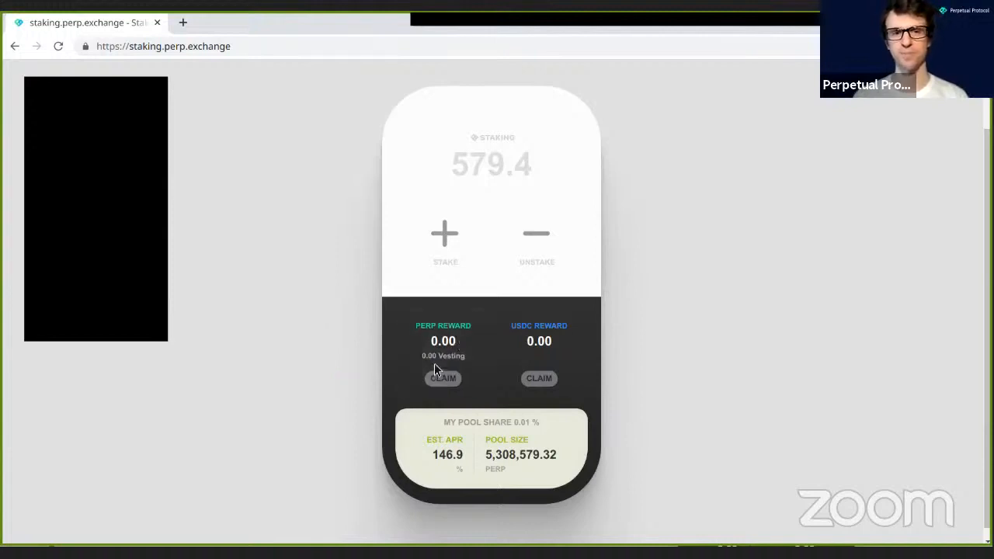
mouse_move(594, 328)
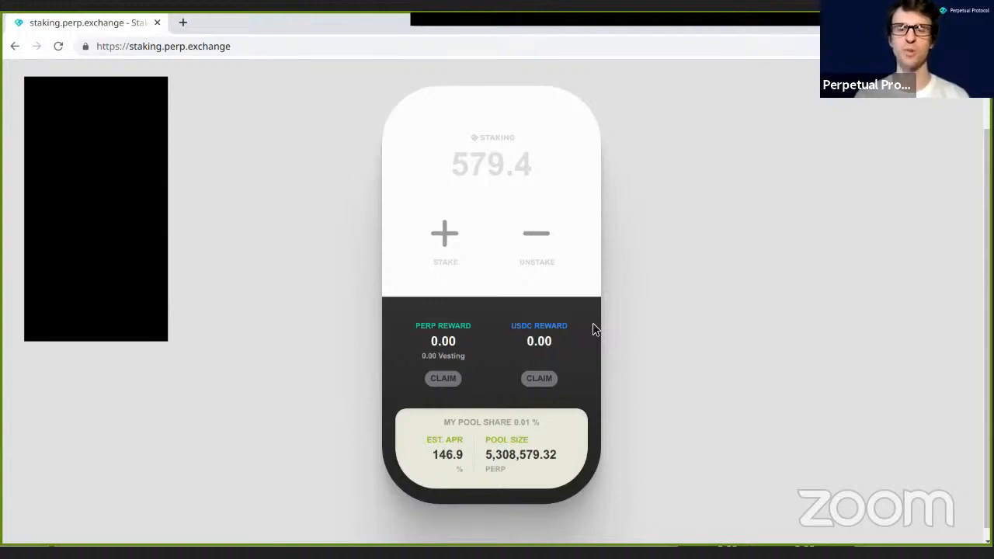
mouse_move(508, 201)
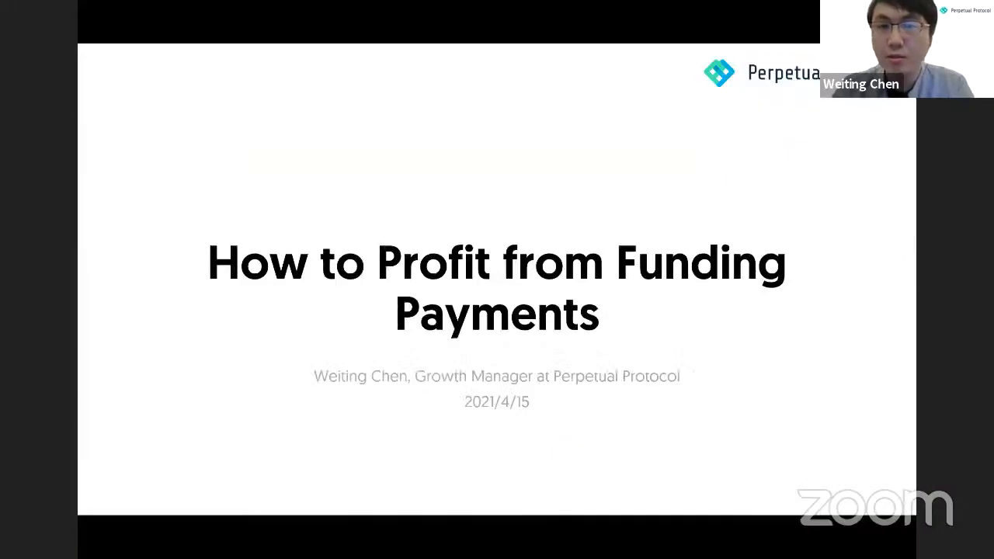
- Advance from the title slide to the Introduction slide on the presenter's background
key(Right)
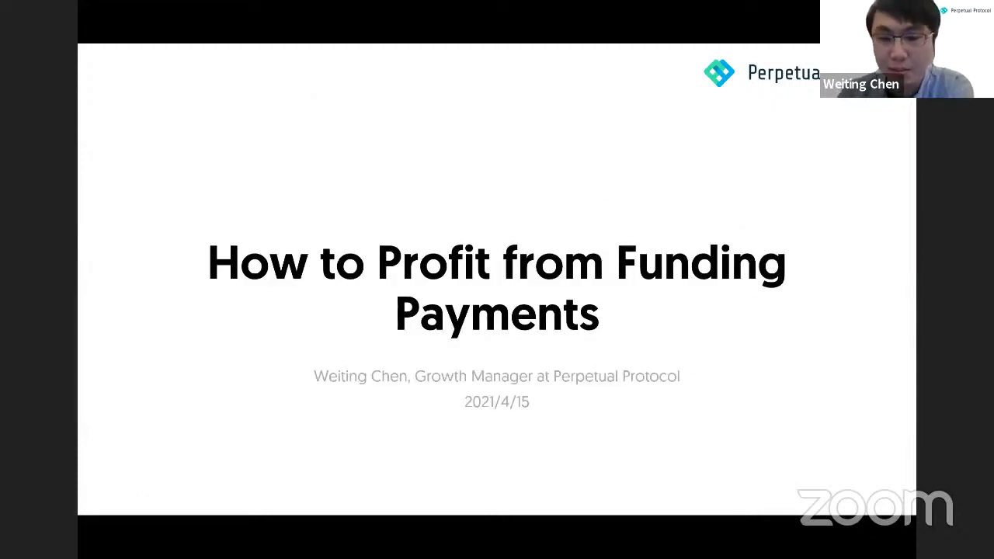
key(Right)
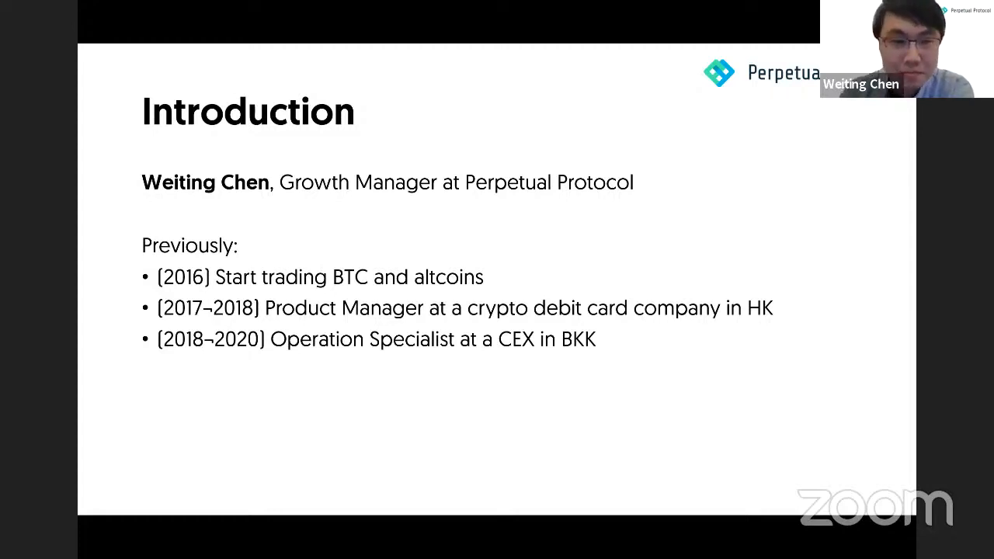
- Advance to the slide defining a perpetual contract as a leveraged USDC derivative
key(Right)
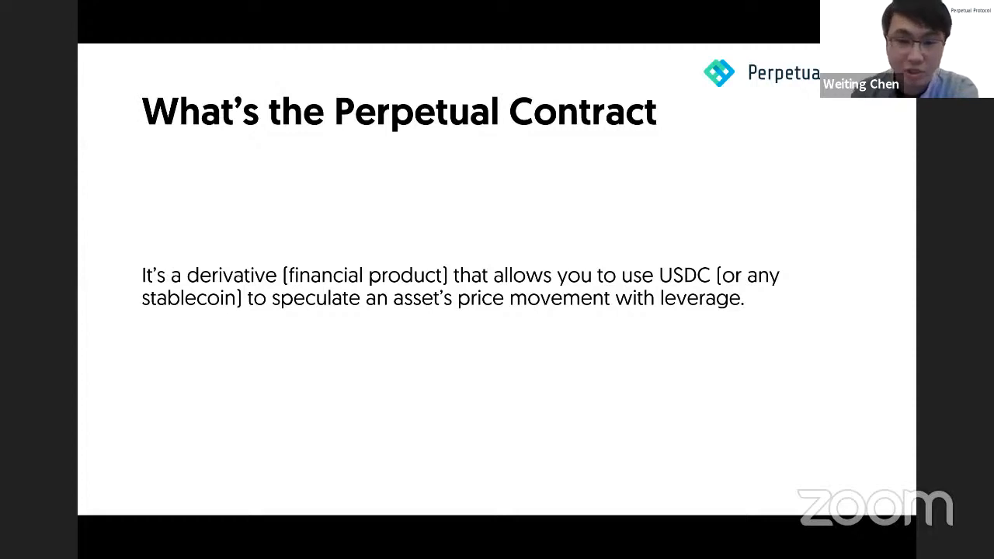
- Advance past the Long/Short BTC diagram to the derivative pricing slide
key(right)
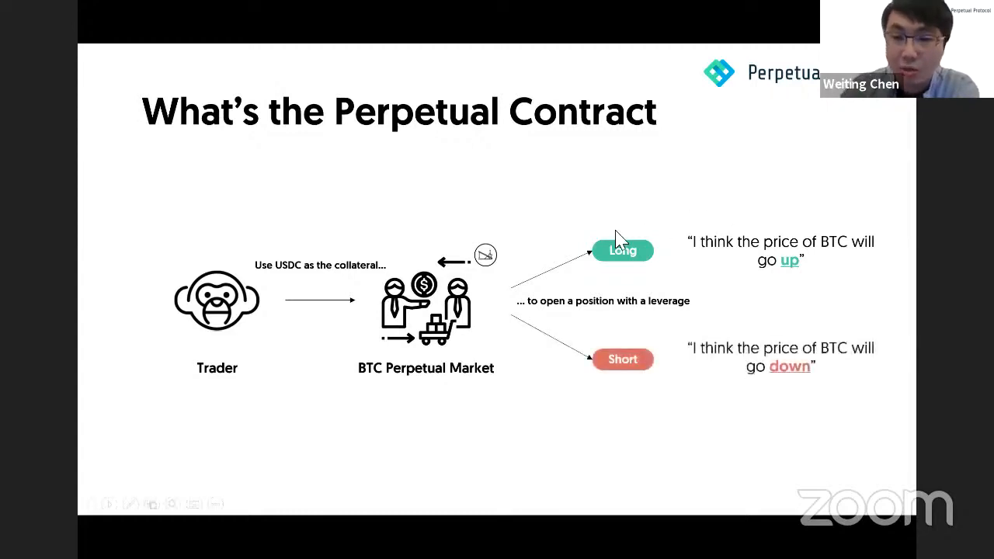
mouse_move(847, 293)
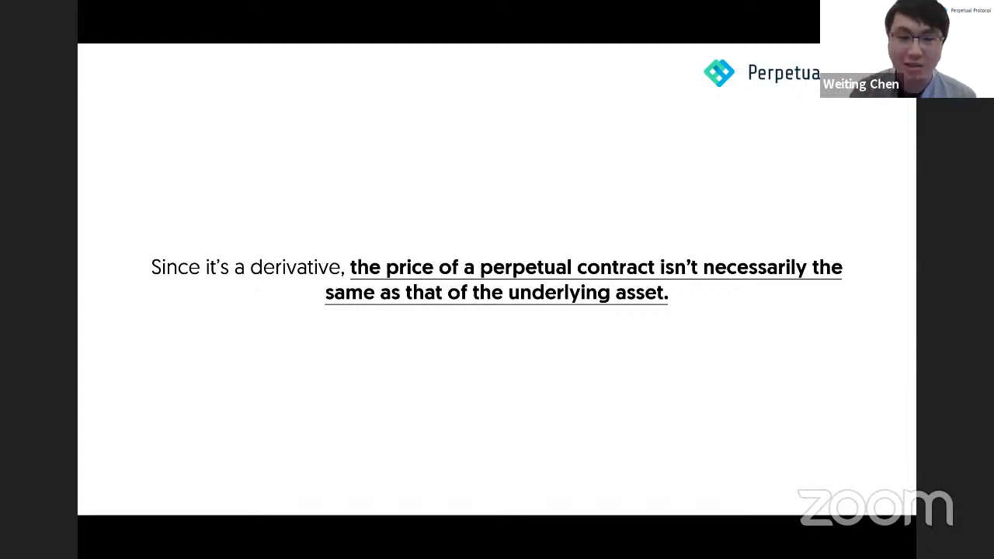
- Step through the funding payment slides to the 'Longs pay shorts' slide
key(Right)
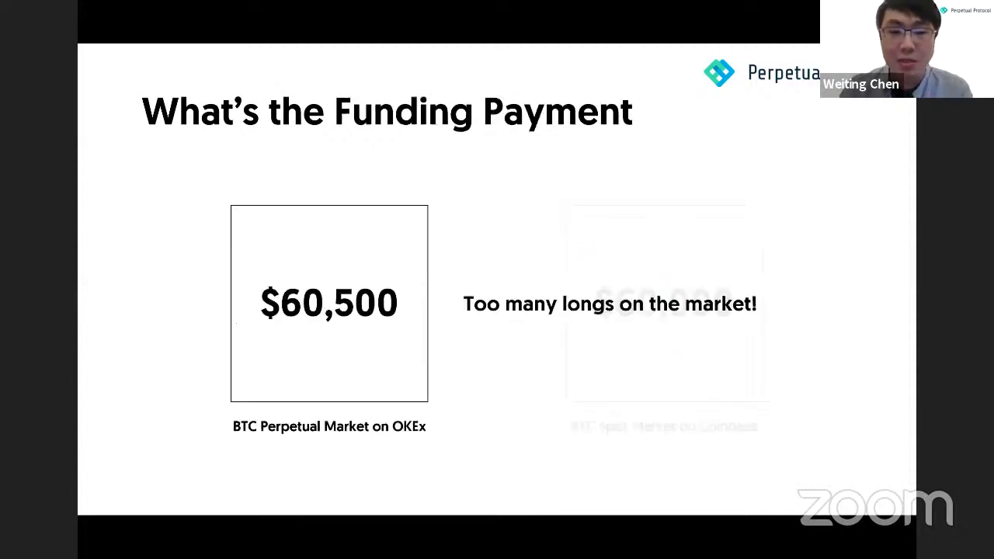
key(Right)
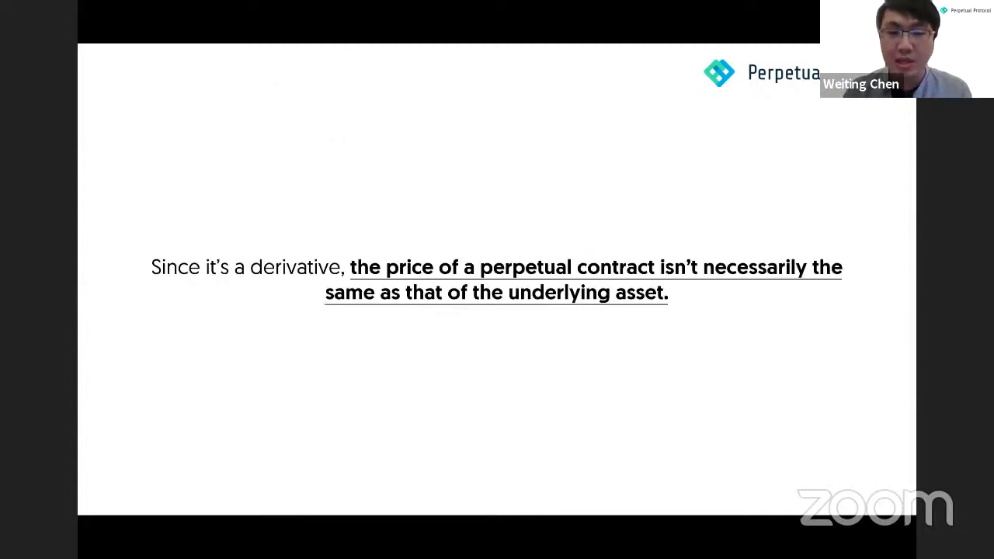
key(Right)
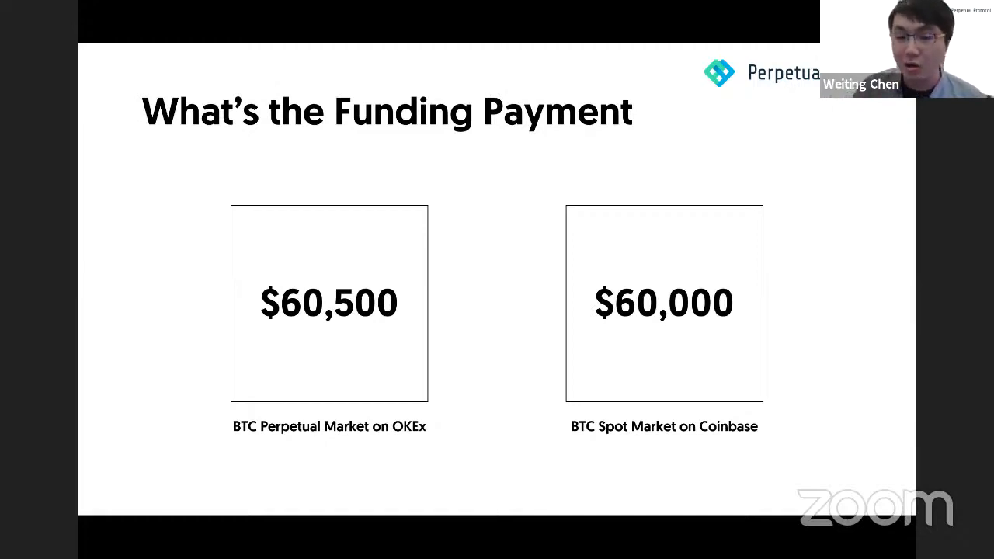
mouse_move(521, 380)
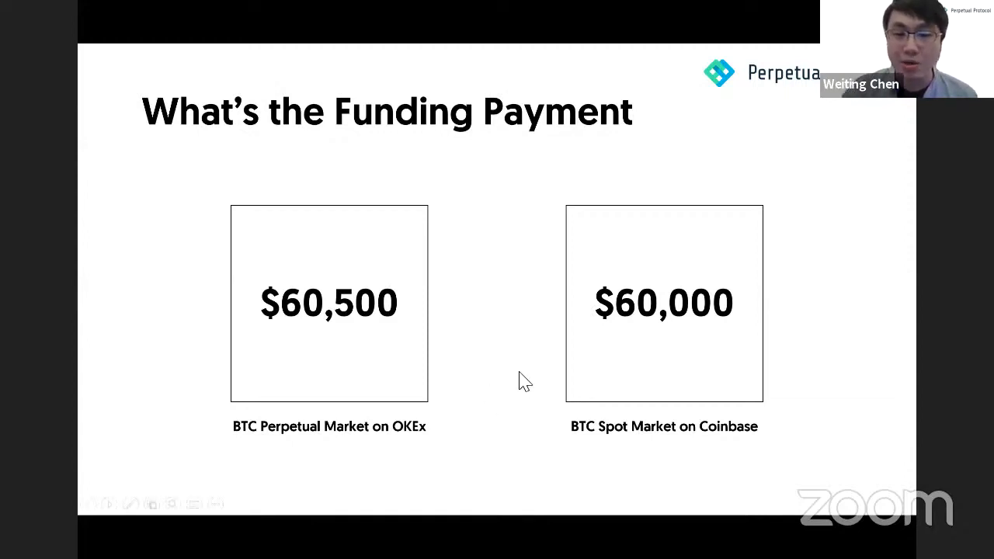
mouse_move(625, 314)
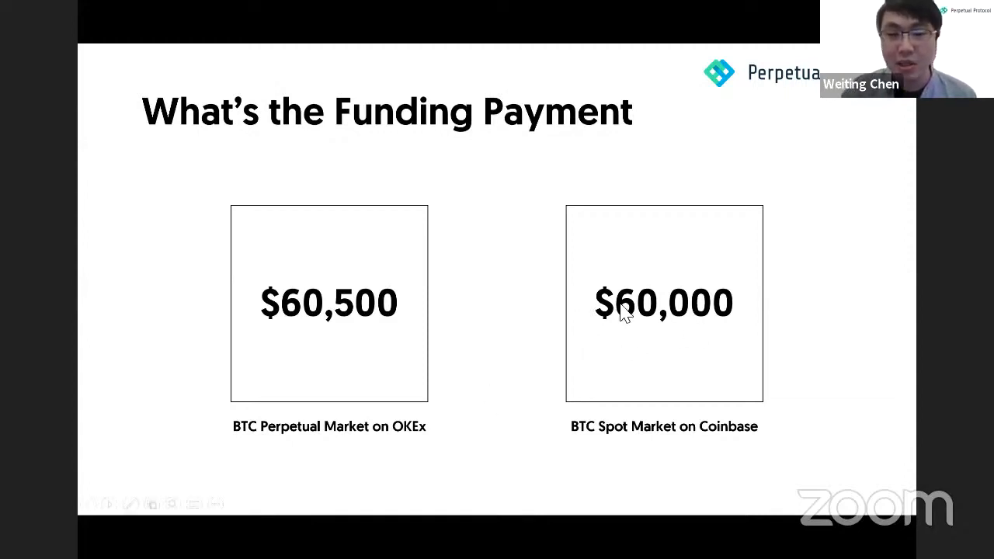
key(Right)
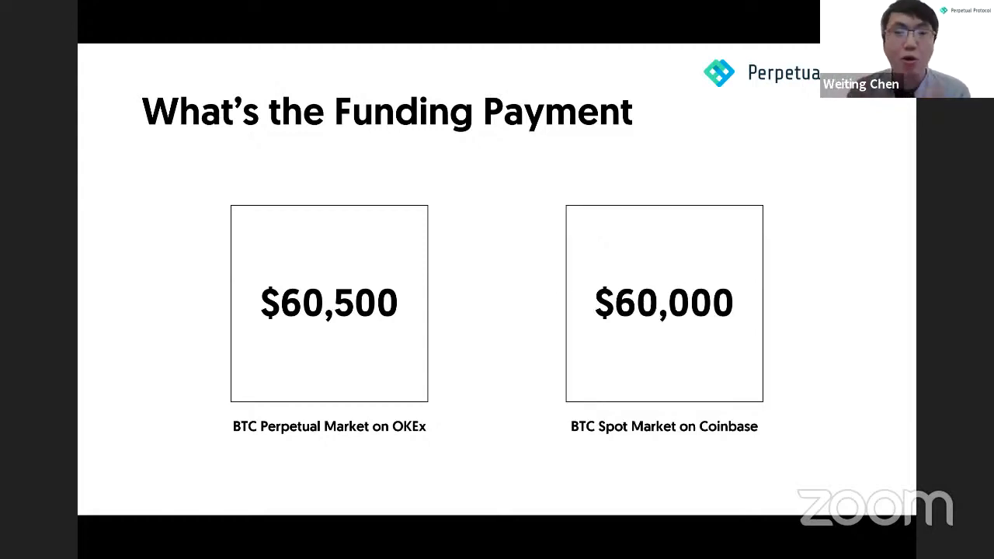
key(Right)
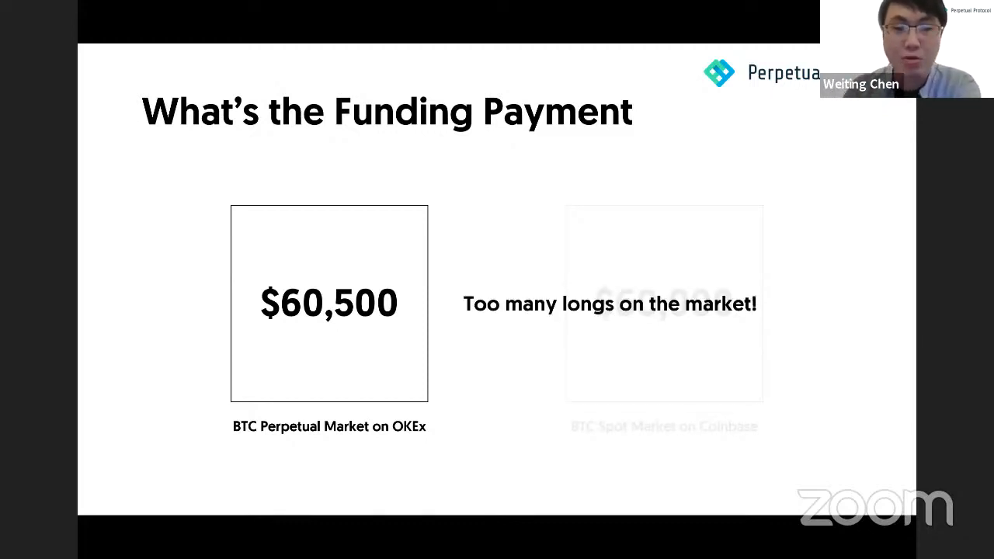
key(Right)
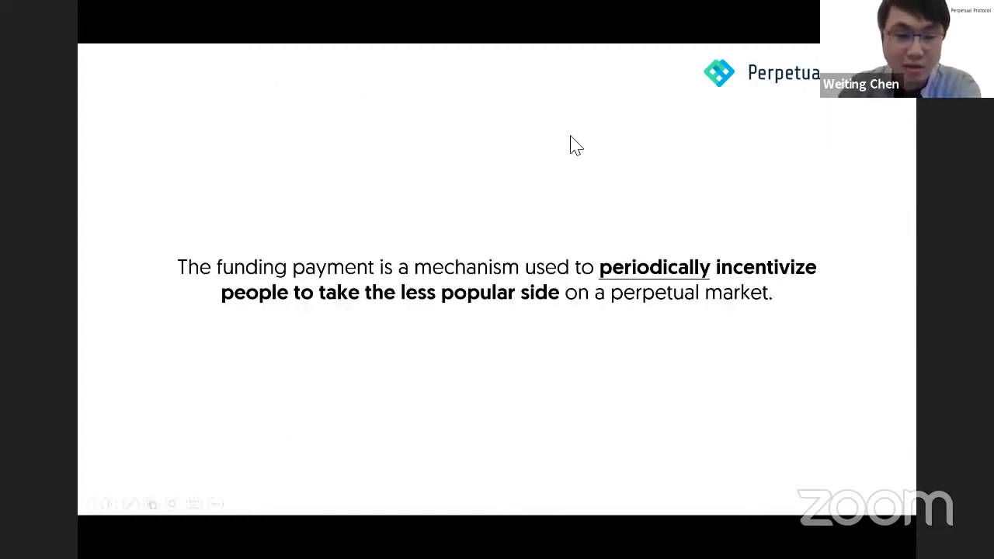
mouse_move(736, 134)
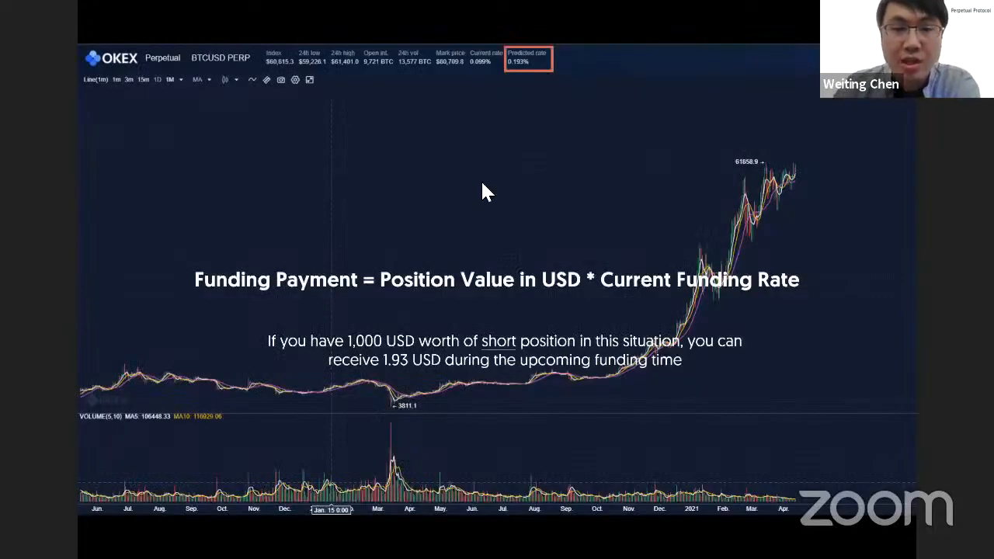
mouse_move(666, 231)
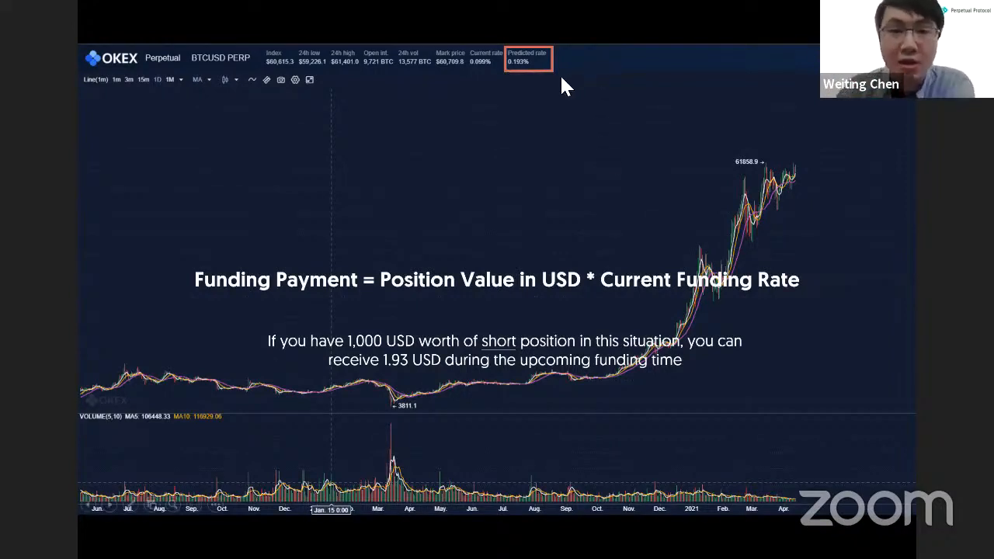
mouse_move(518, 85)
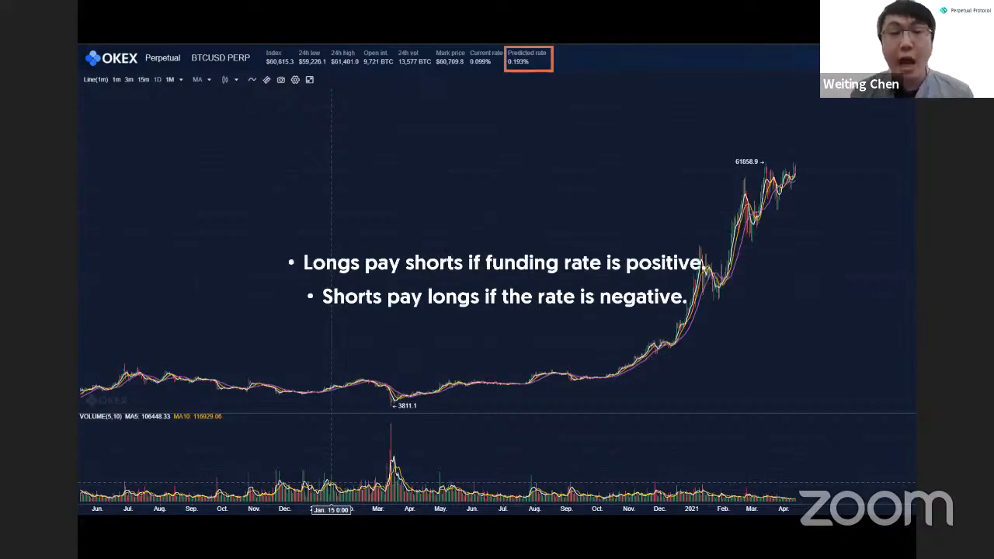
mouse_move(359, 192)
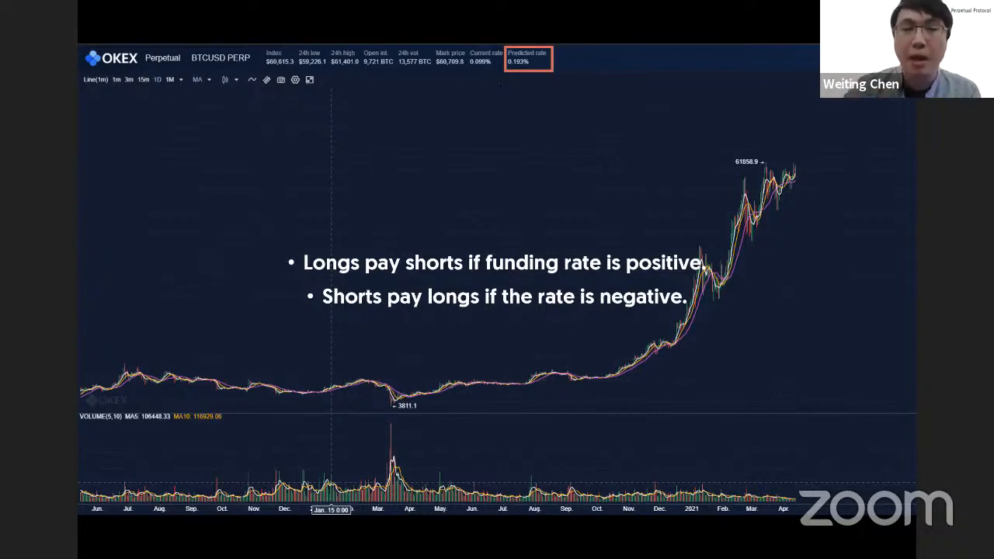
mouse_move(604, 309)
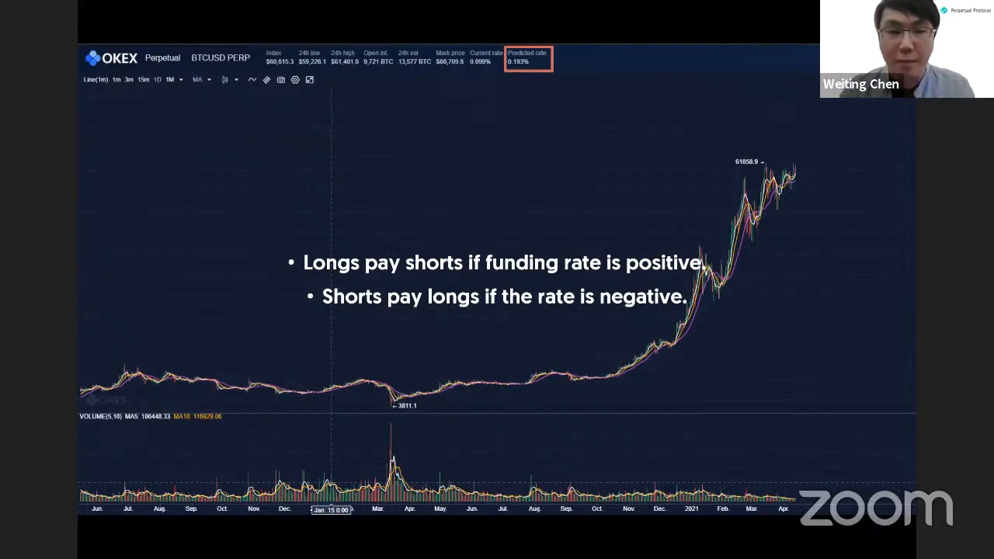
- Advance the slides to the Live Demo slide on profiting from both funding sides
key(Right)
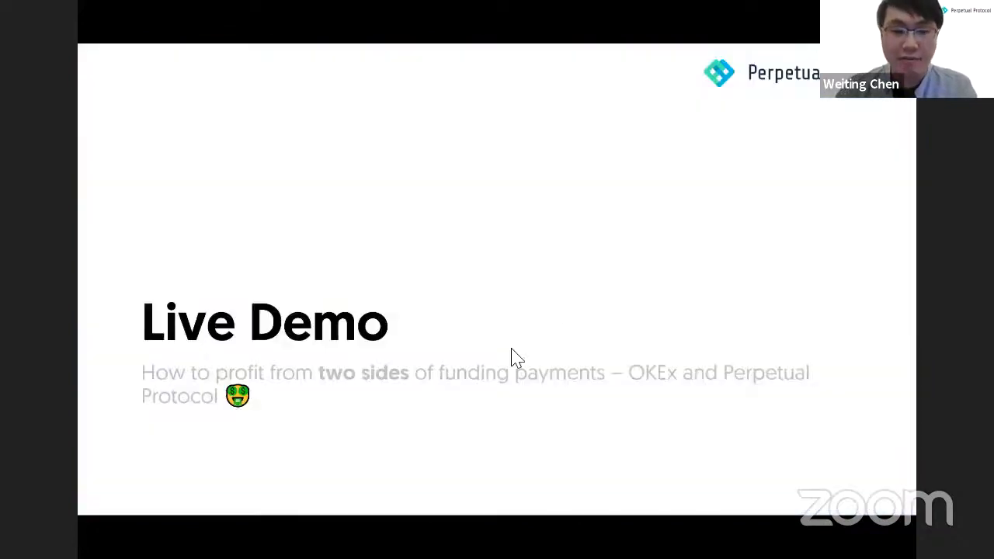
mouse_move(834, 310)
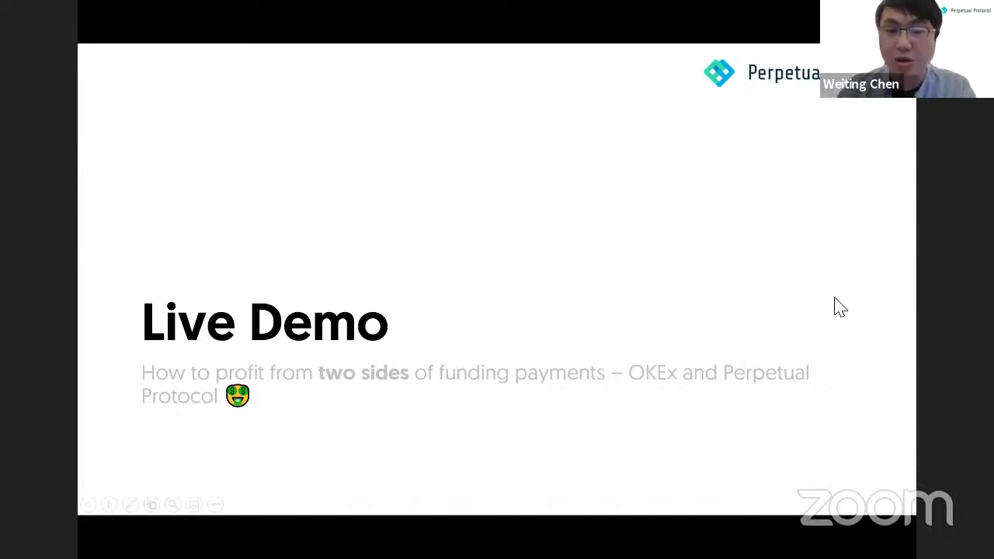
mouse_move(823, 412)
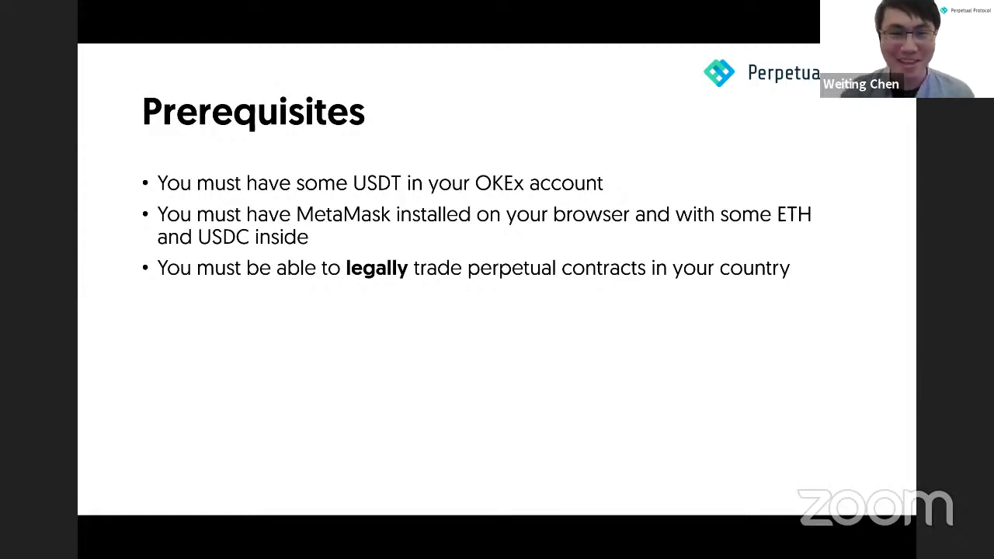
mouse_move(86, 149)
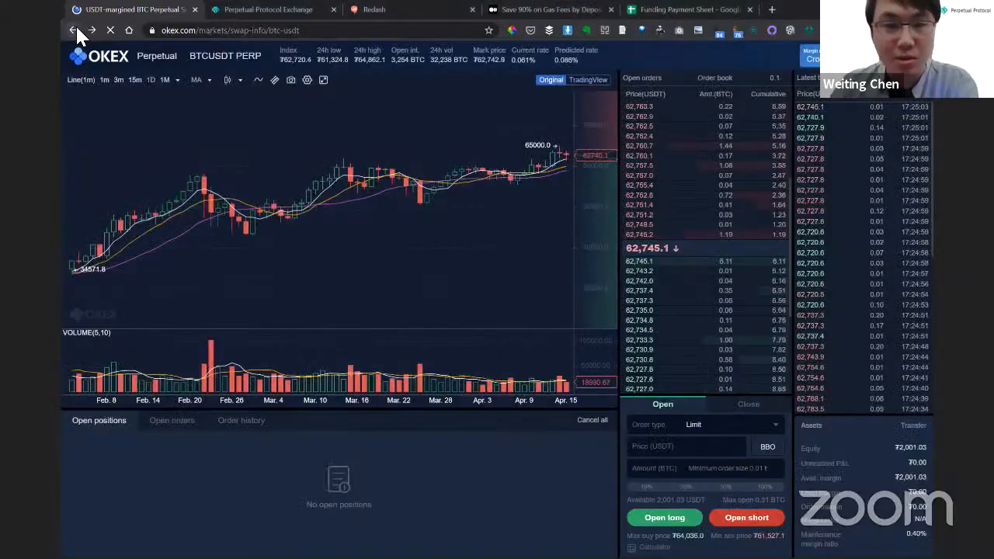
- Return to OKEx's perpetual swap list and open the BTCUSDT USDT-margined perpetual
click(73, 31)
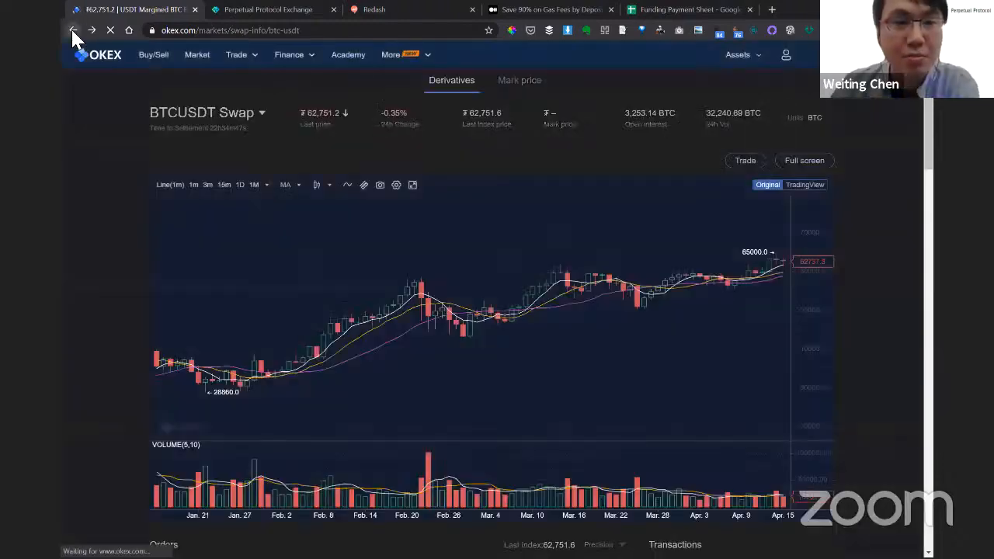
click(74, 30)
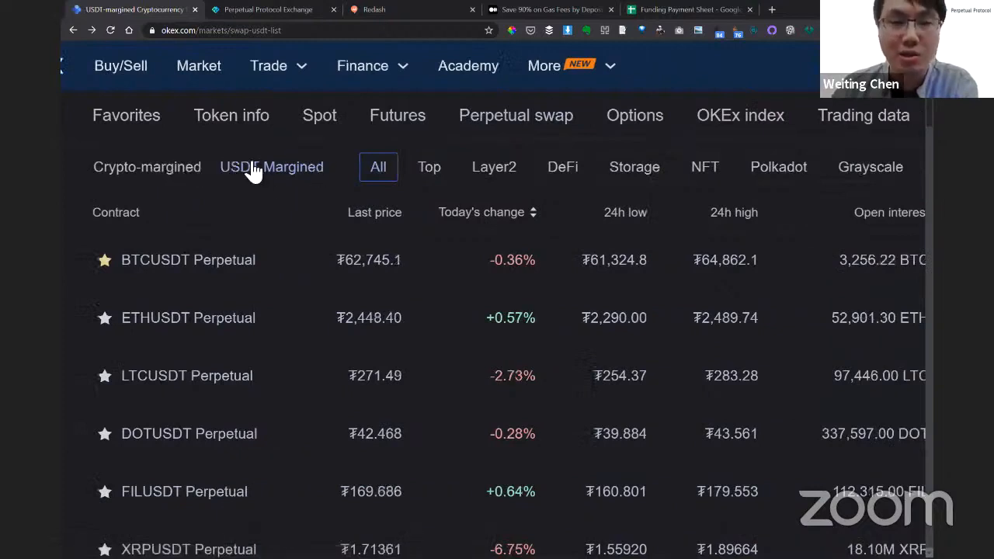
mouse_move(279, 196)
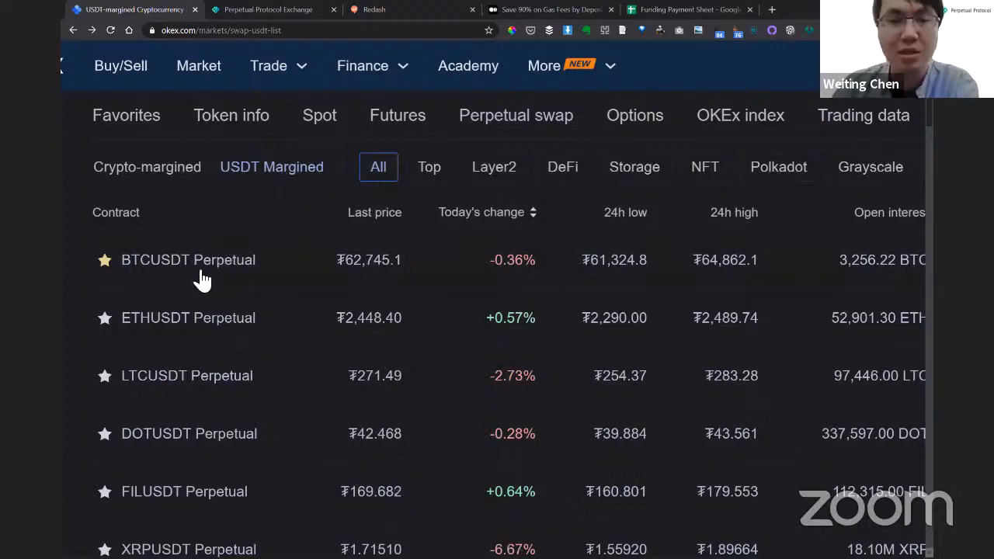
click(187, 260)
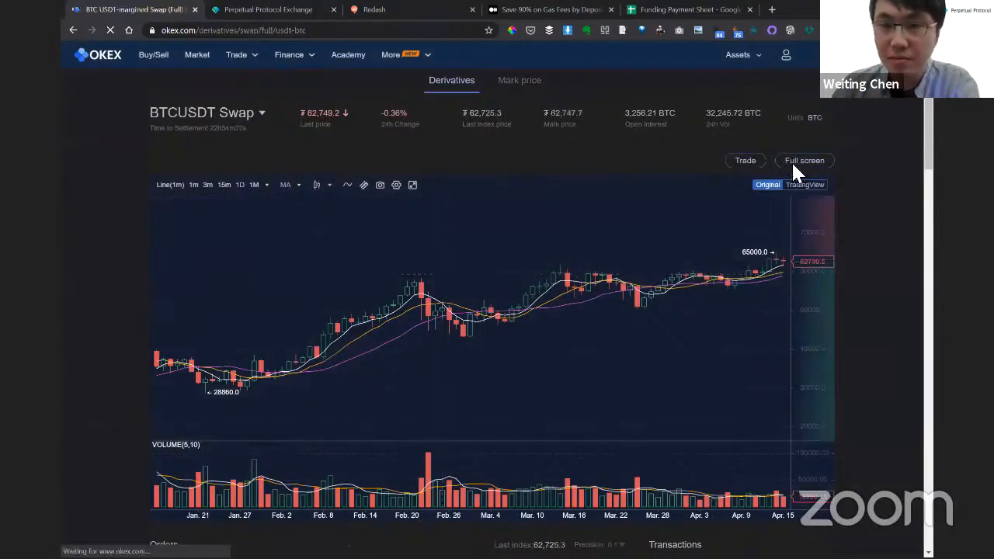
- Open BTCUSDT full-screen trading and enter a 0.02 BTC market order
click(804, 161)
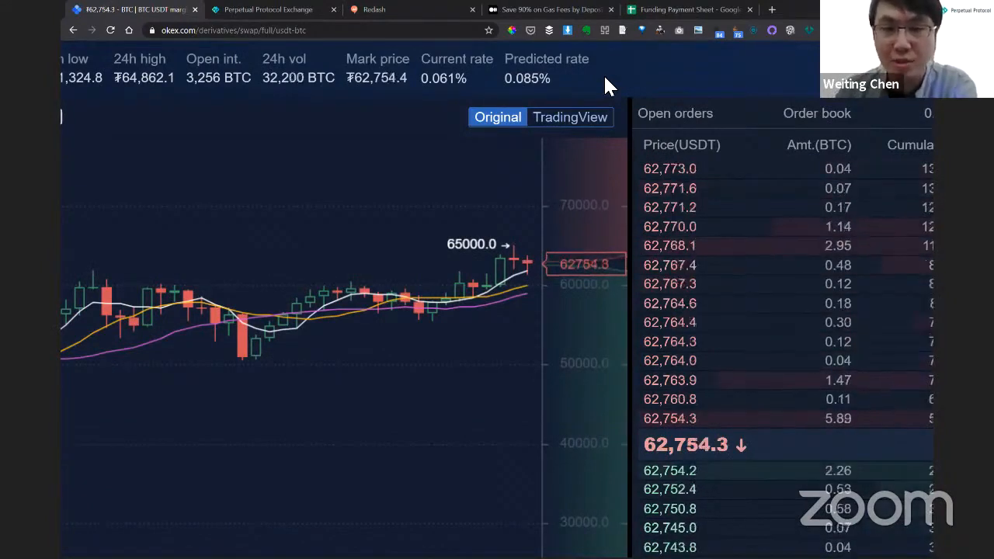
mouse_move(546, 66)
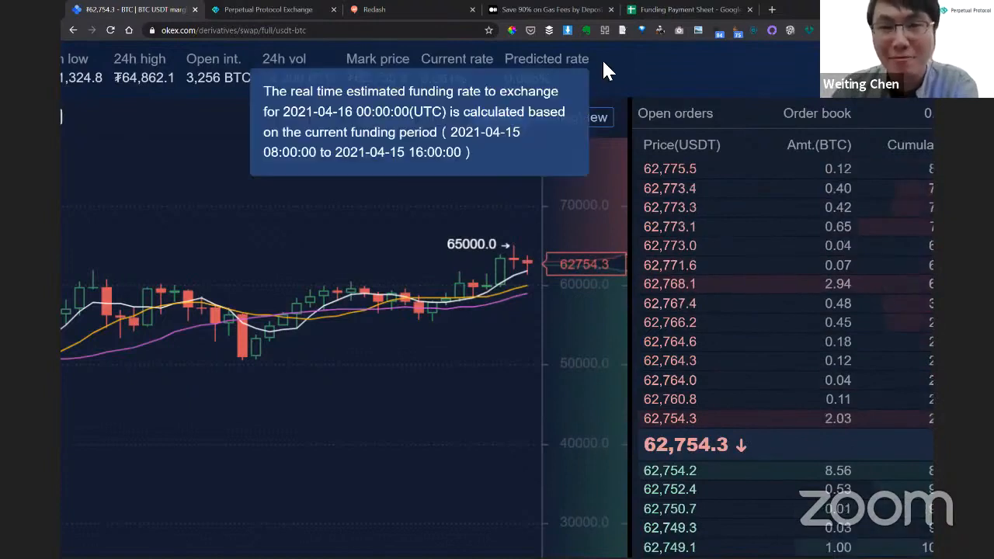
mouse_move(617, 82)
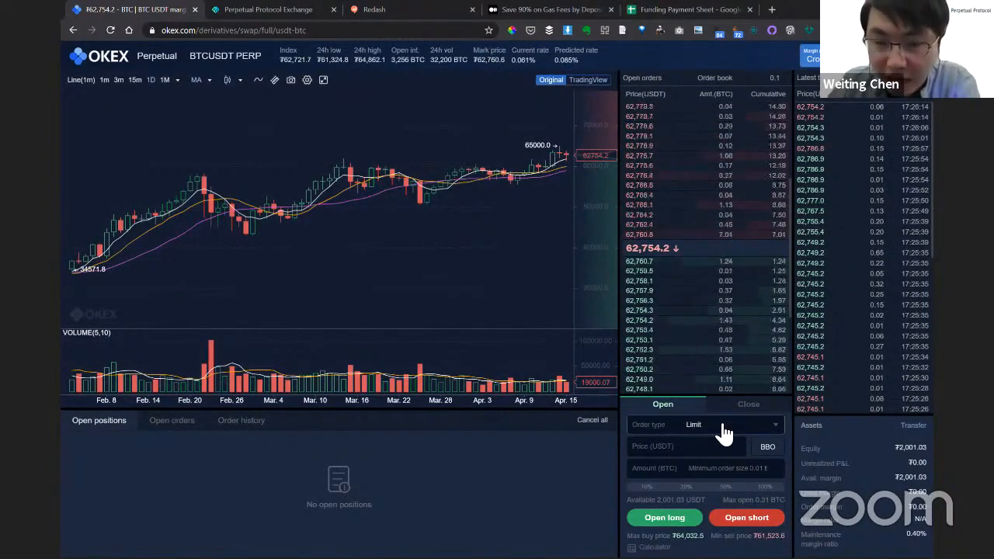
click(705, 424)
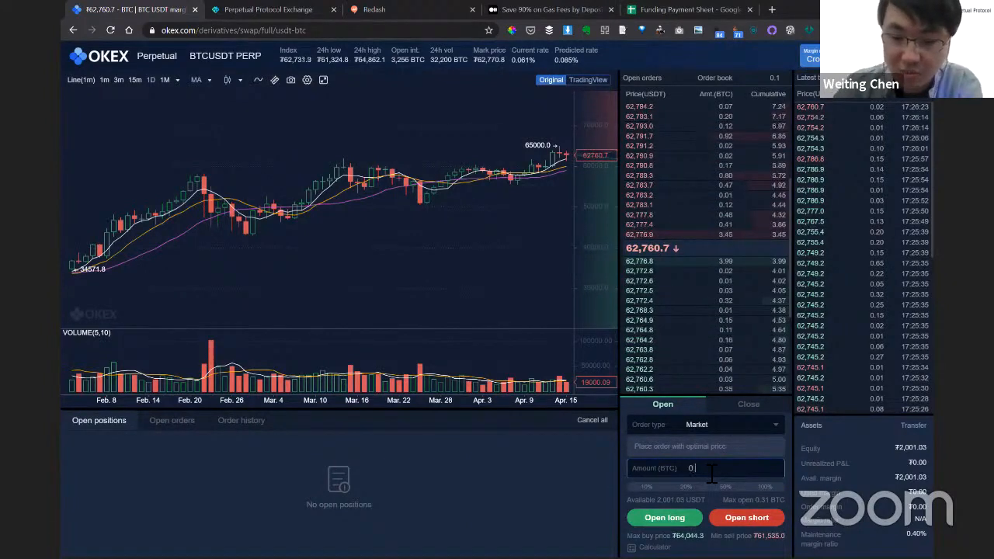
text(0.02)
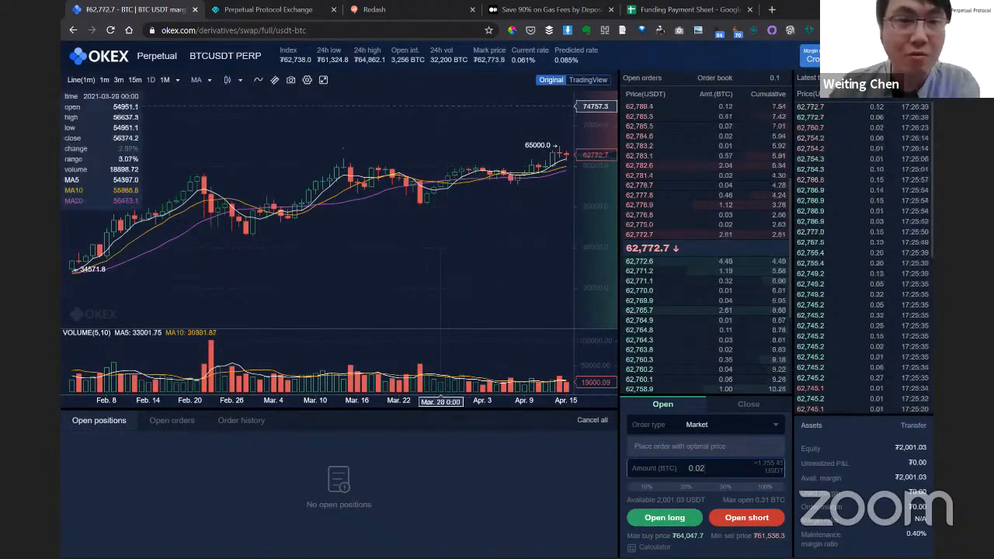
- Start a 2000 USDC deposit and advance to the spending approval step
click(266, 9)
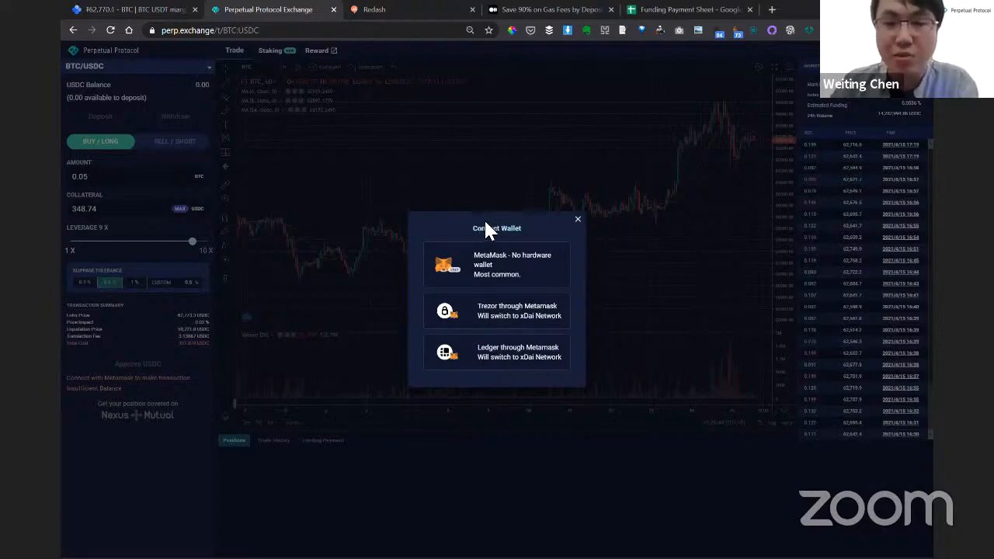
mouse_move(578, 295)
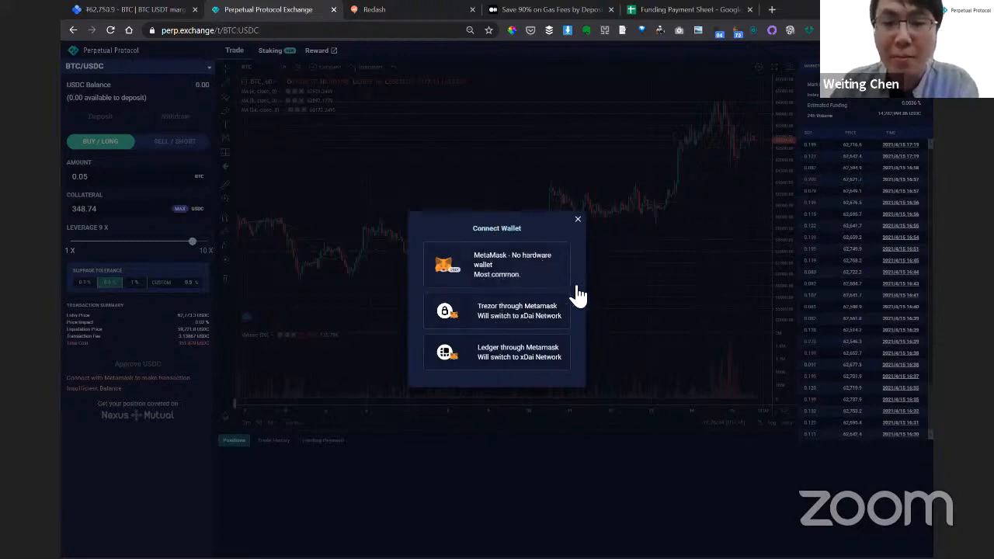
mouse_move(519, 272)
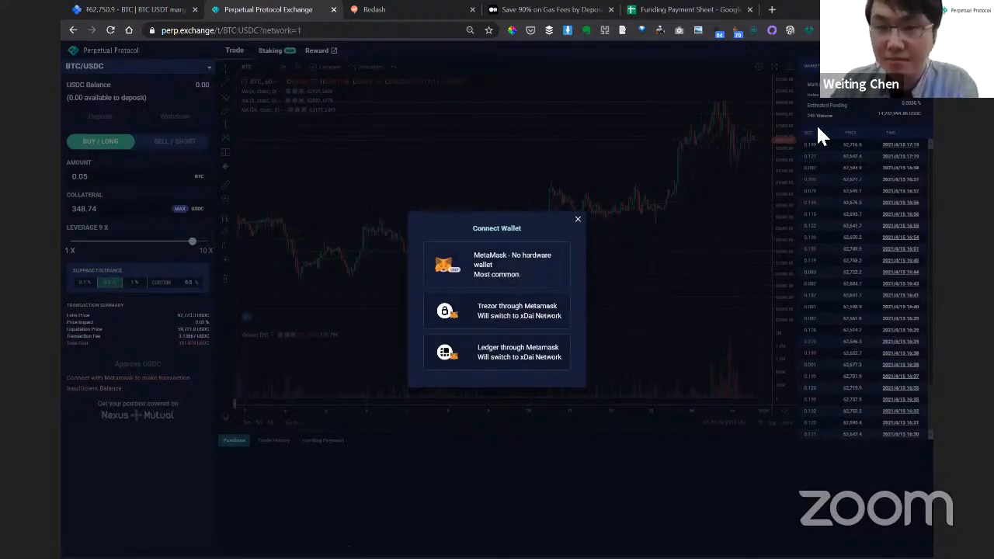
click(577, 219)
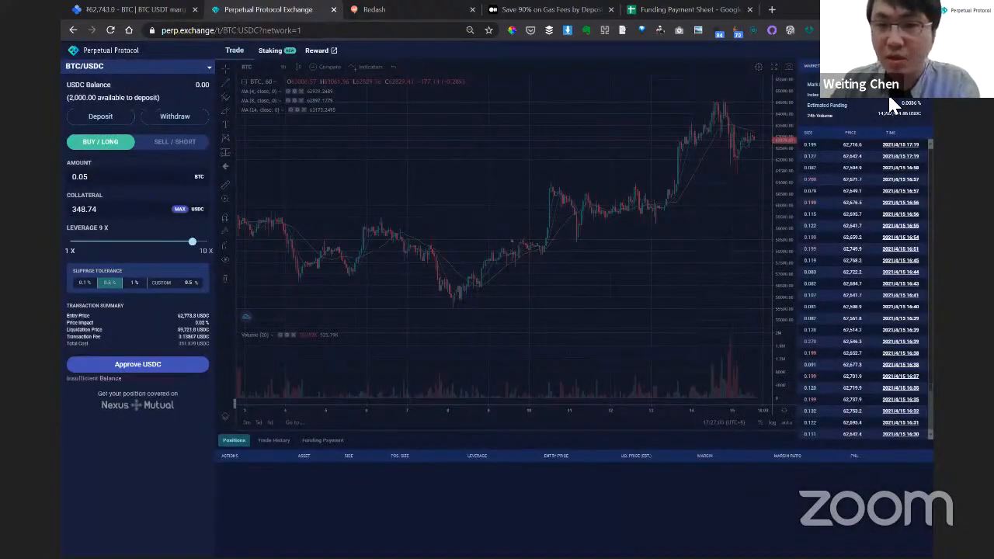
mouse_move(505, 247)
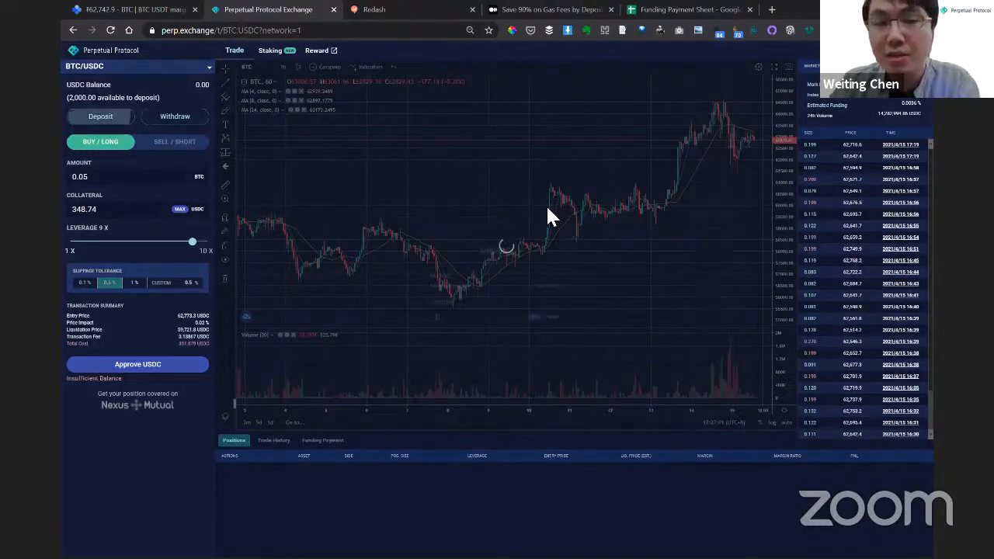
click(100, 115)
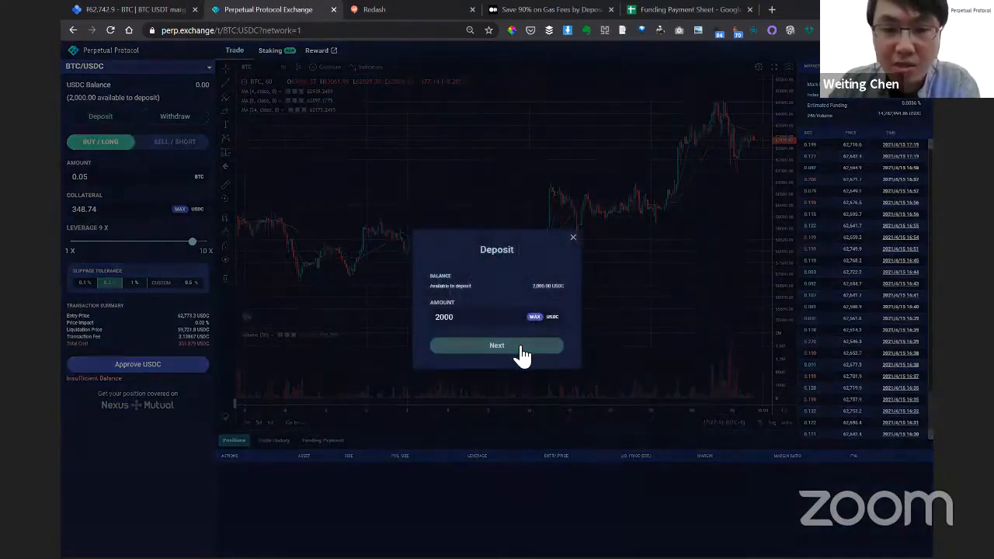
click(496, 344)
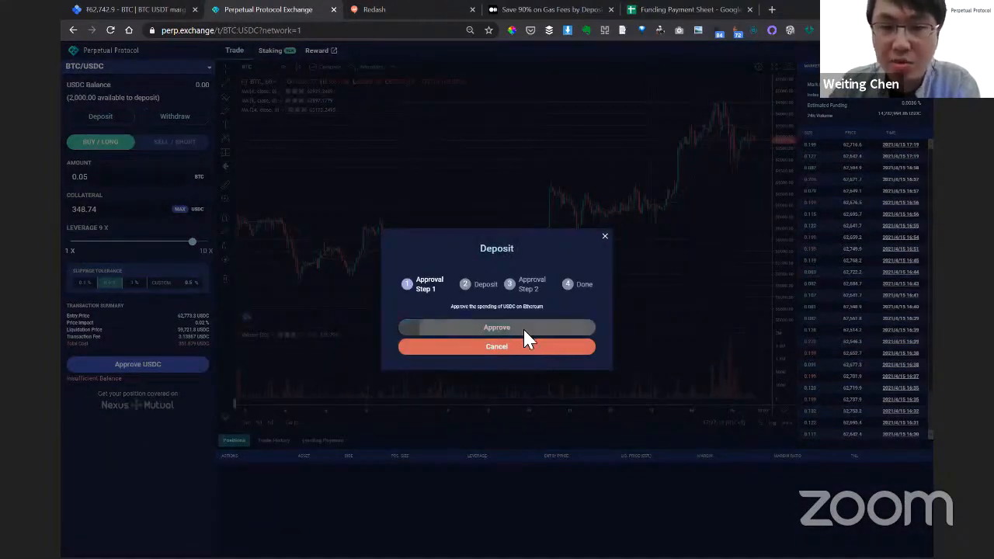
- Approve USDC spending with the average gas fee saved in the wallet
click(496, 327)
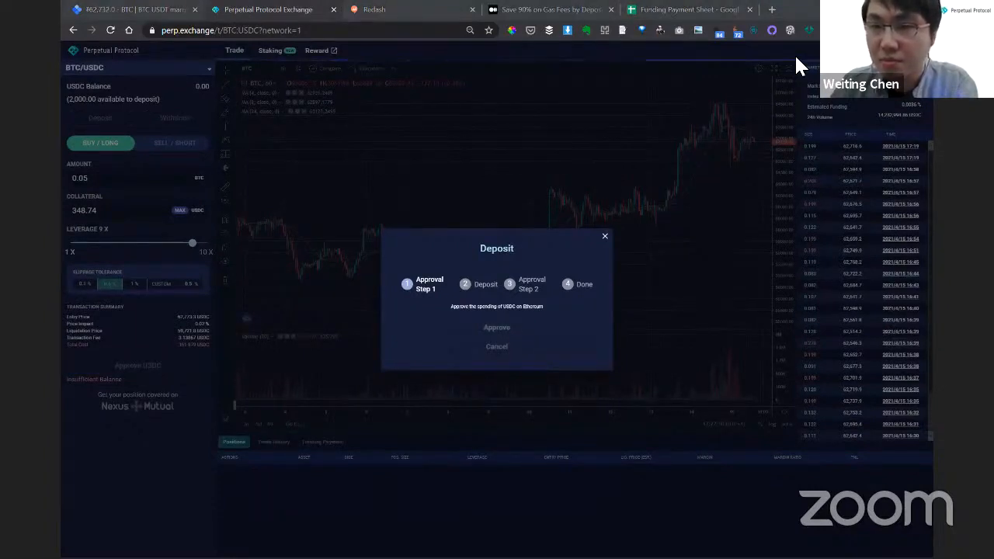
mouse_move(680, 64)
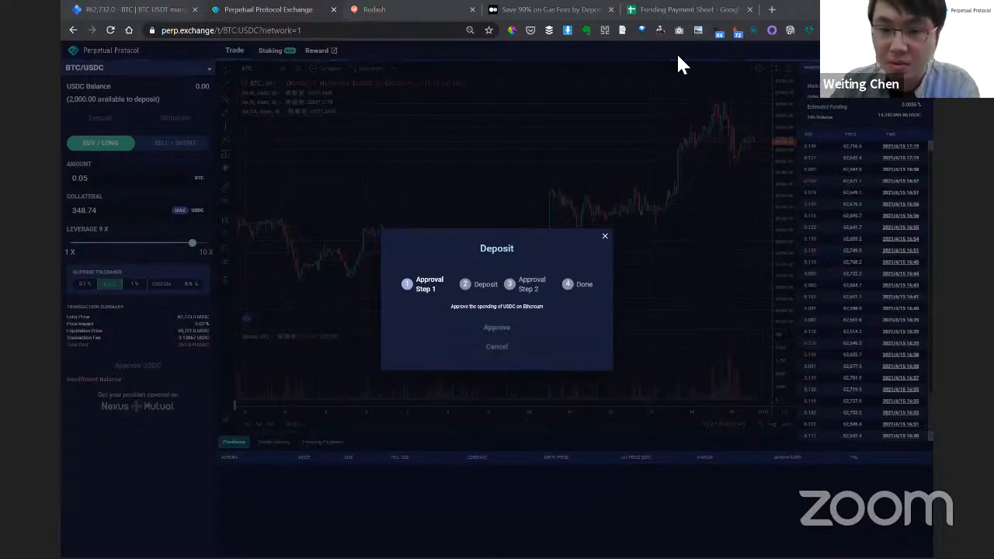
mouse_move(555, 268)
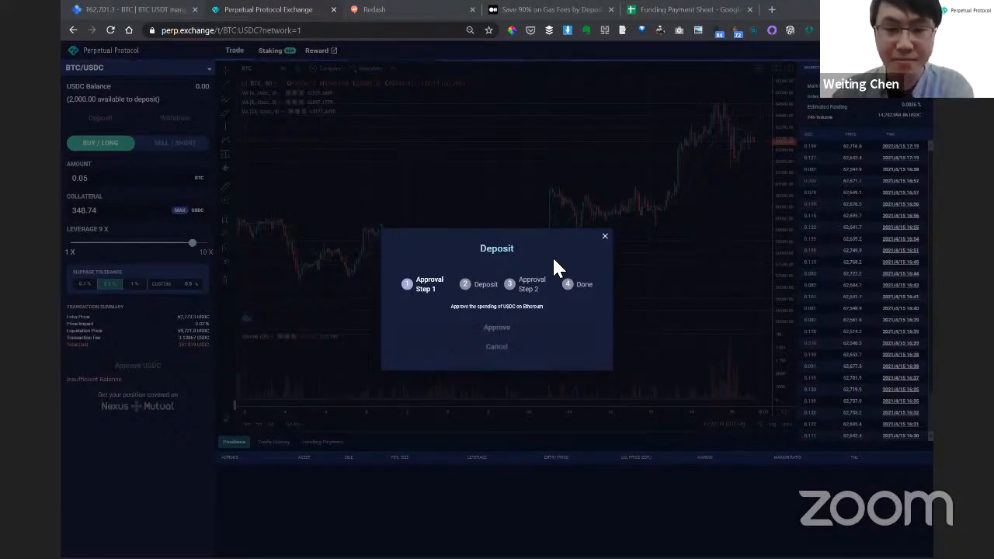
mouse_move(528, 287)
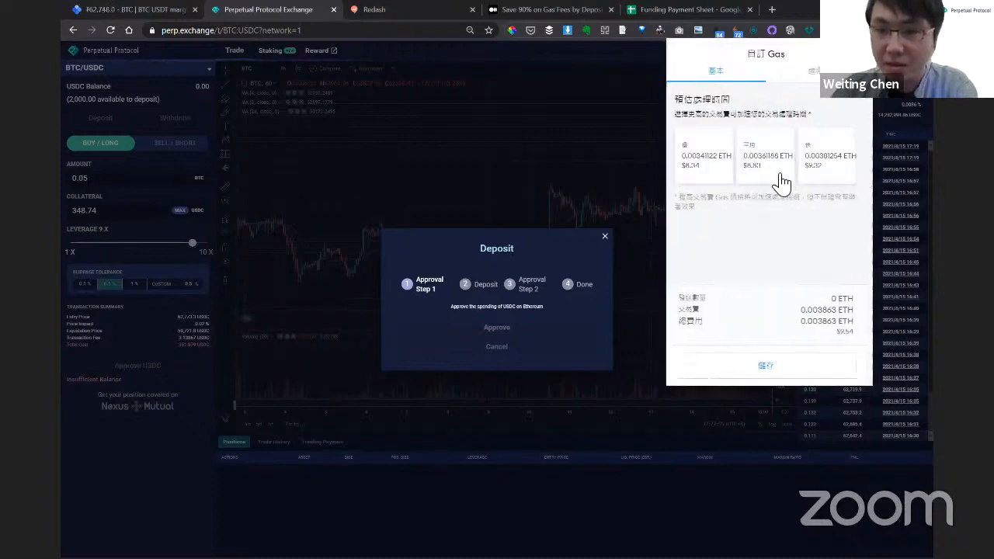
click(766, 155)
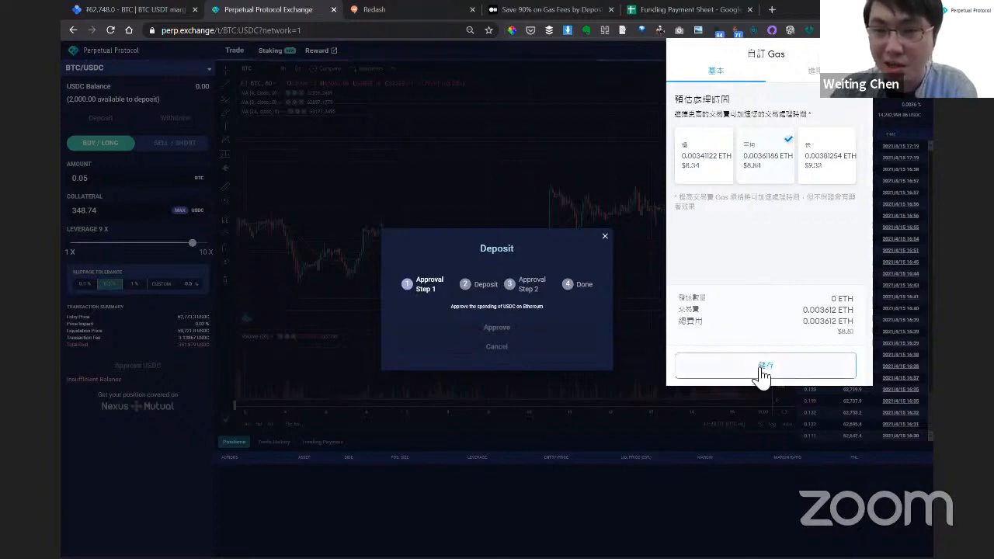
click(764, 366)
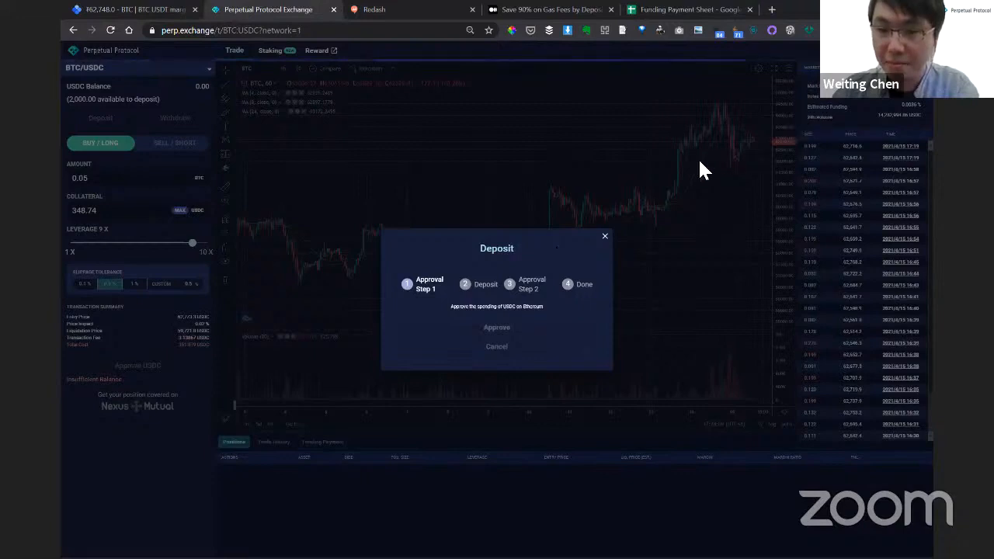
mouse_move(605, 237)
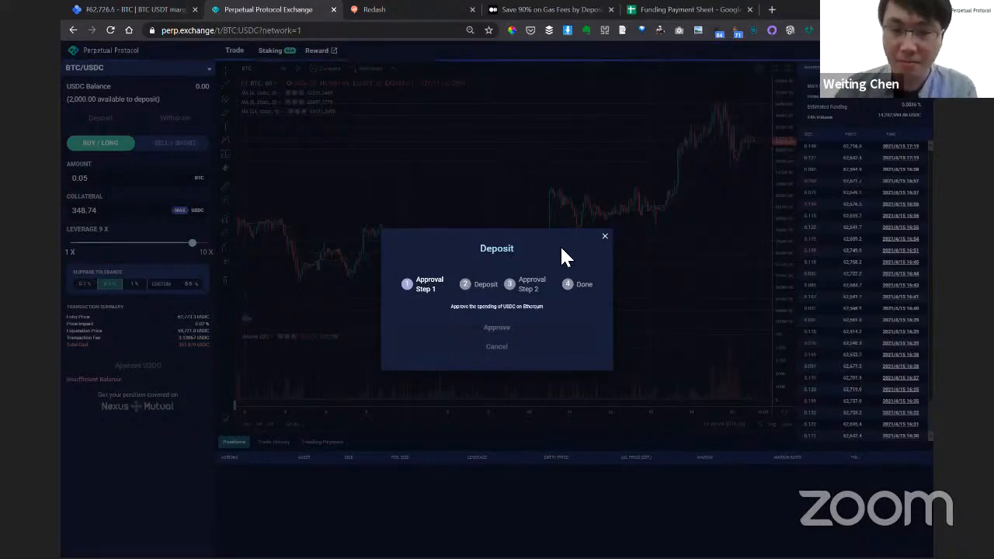
mouse_move(849, 324)
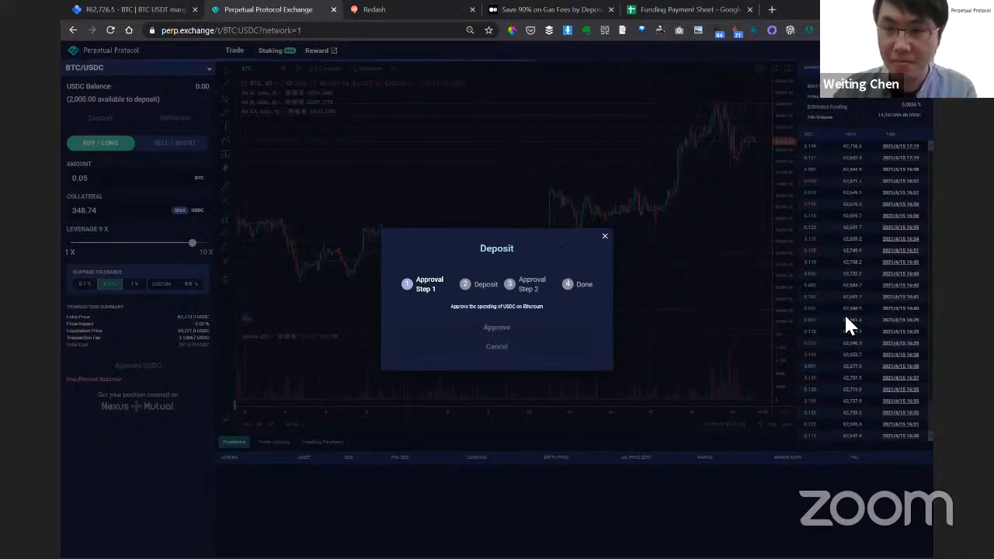
mouse_move(714, 167)
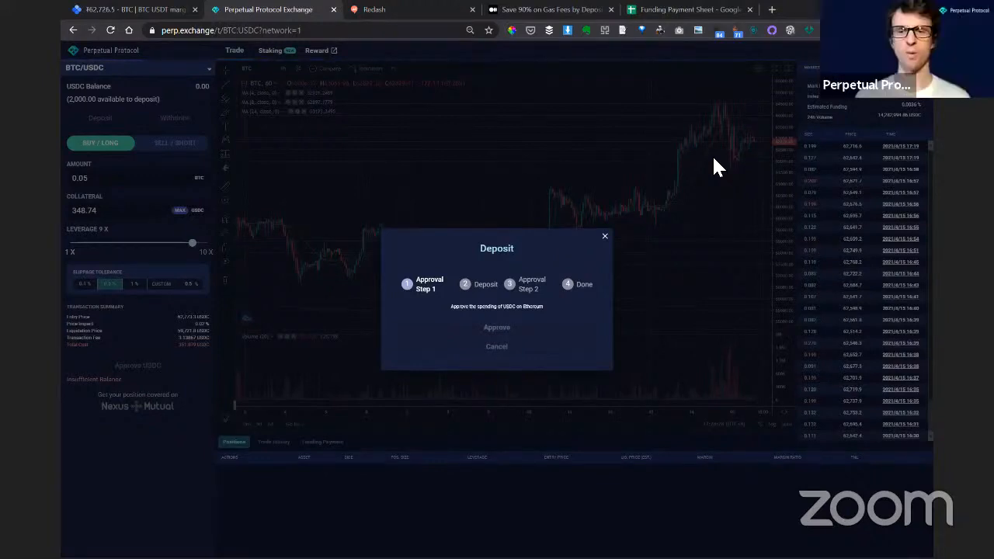
mouse_move(536, 260)
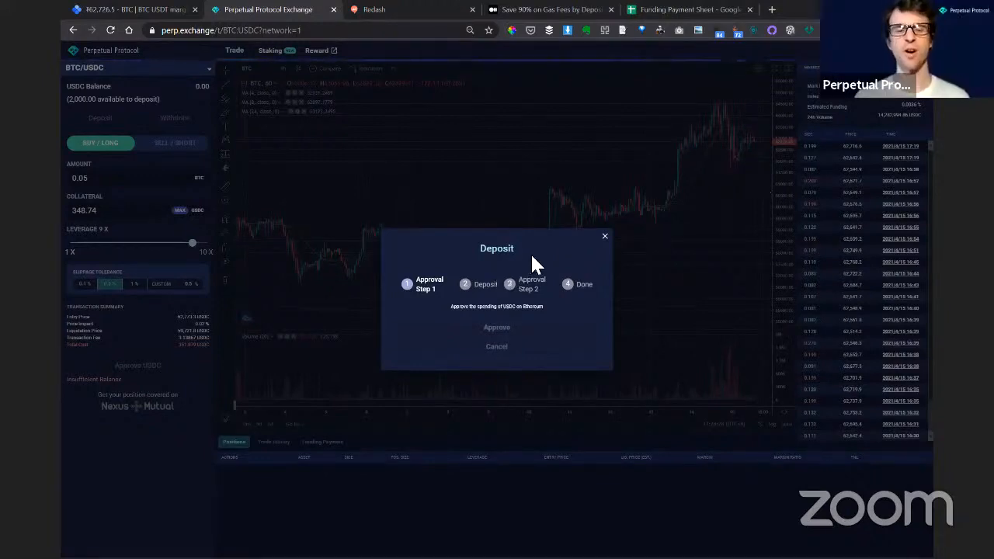
mouse_move(544, 278)
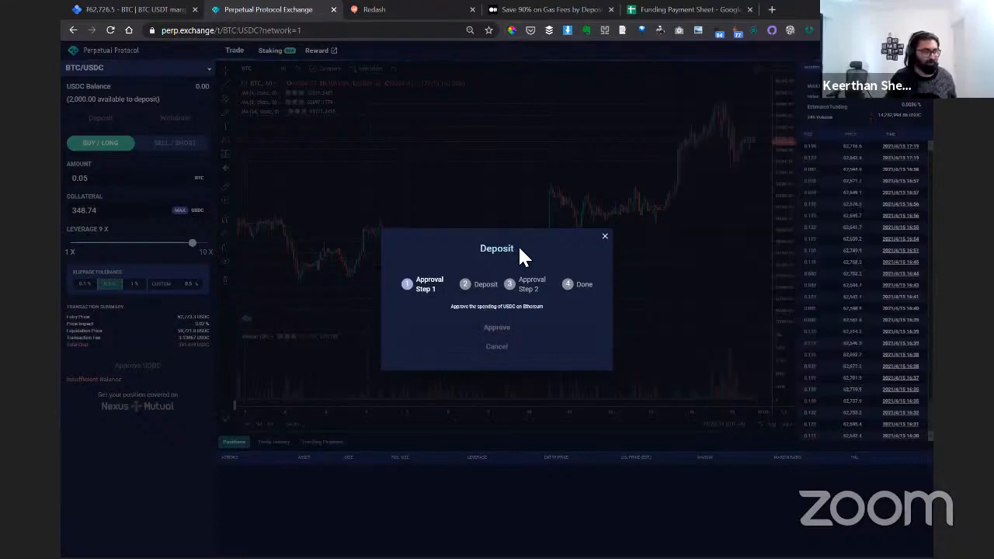
mouse_move(83, 94)
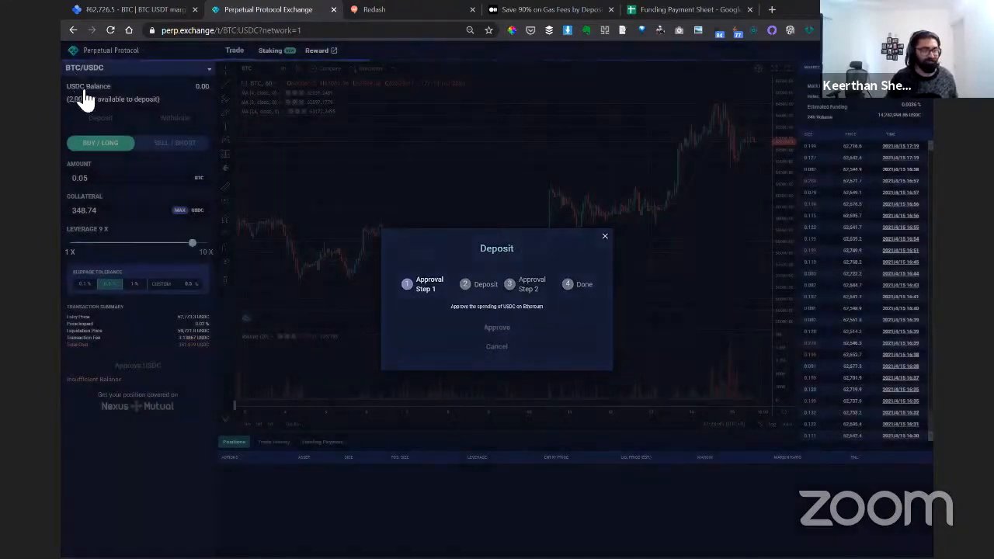
- Reload the exchange page and cancel the pending USDC spend approval in MetaMask
click(604, 236)
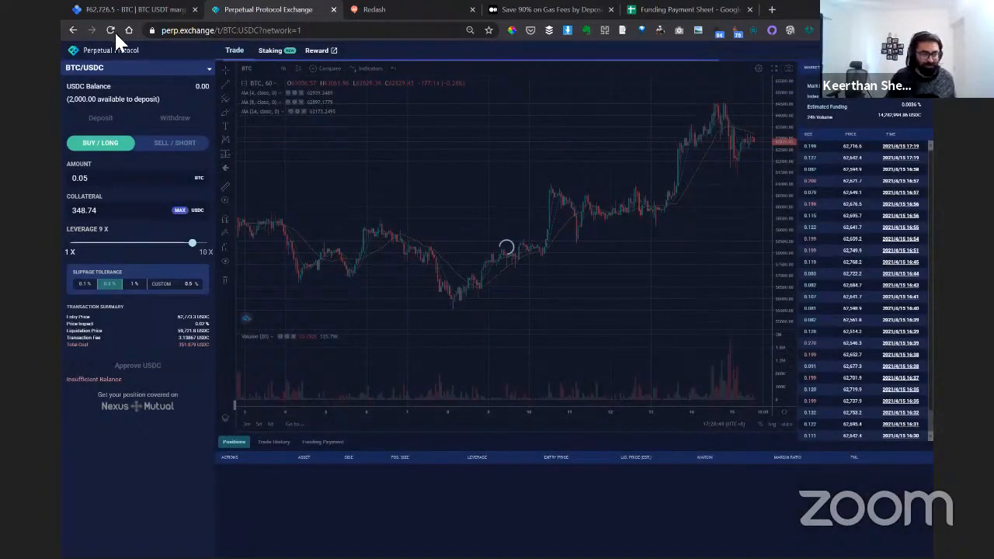
click(110, 31)
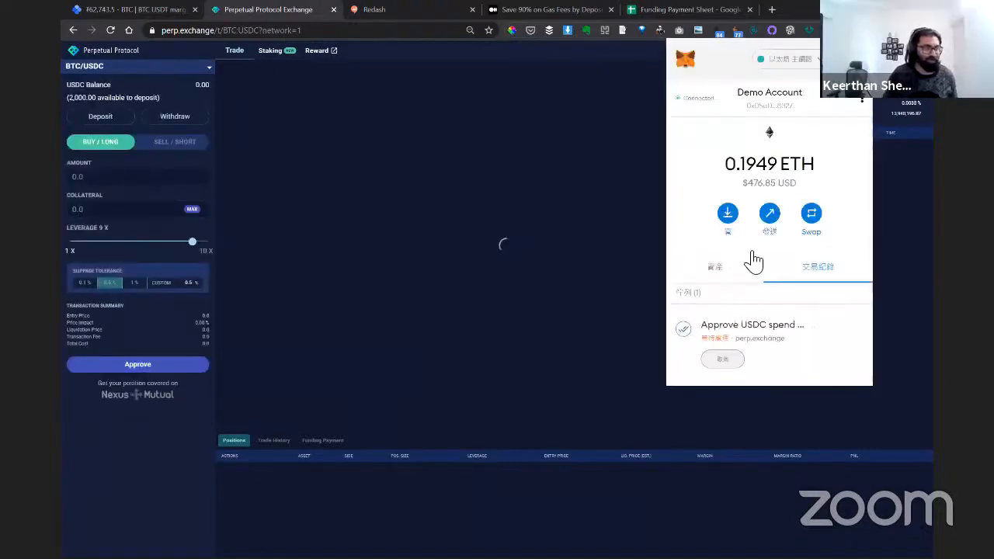
click(817, 266)
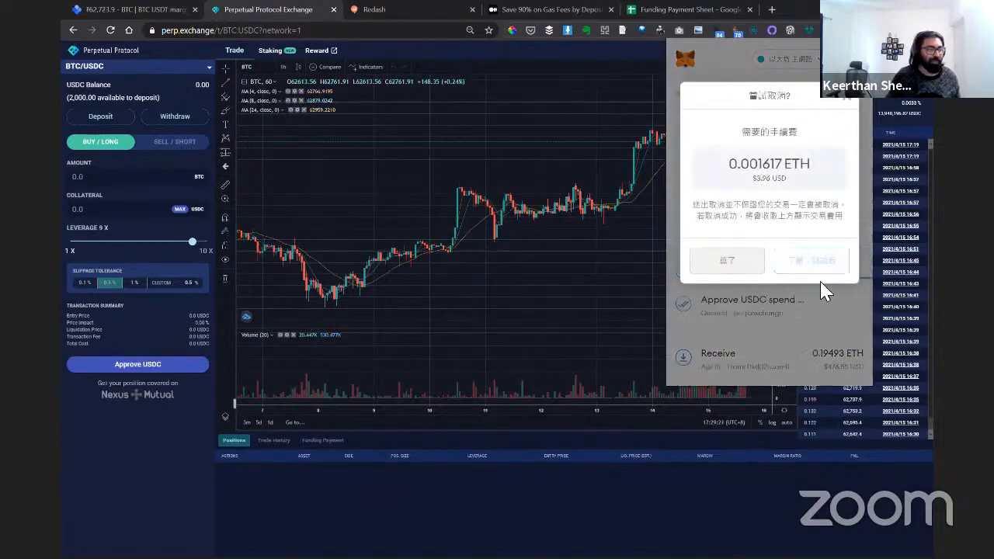
click(727, 260)
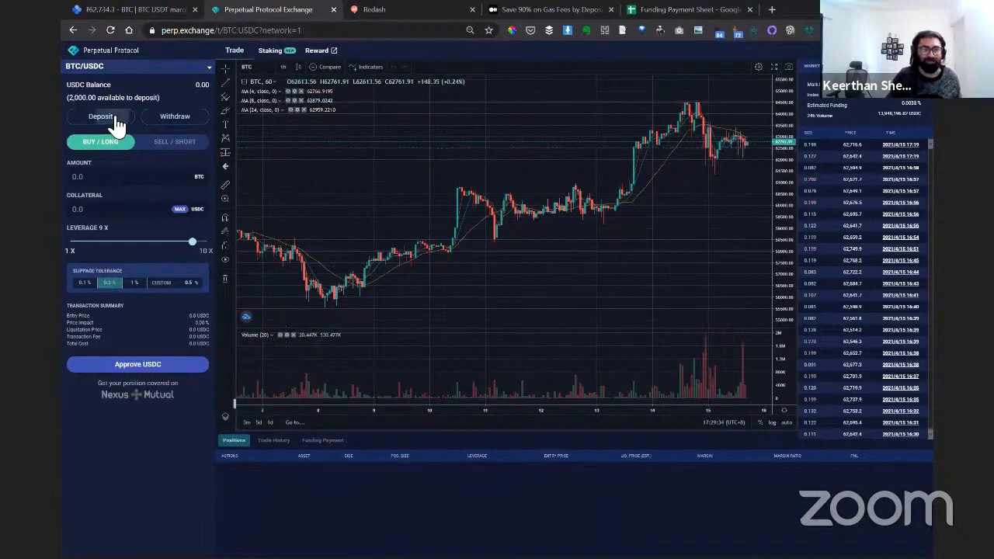
- Restart the 2000 USDC deposit and approve USDC spending again
click(101, 116)
text(2000)
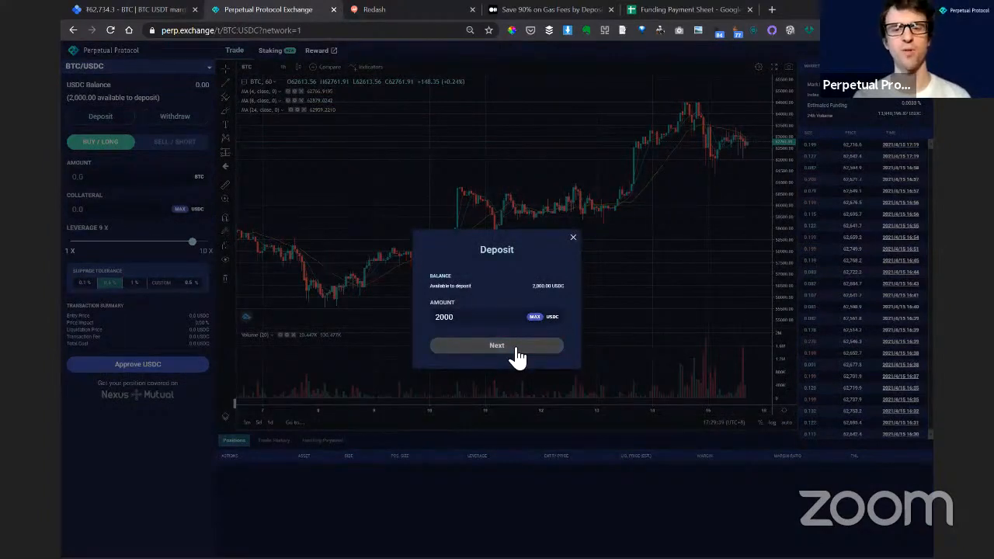
click(496, 346)
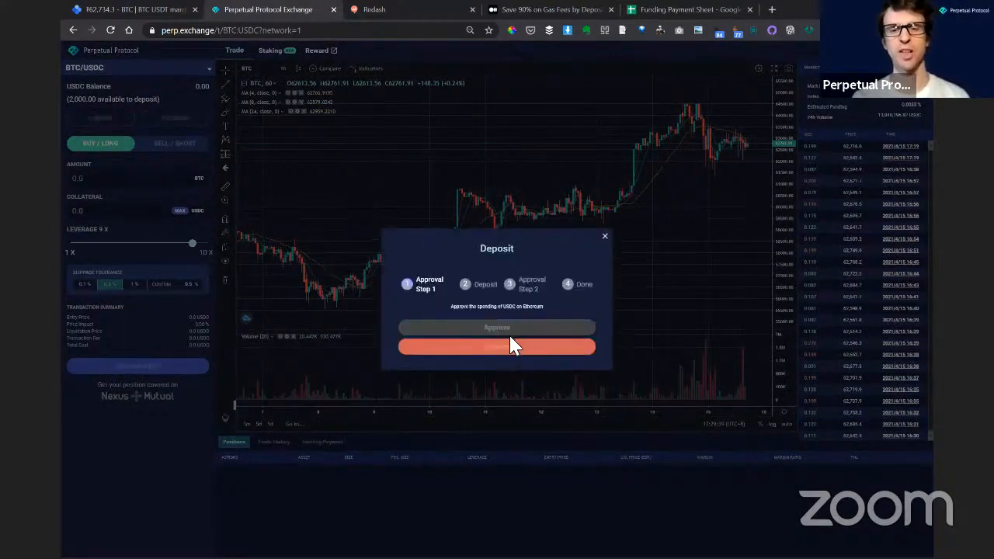
click(496, 346)
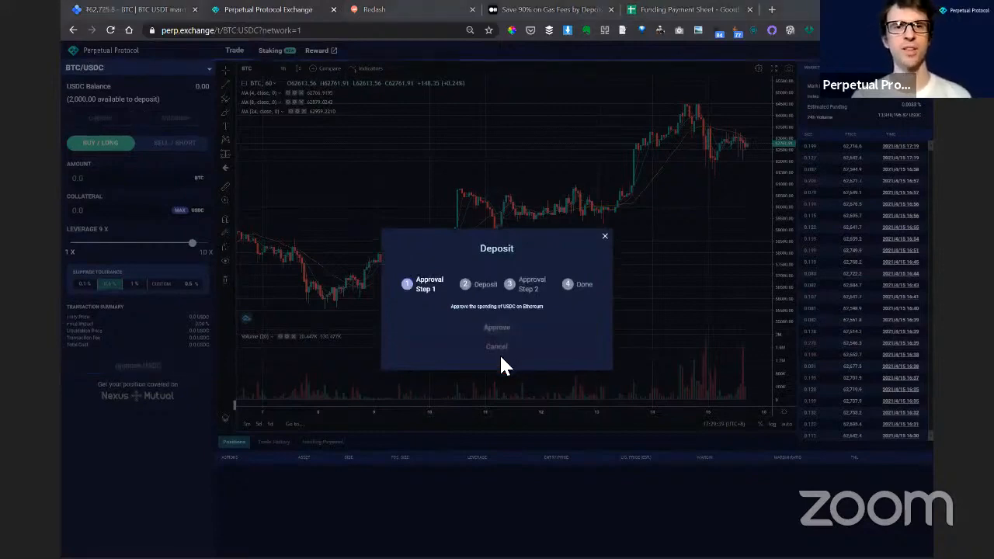
mouse_move(497, 101)
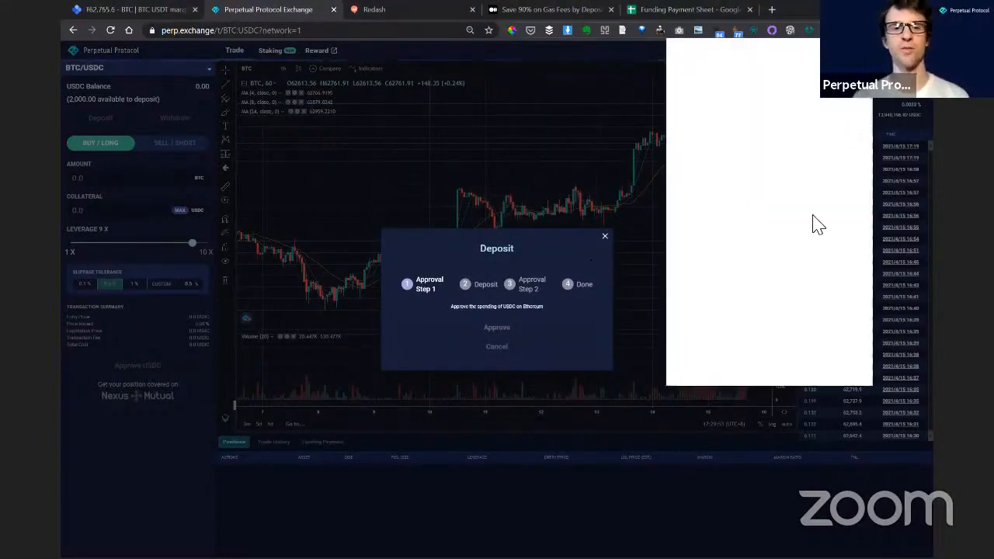
mouse_move(803, 338)
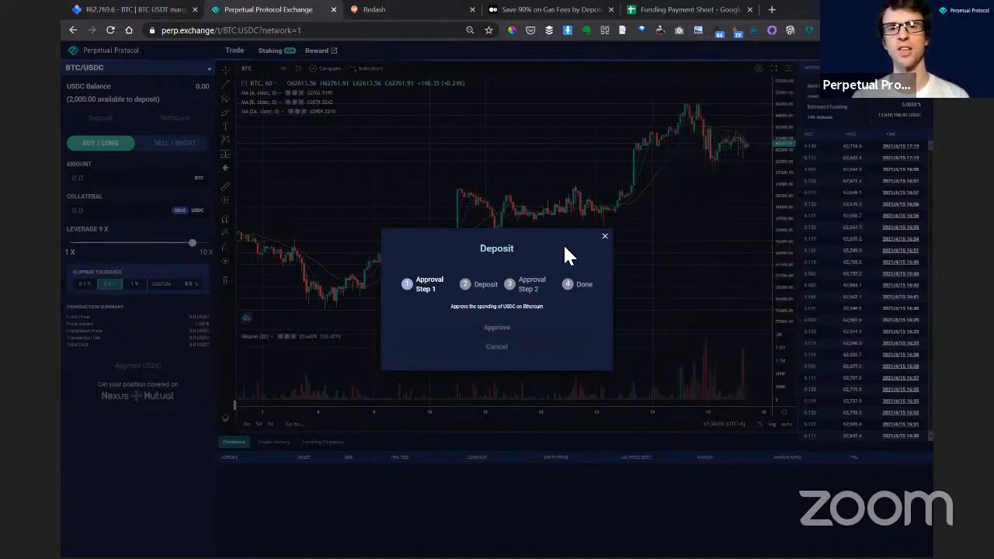
mouse_move(870, 182)
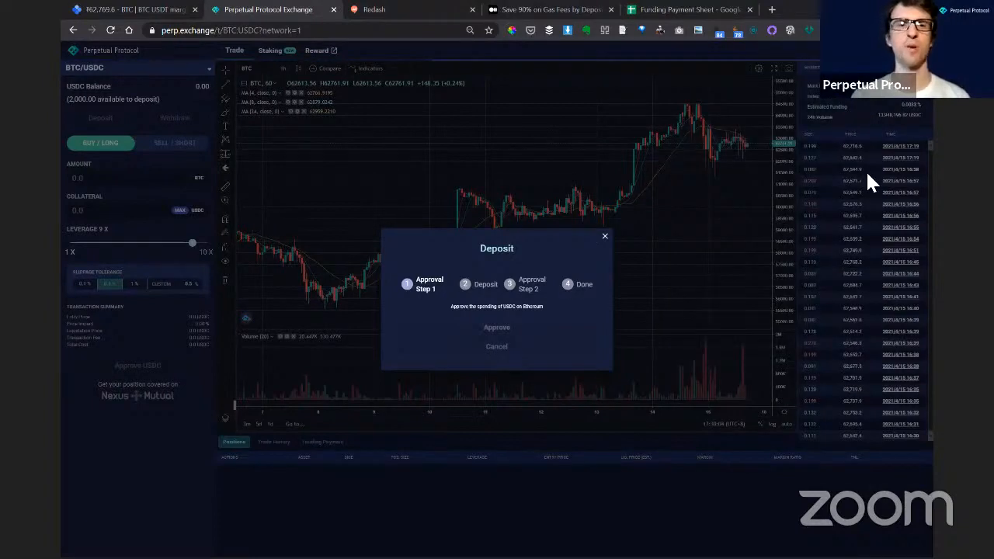
mouse_move(570, 287)
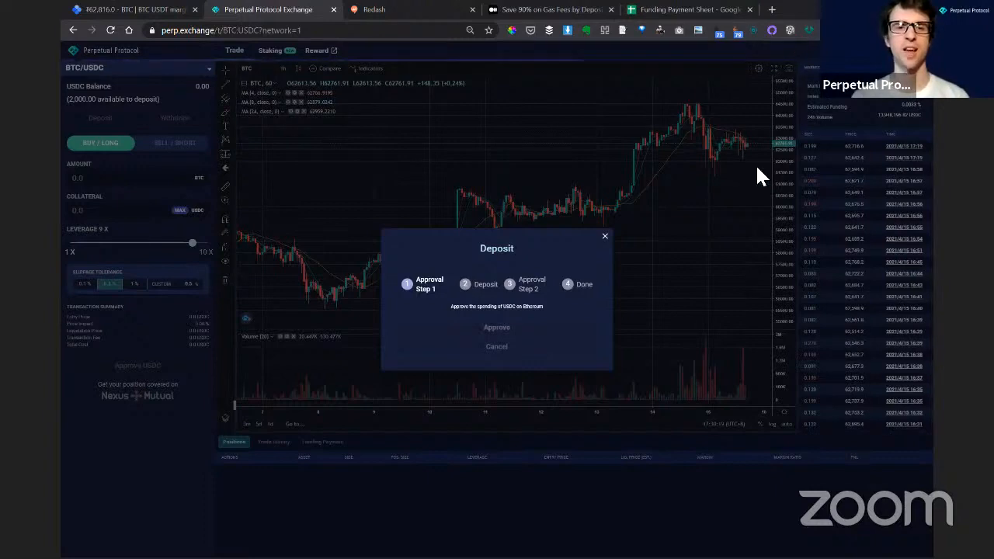
- Submit the USDC deposit and let it validate on Ethereum and xDai
click(496, 327)
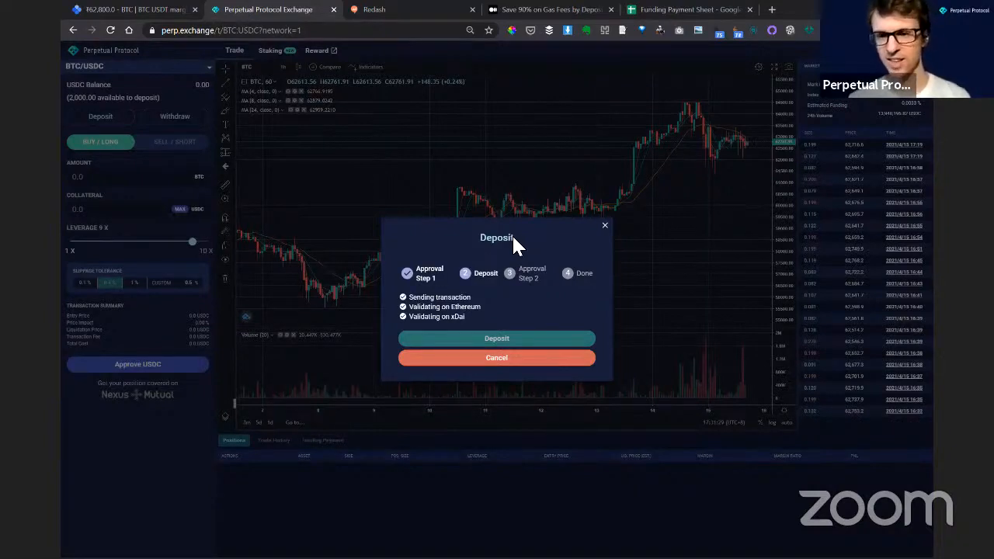
mouse_move(553, 313)
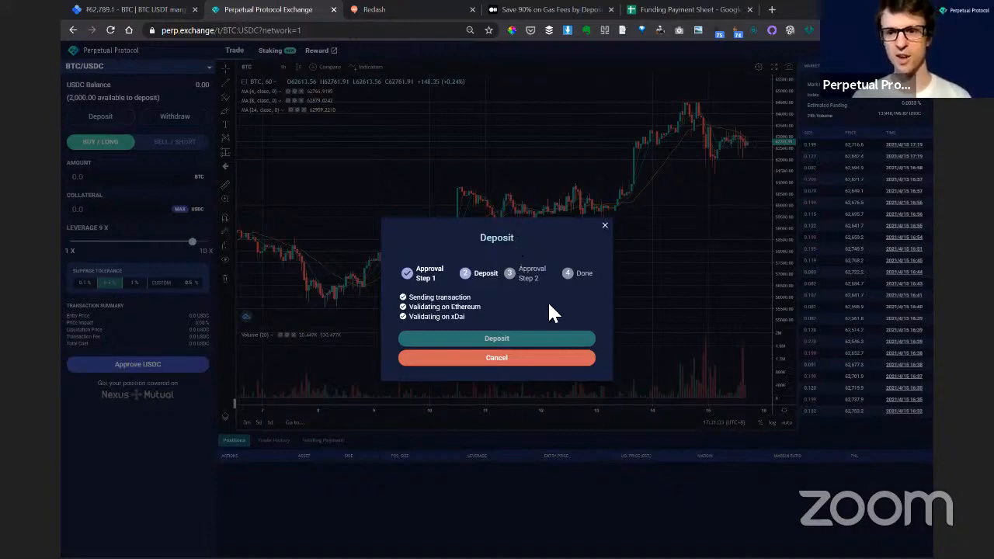
mouse_move(555, 310)
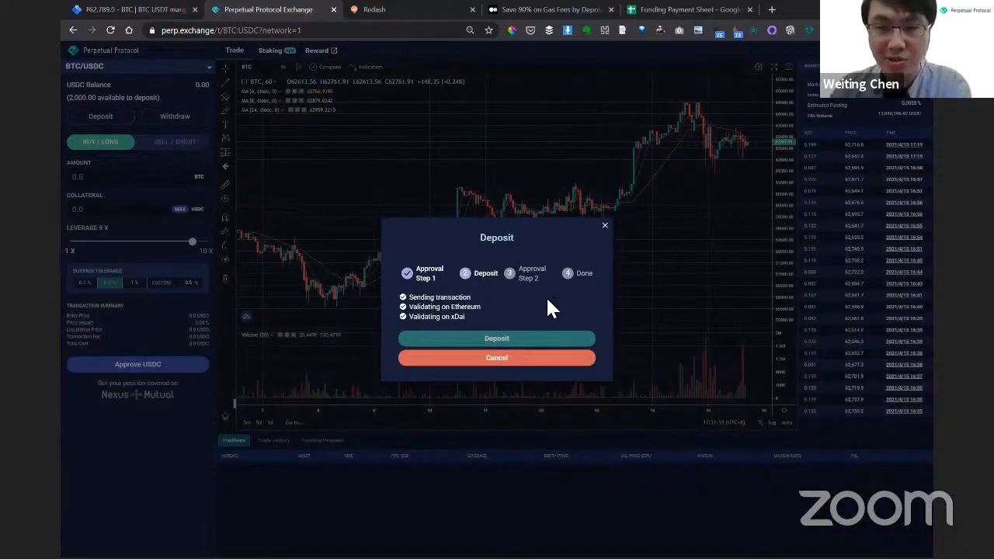
mouse_move(493, 322)
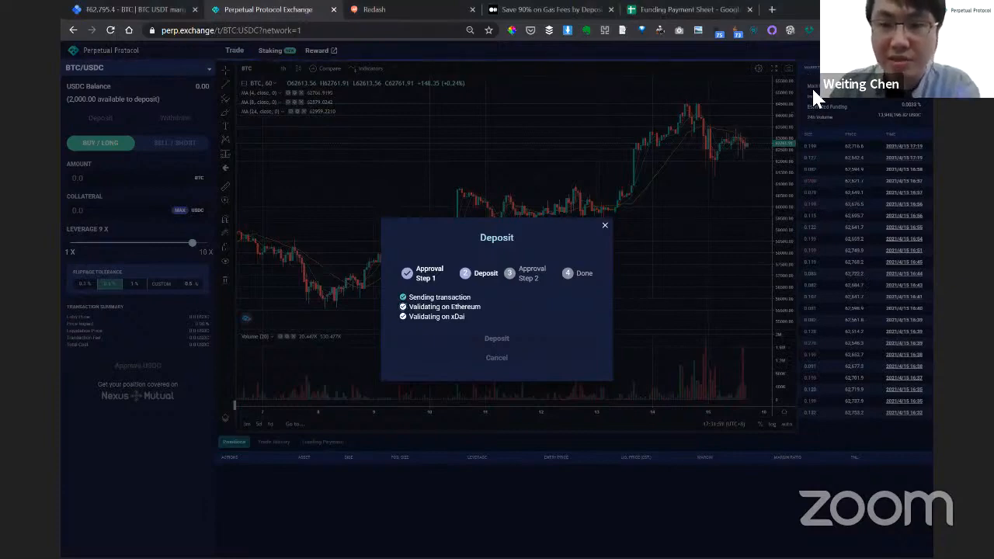
mouse_move(532, 301)
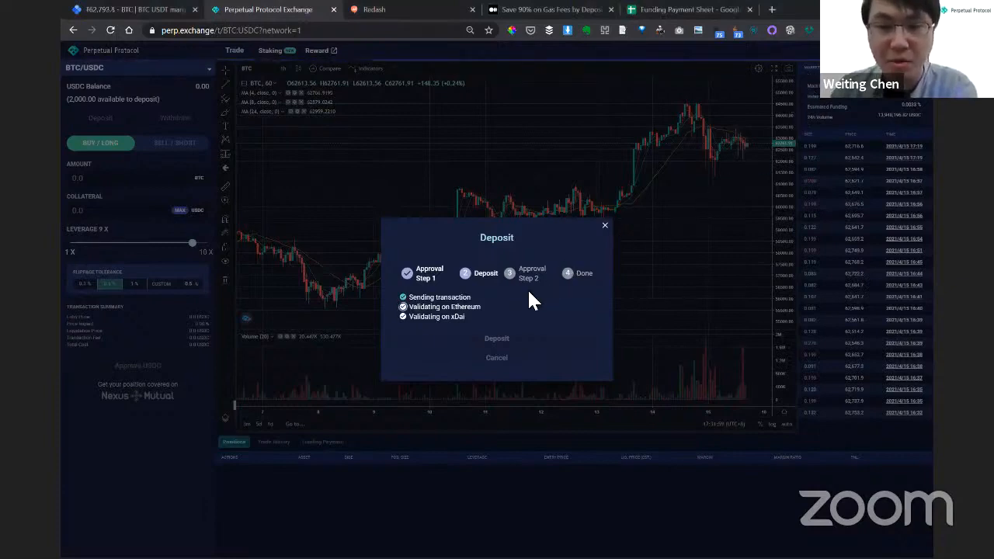
mouse_move(542, 212)
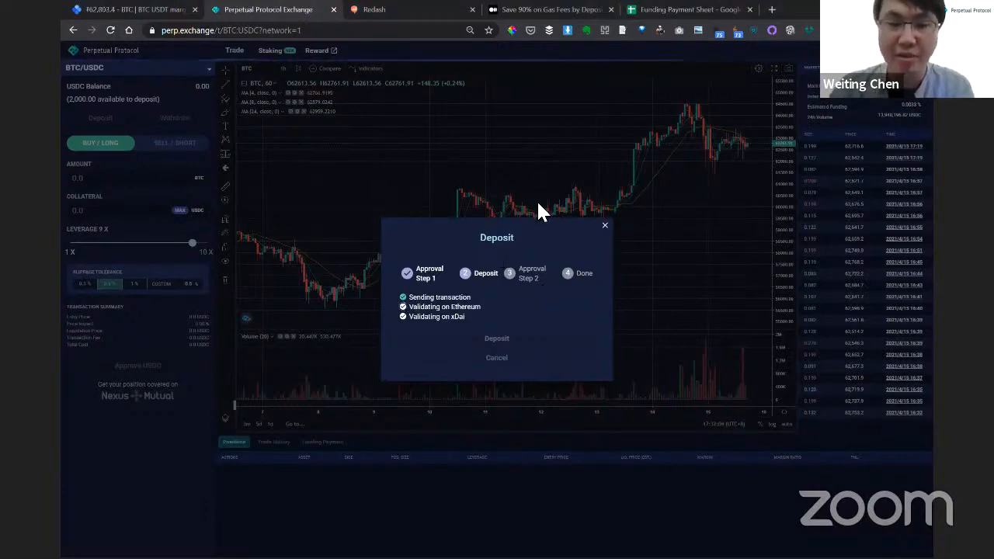
- Scroll the Medium gas-fee article to its 4.56 USD versus 71.6 USD fee breakdown
click(548, 9)
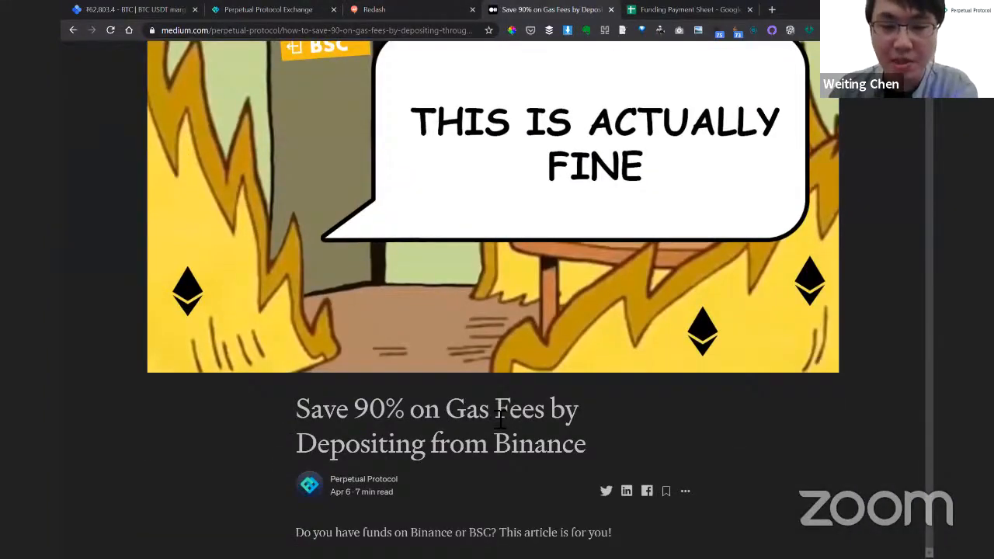
scroll(down, 3)
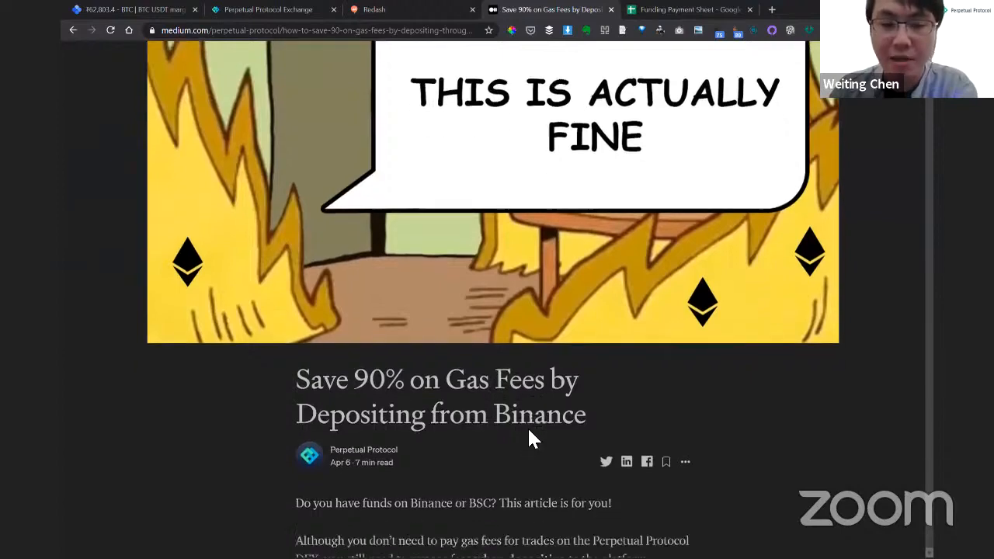
scroll(down, 3)
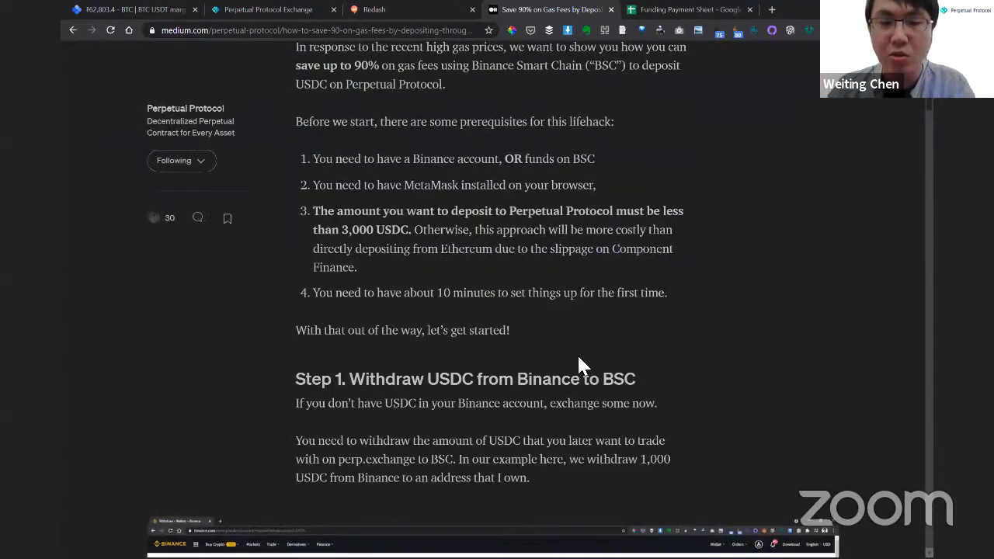
scroll(down, 3)
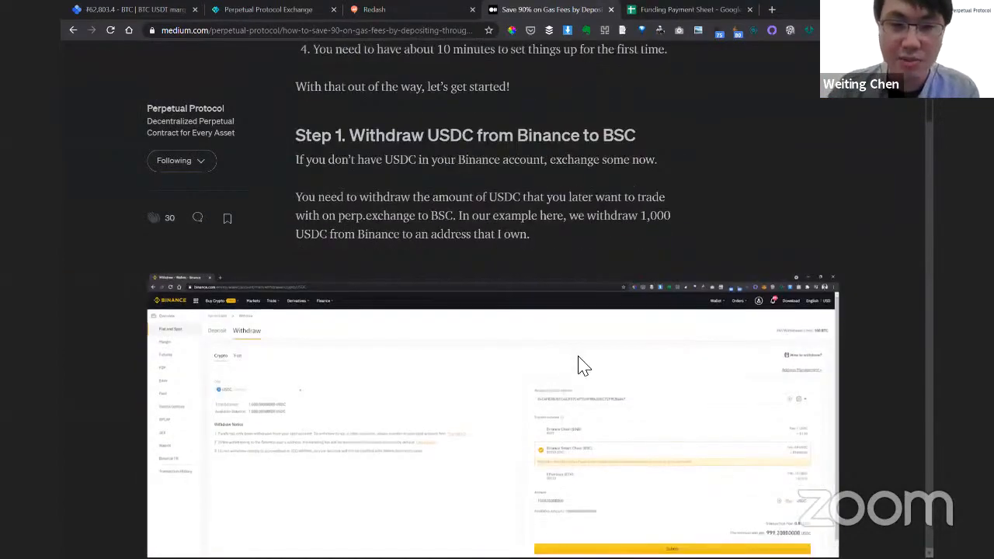
scroll(down, 3)
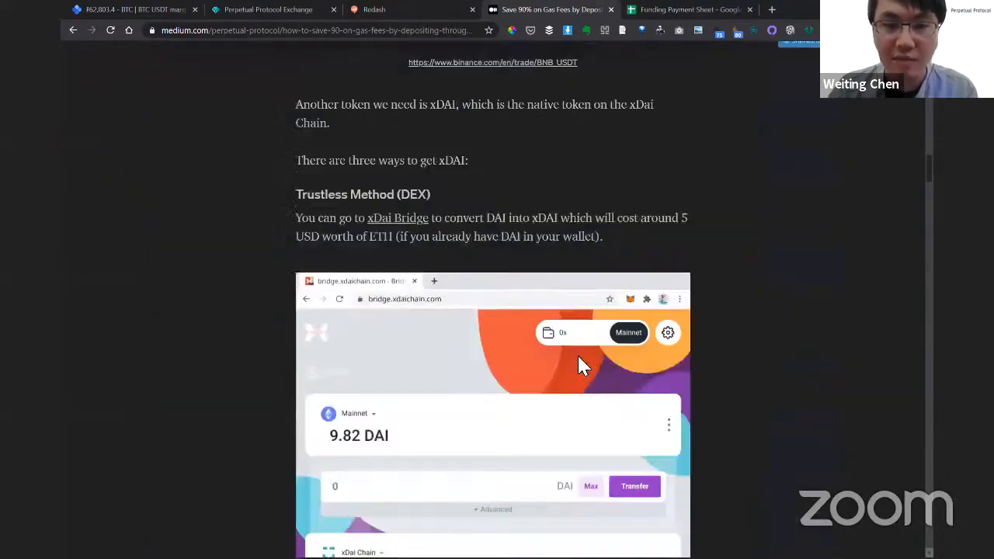
scroll(down, 3)
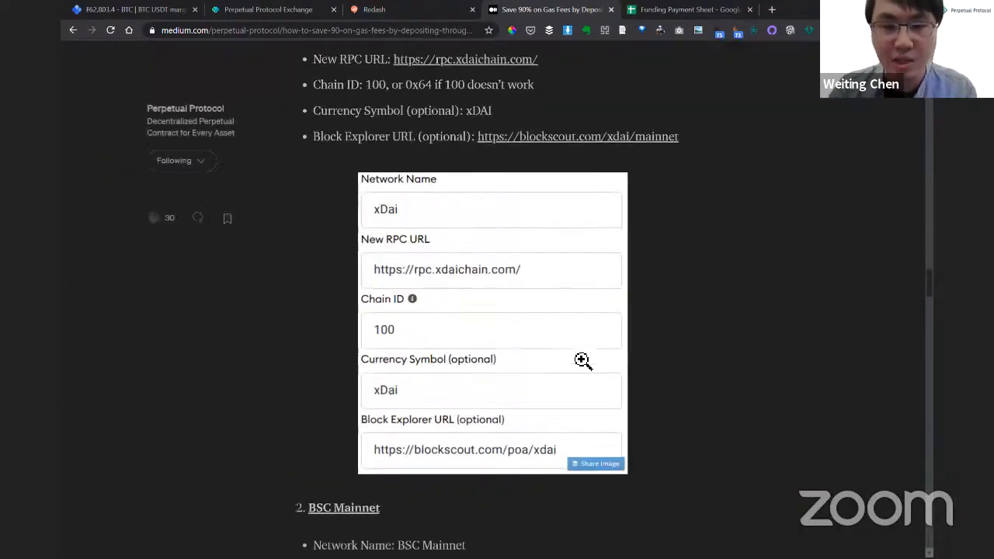
scroll(down, 3)
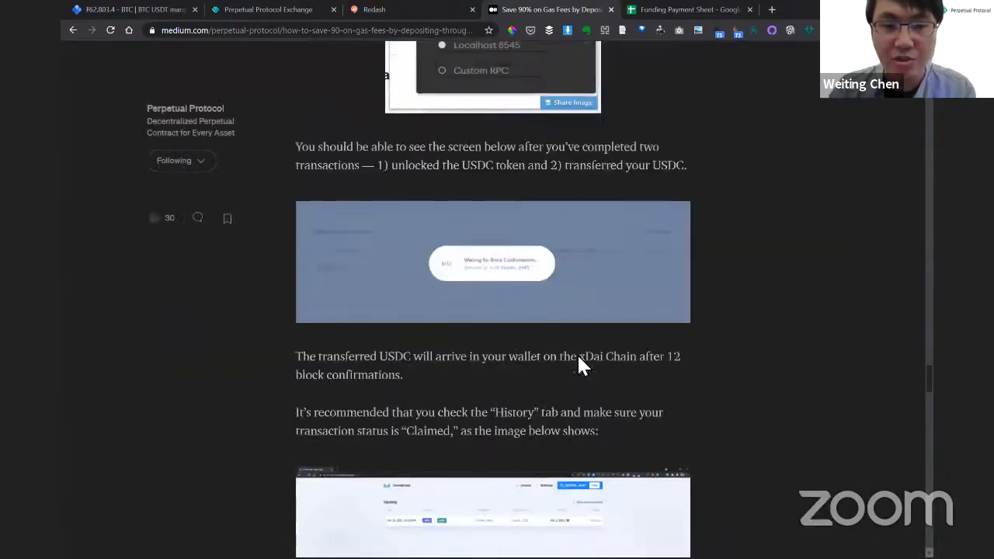
scroll(down, 3)
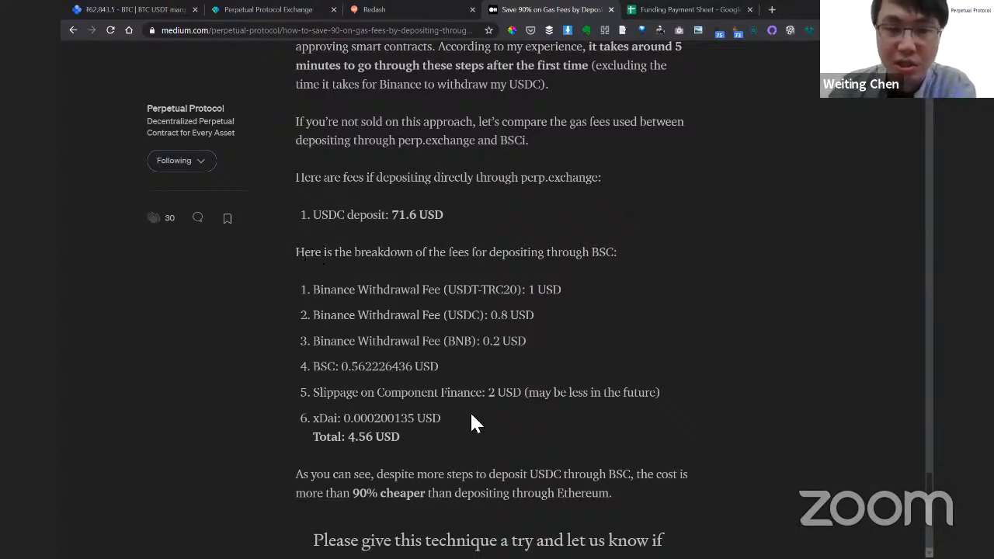
mouse_move(371, 453)
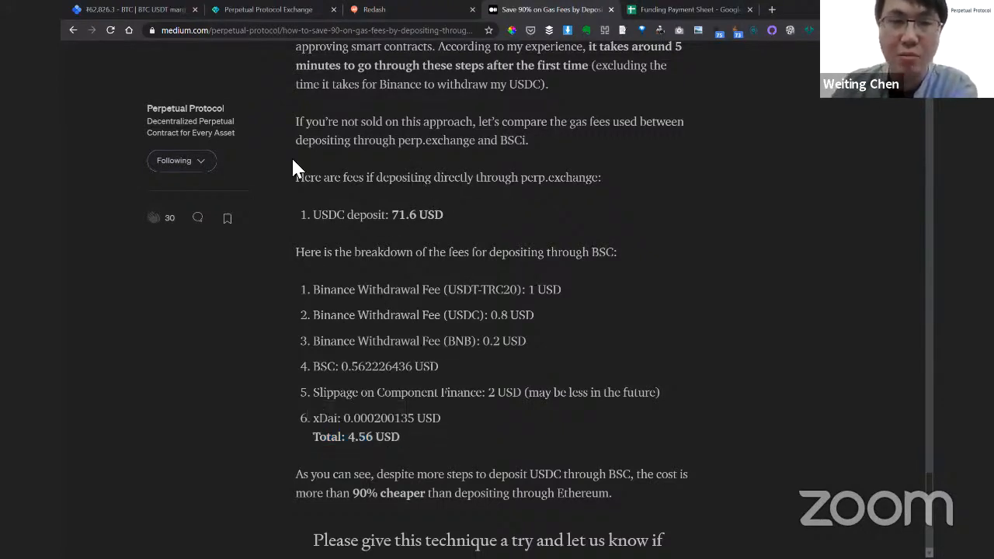
click(268, 9)
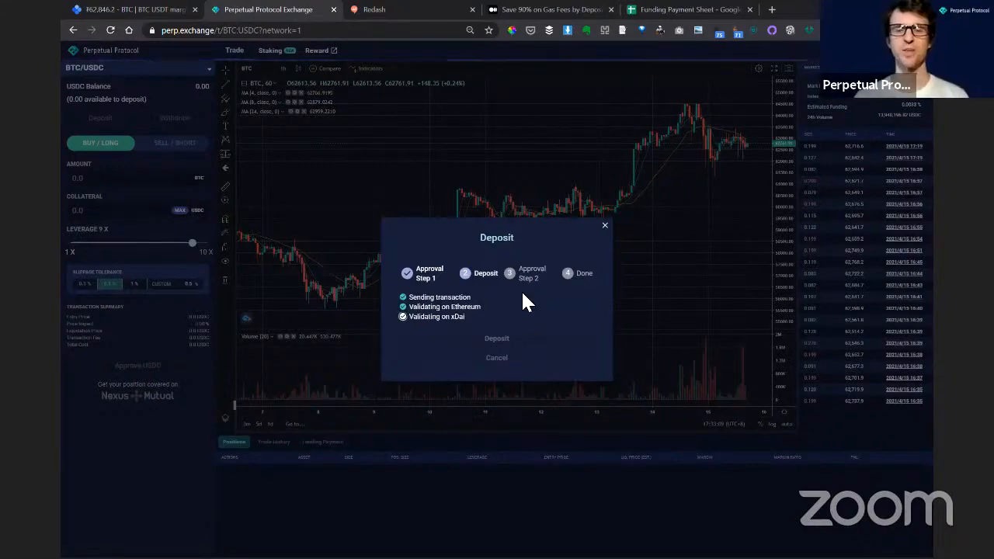
mouse_move(518, 311)
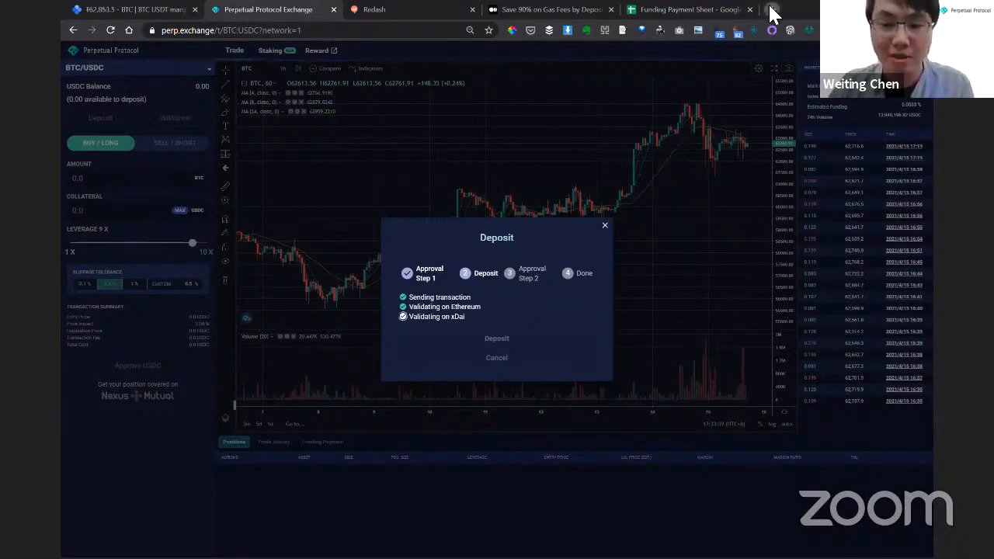
- Search the Perpetual Protocol docs for 'fu' and open the Funding Payments result
click(795, 10)
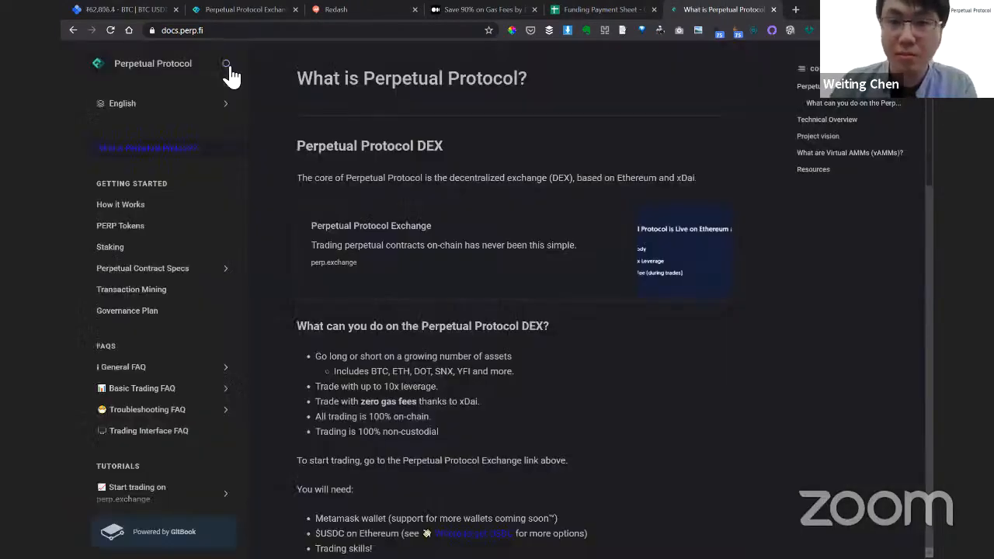
click(226, 63)
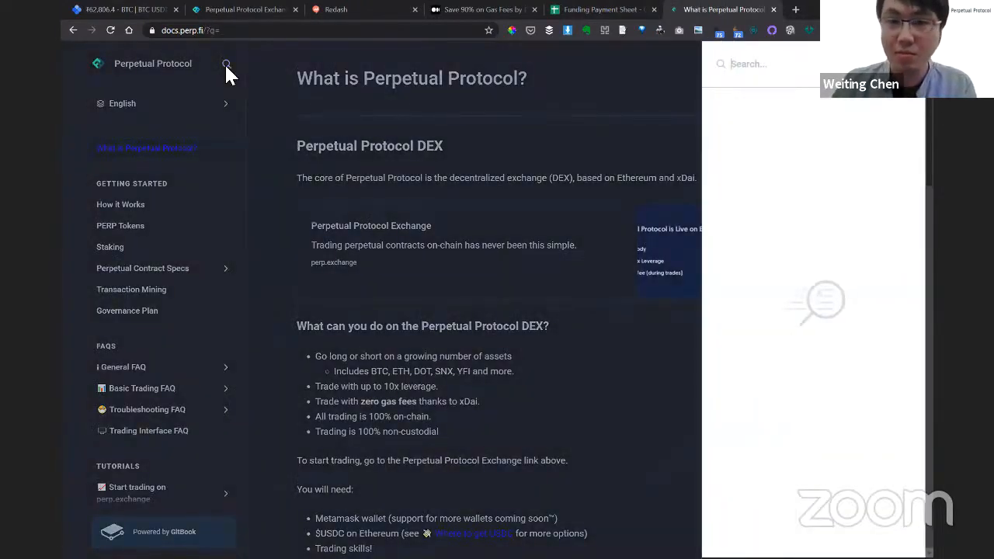
text(funding payment)
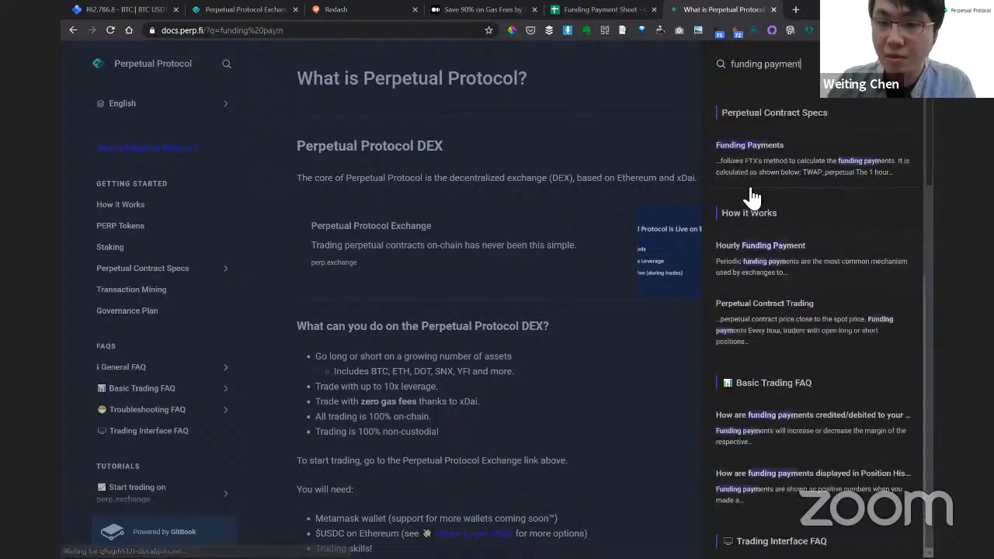
click(749, 145)
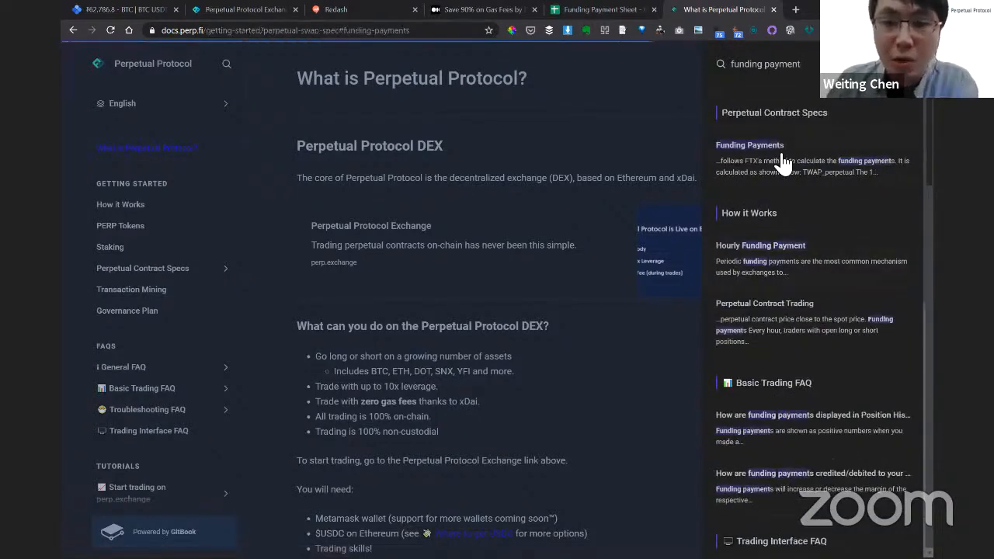
click(749, 144)
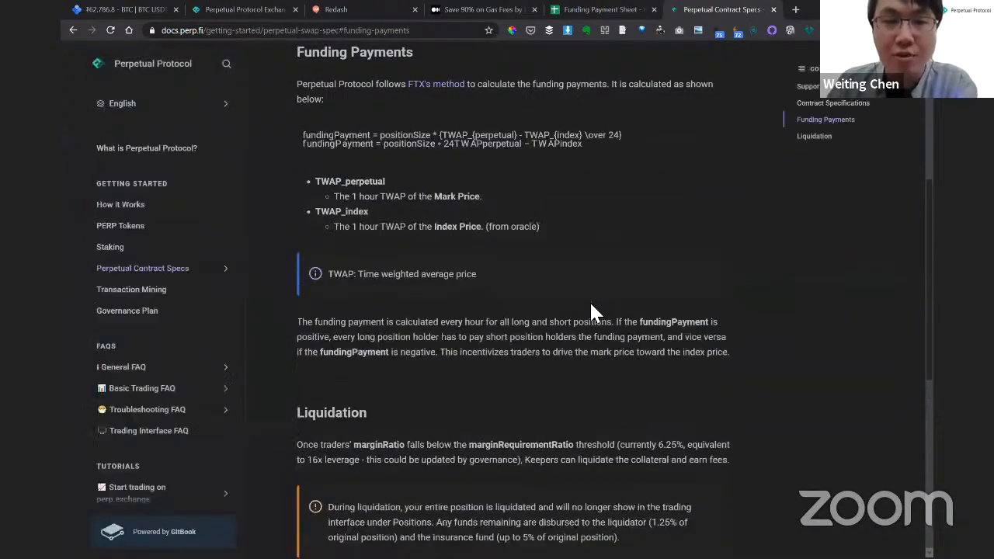
- Review the funding payment formula and check the exchange deposit at Approval Step 2
click(142, 268)
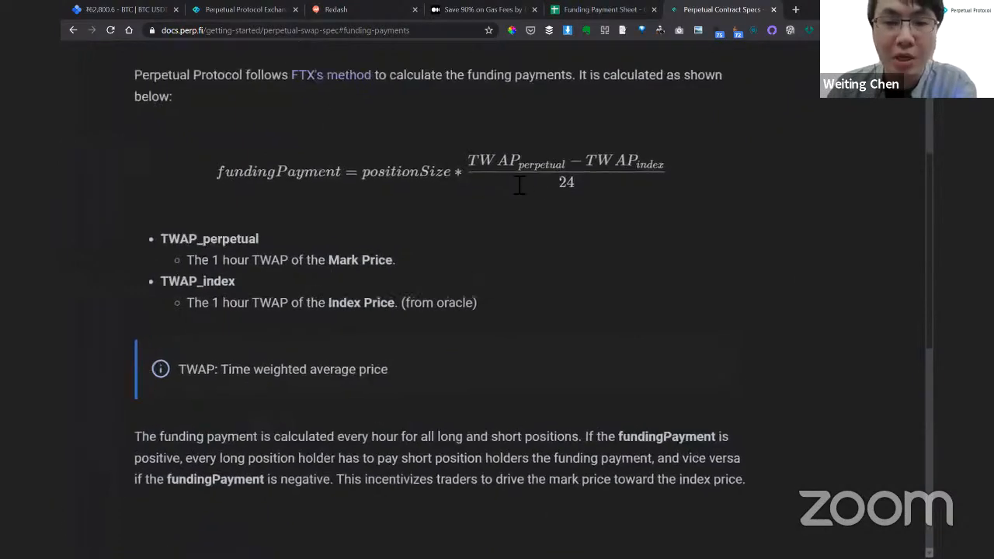
scroll(up, 3)
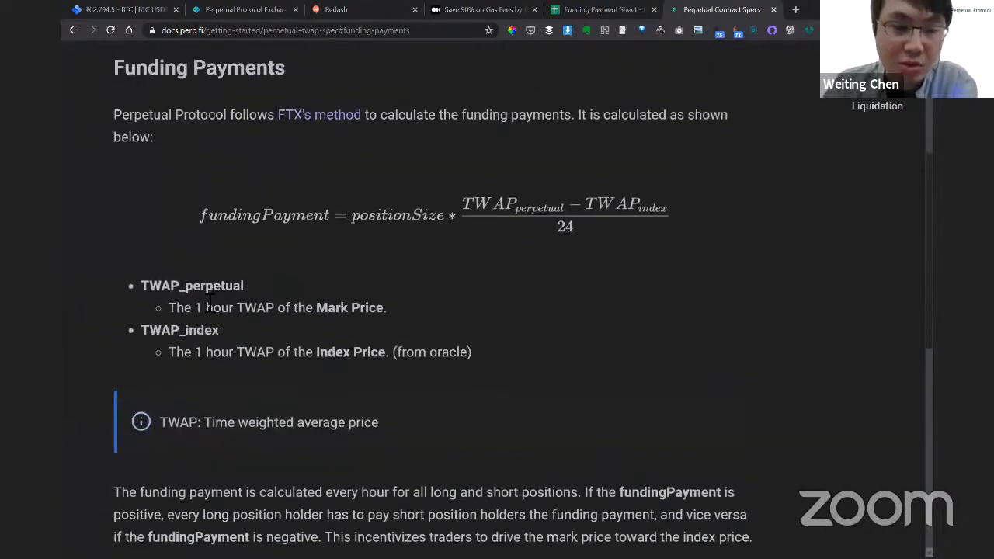
mouse_move(270, 318)
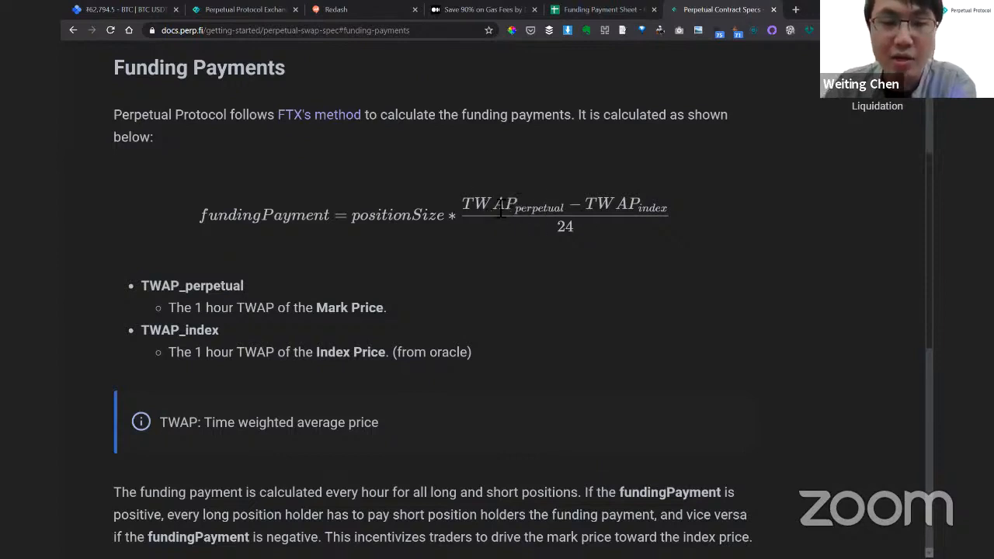
mouse_move(482, 187)
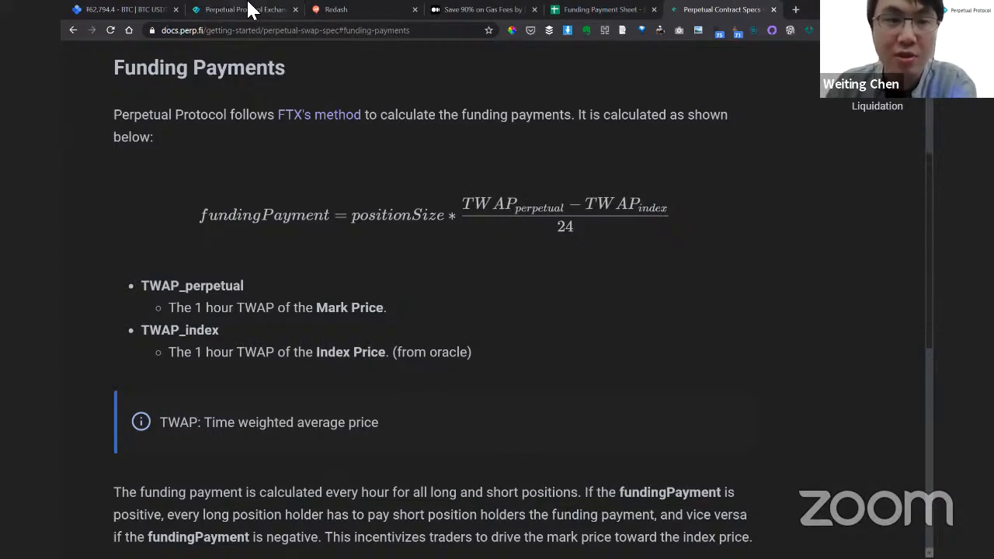
click(245, 9)
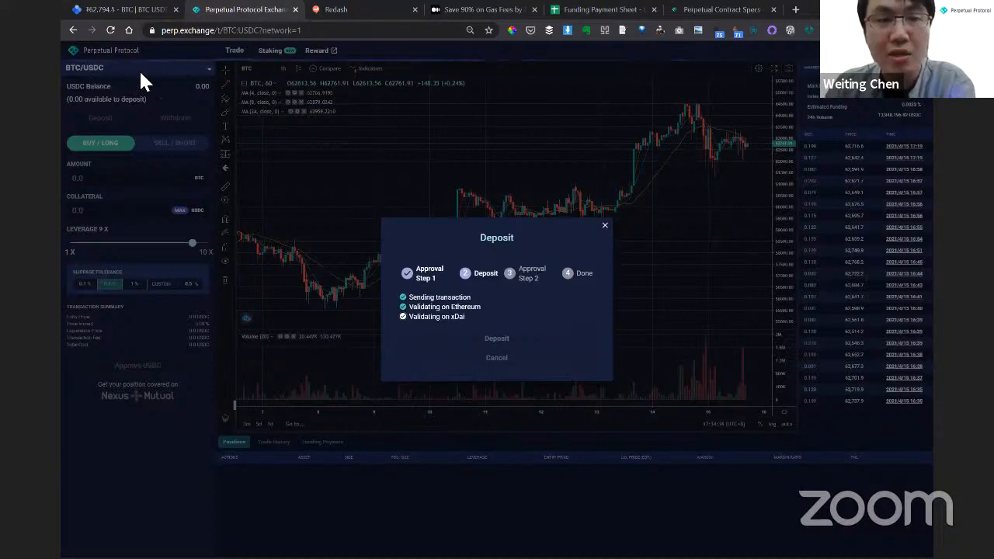
mouse_move(347, 120)
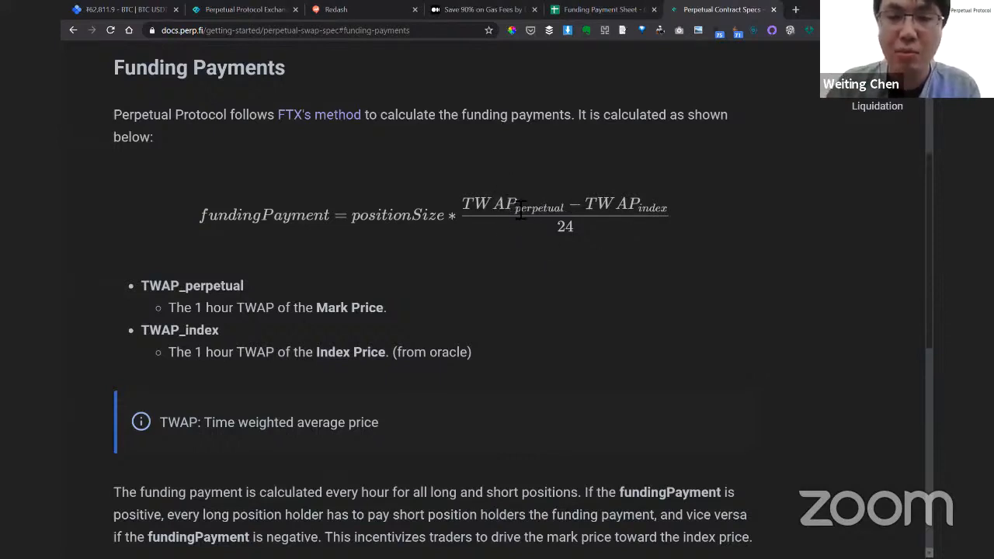
mouse_move(501, 201)
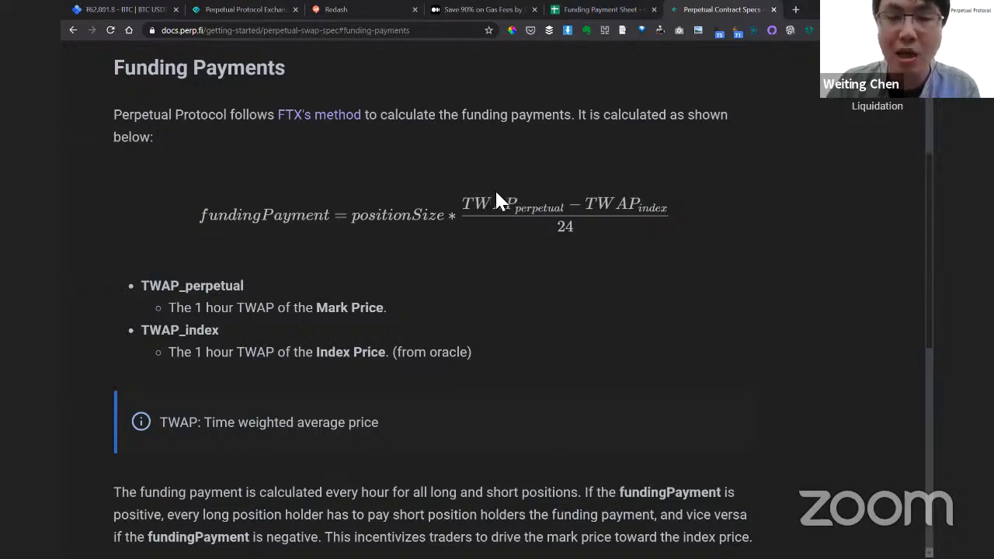
mouse_move(637, 198)
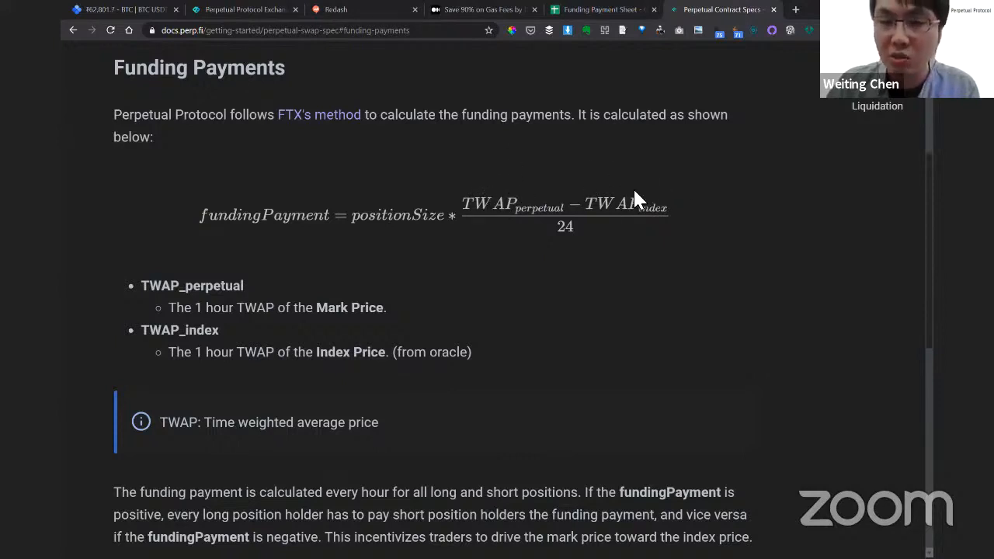
mouse_move(613, 200)
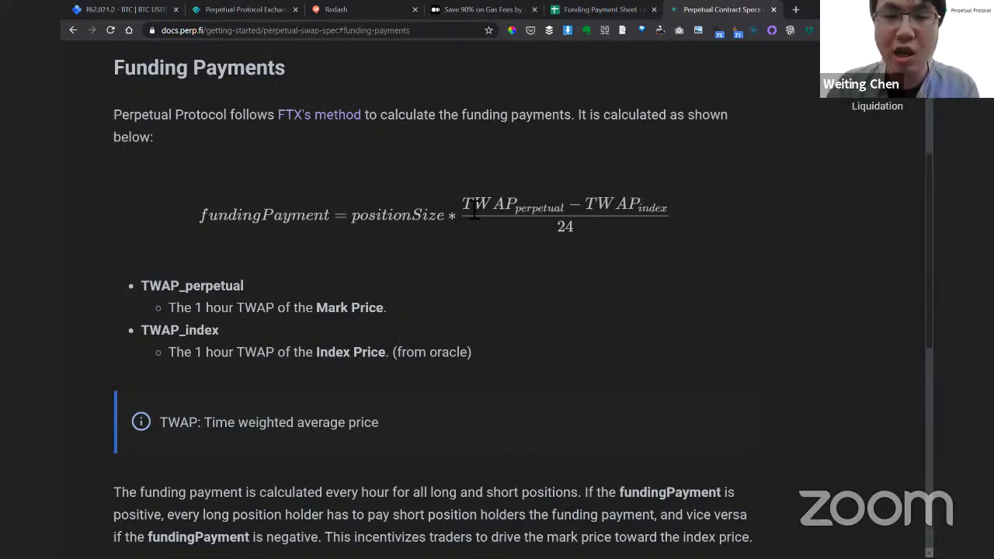
mouse_move(373, 222)
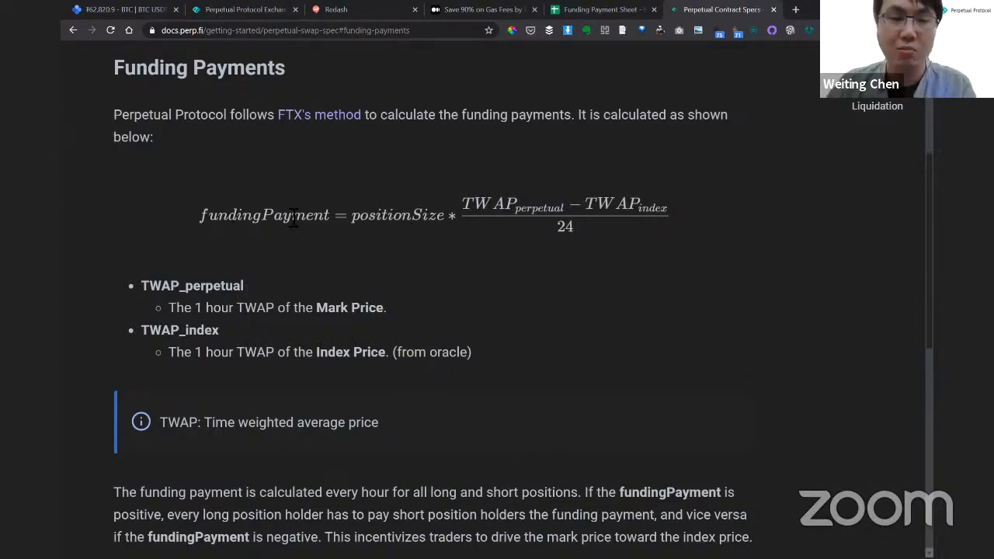
mouse_move(419, 256)
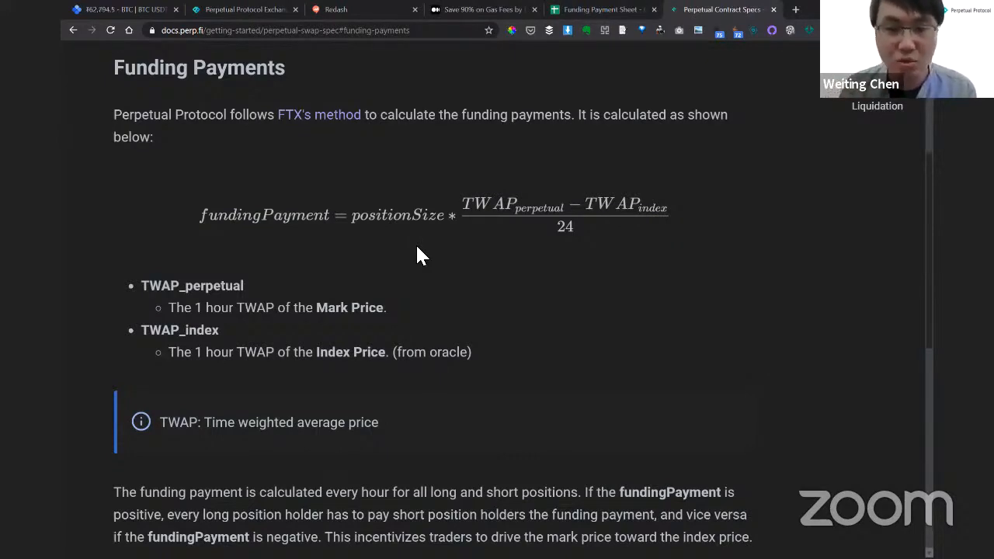
mouse_move(413, 255)
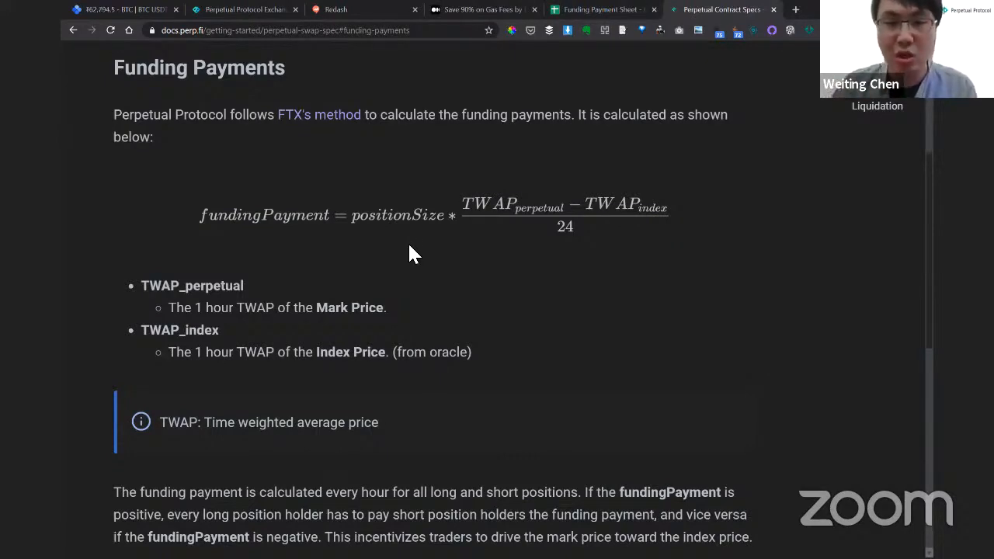
mouse_move(354, 278)
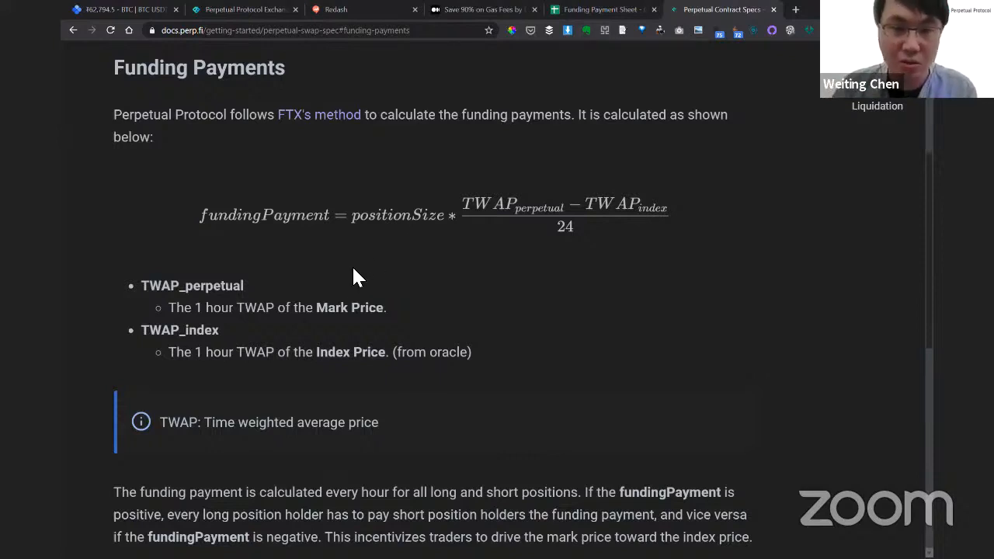
click(244, 9)
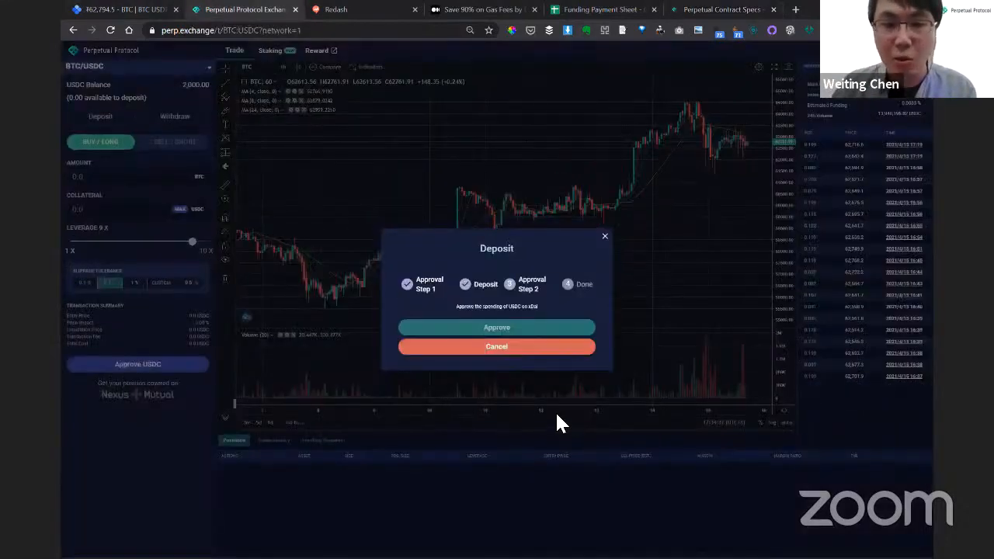
mouse_move(478, 256)
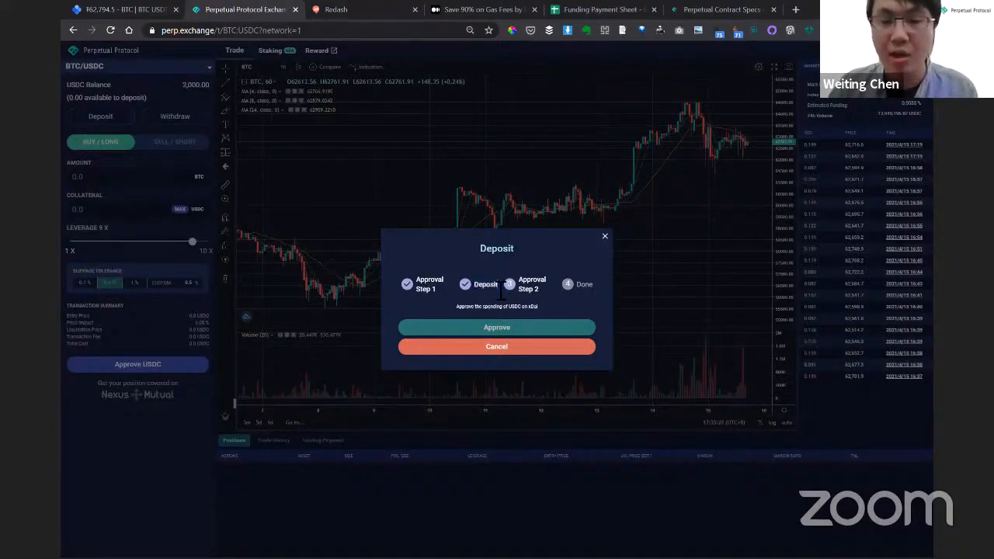
mouse_move(501, 291)
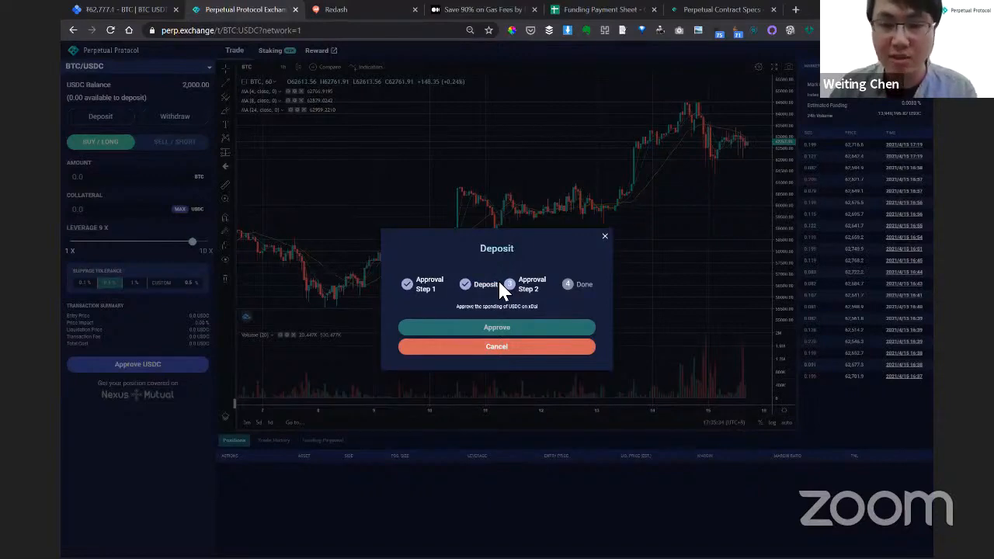
- Approve USDC spending and confirm the 2000 USDC deposit until it reaches Done
click(496, 326)
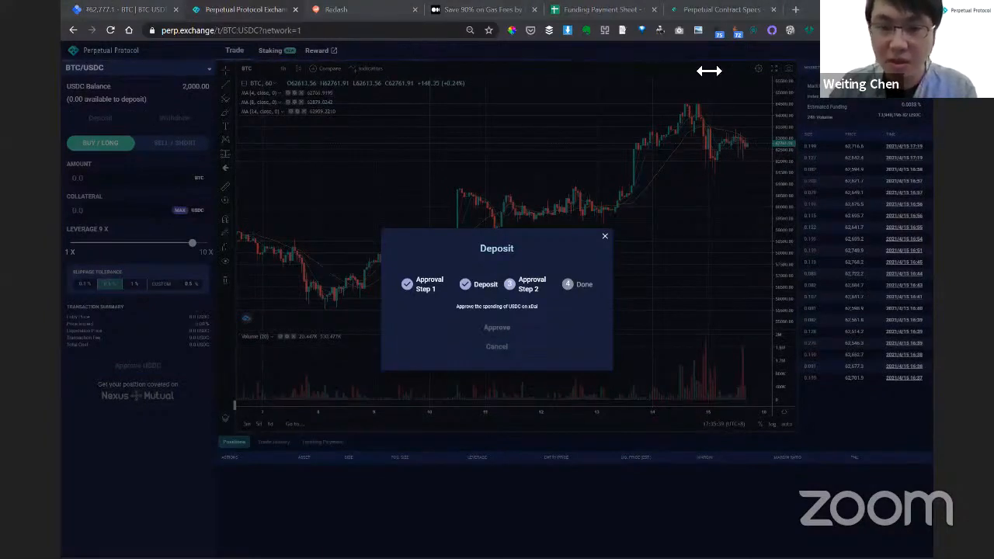
click(496, 327)
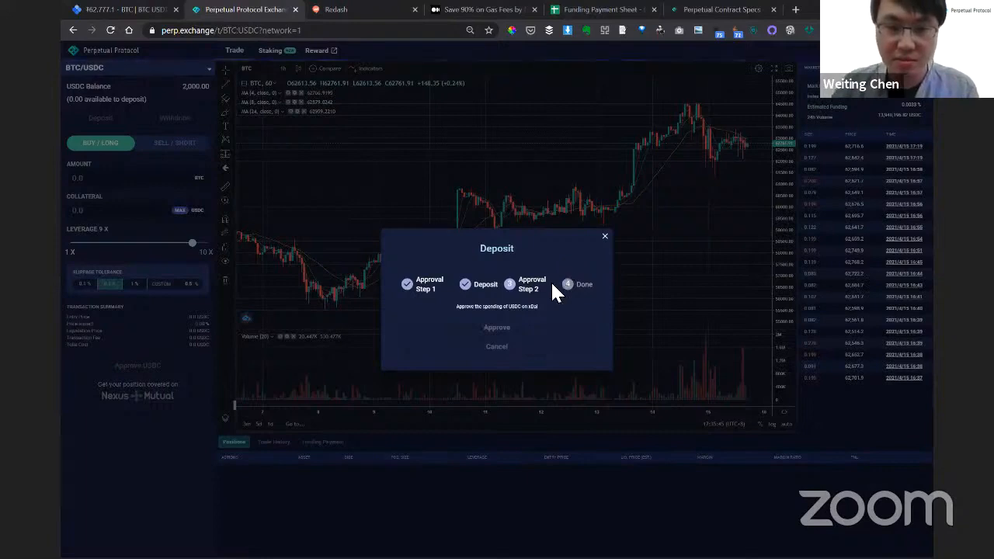
mouse_move(543, 309)
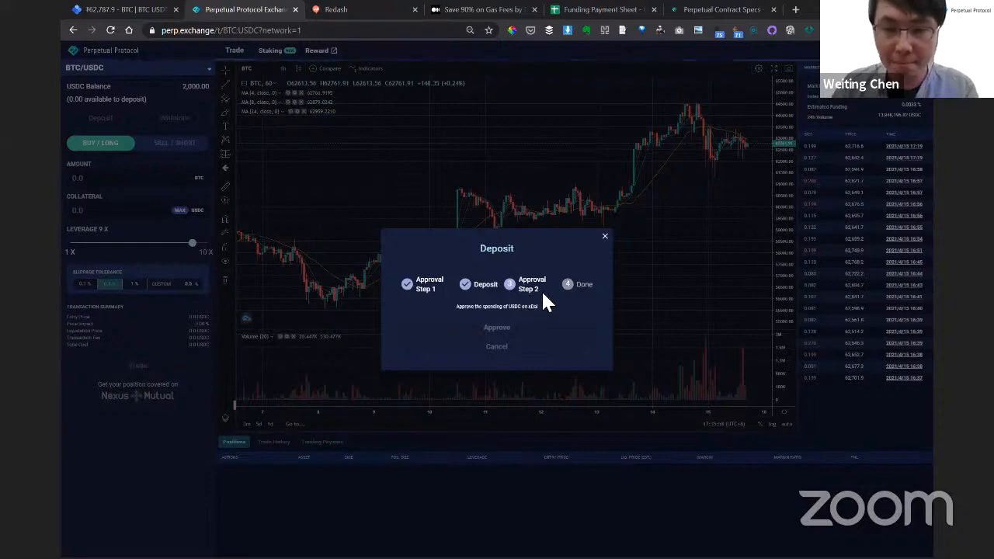
mouse_move(520, 325)
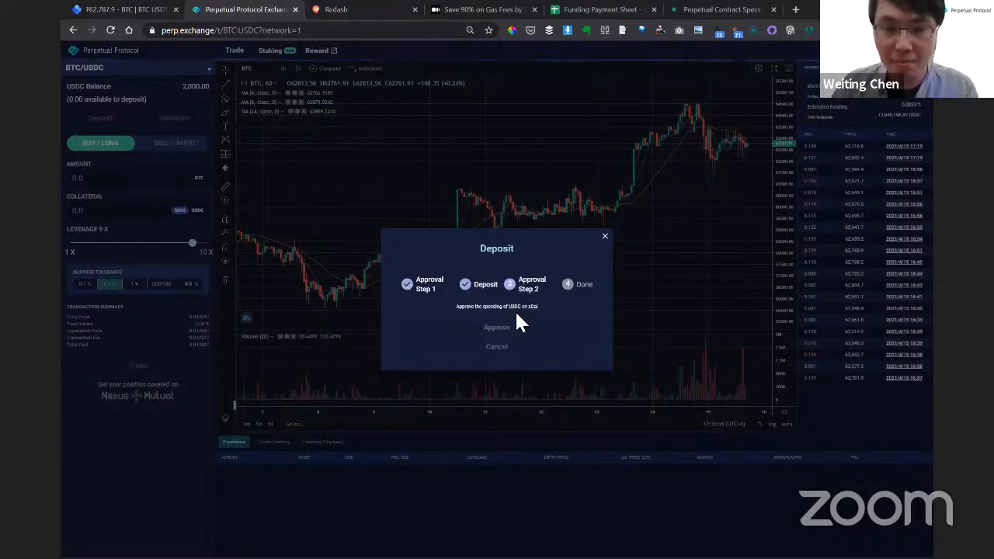
click(496, 327)
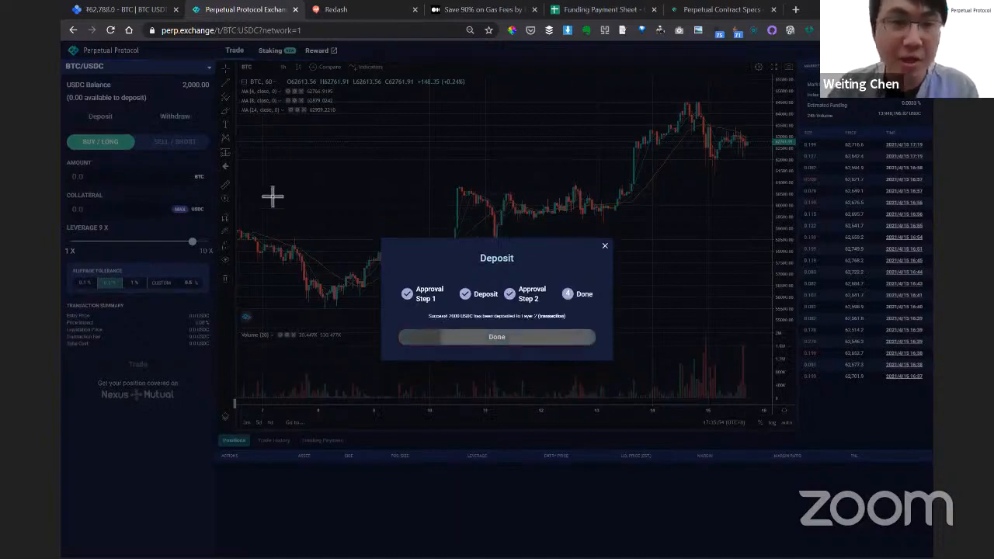
click(496, 336)
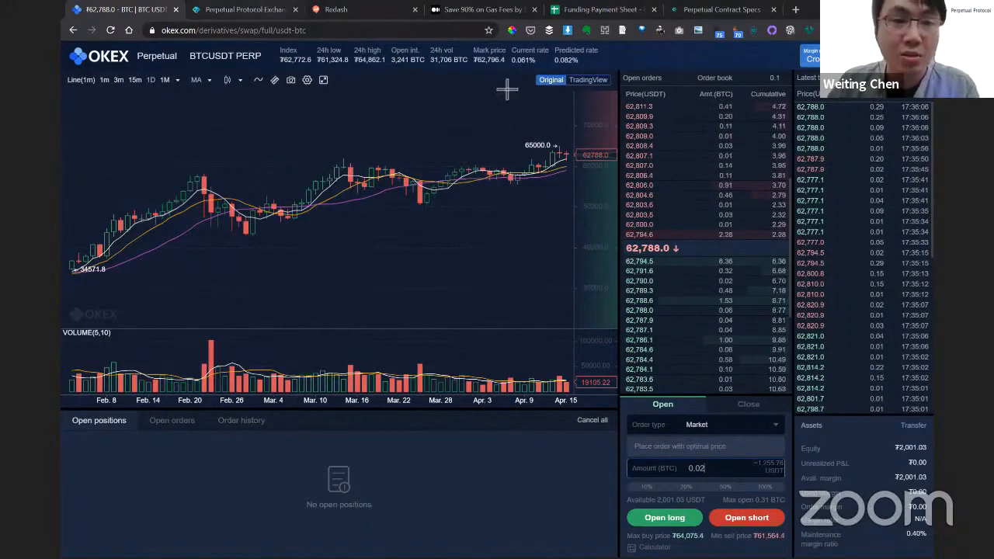
- Check the OKEx perpetual swap market list, then return to the Perpetual Protocol trade page
click(245, 10)
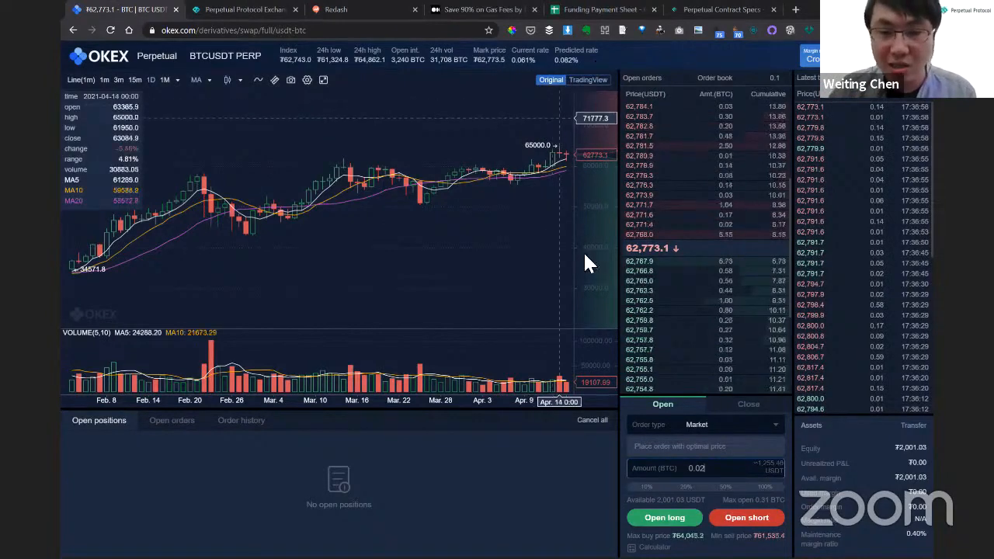
click(225, 55)
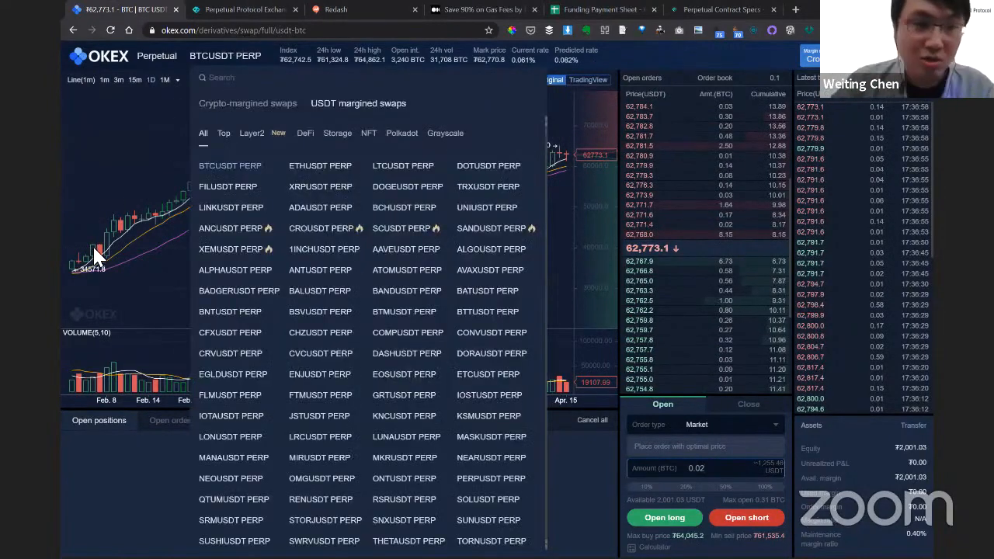
click(241, 9)
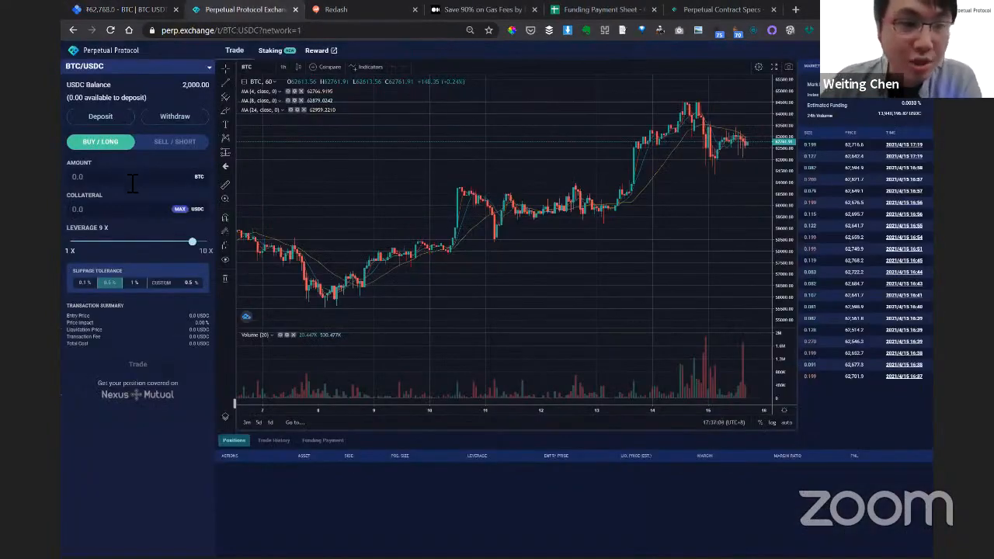
- Enter the BTC position amount and lower leverage from about 3.5x to 2.5x
click(116, 177)
text(0.02)
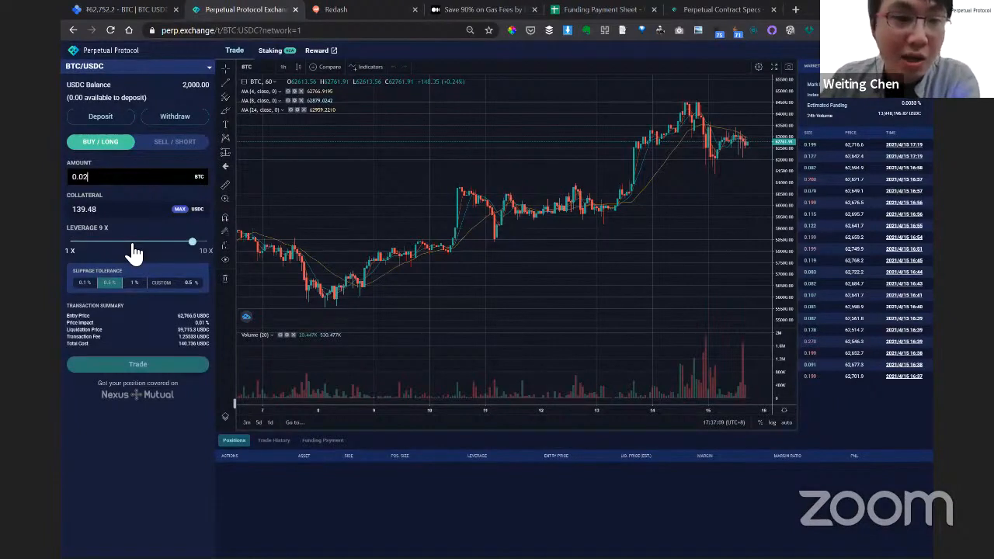
drag(192, 241, 115, 242)
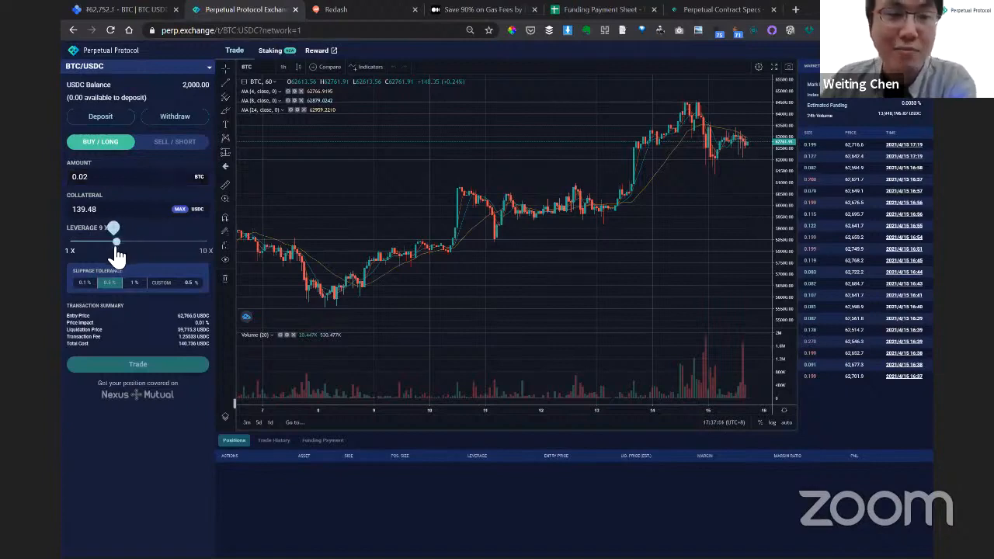
drag(114, 227, 109, 241)
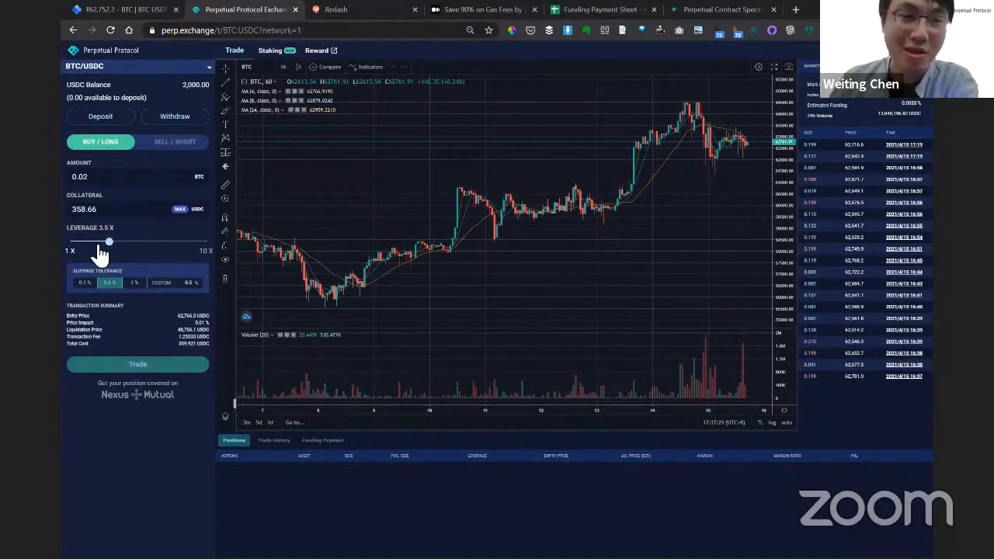
drag(109, 241, 94, 242)
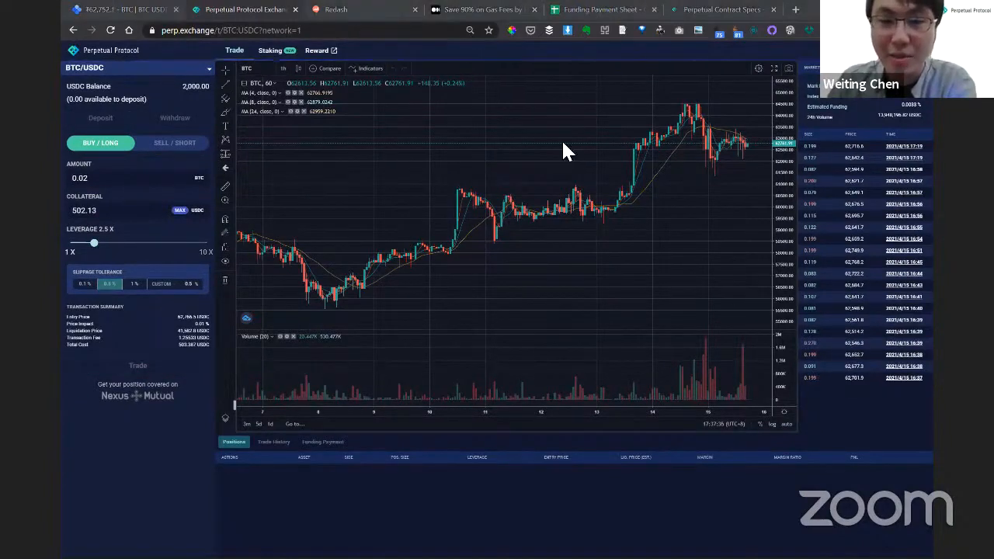
mouse_move(392, 431)
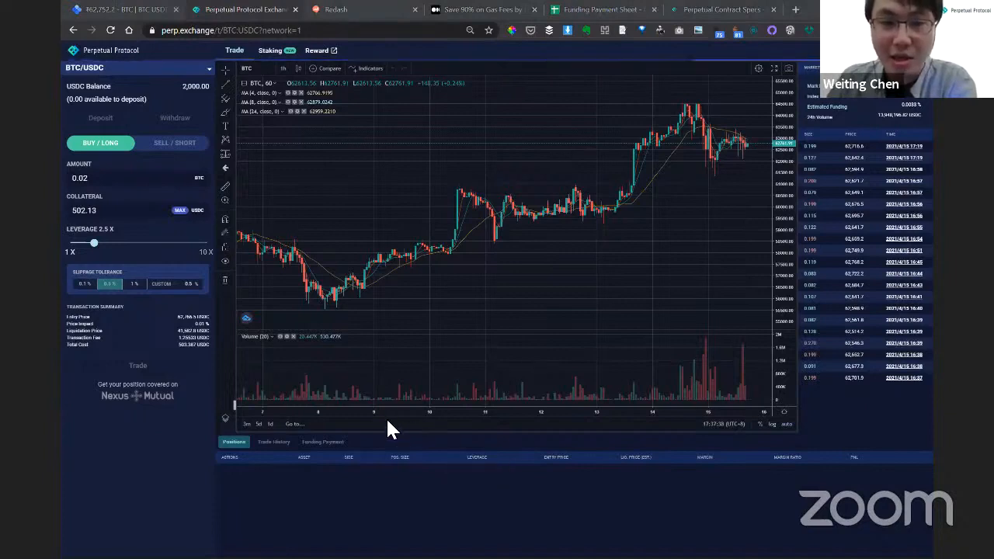
mouse_move(384, 228)
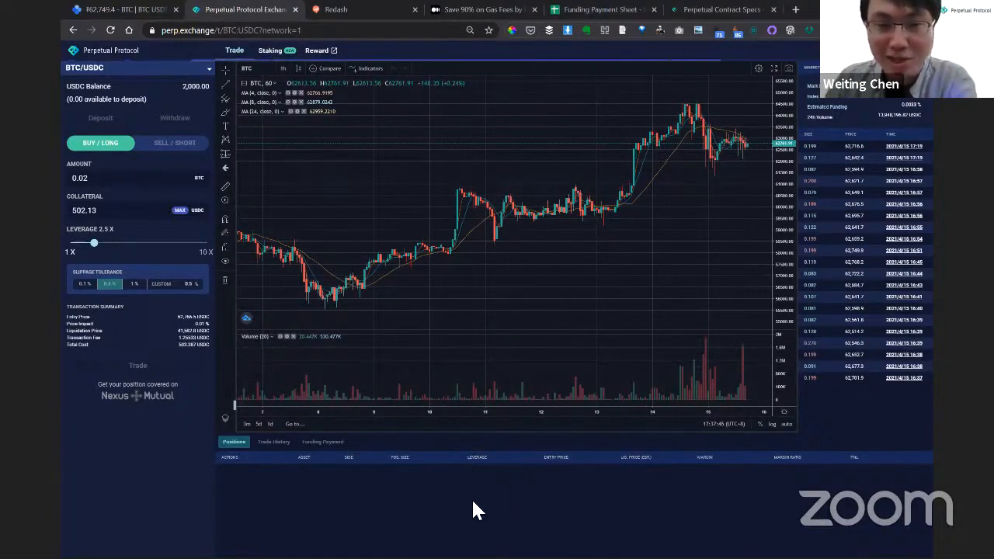
mouse_move(454, 476)
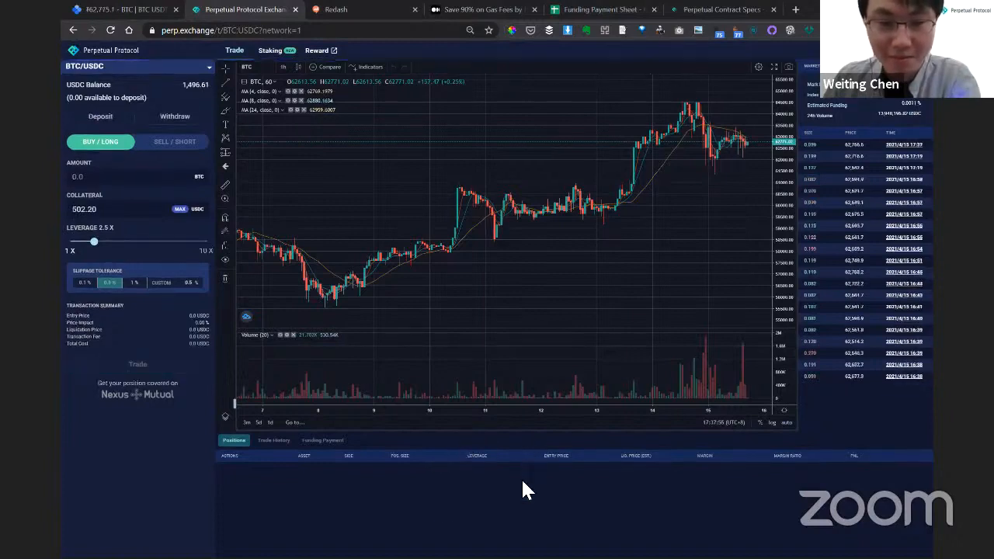
mouse_move(447, 453)
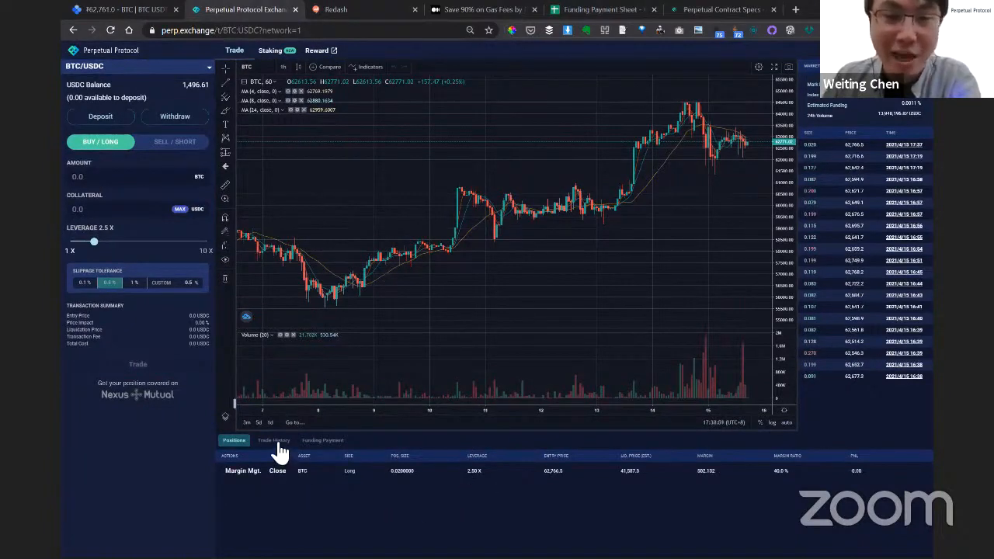
- View the trade history and the newly opened 0.02 BTC long position
click(272, 440)
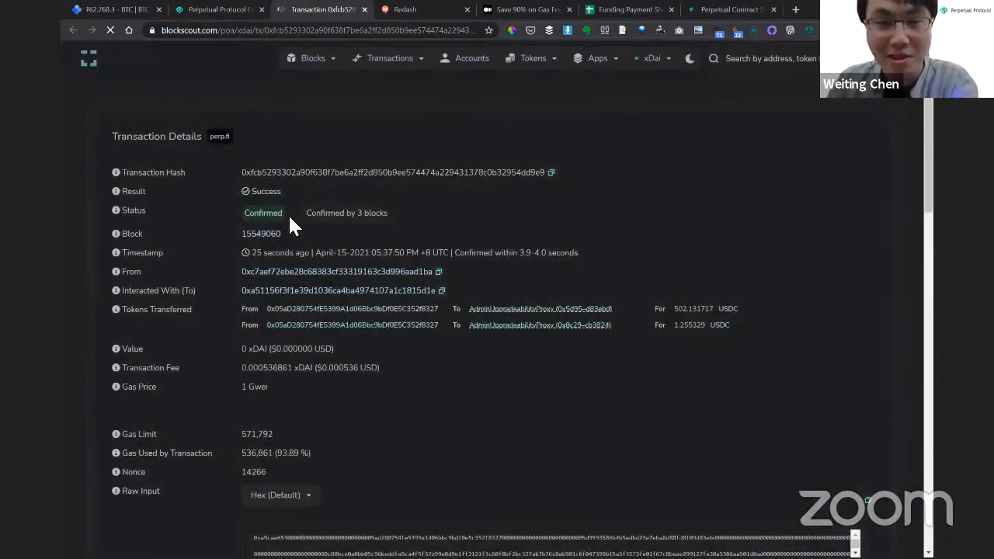
click(220, 9)
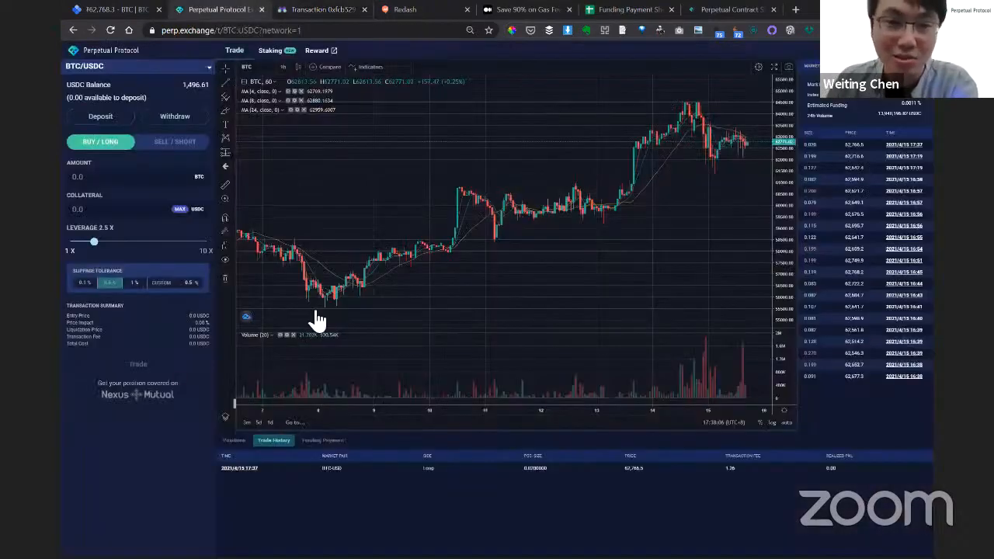
click(234, 440)
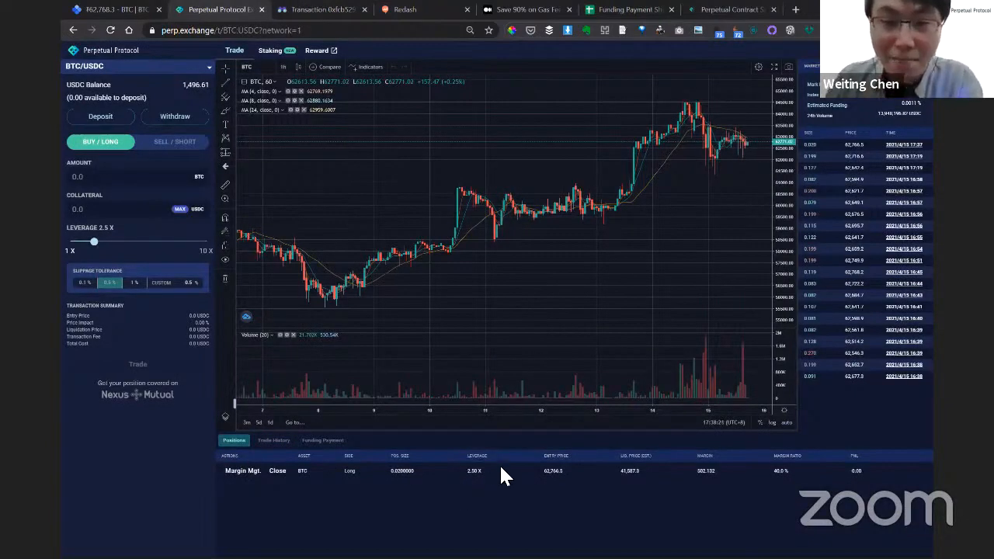
mouse_move(677, 481)
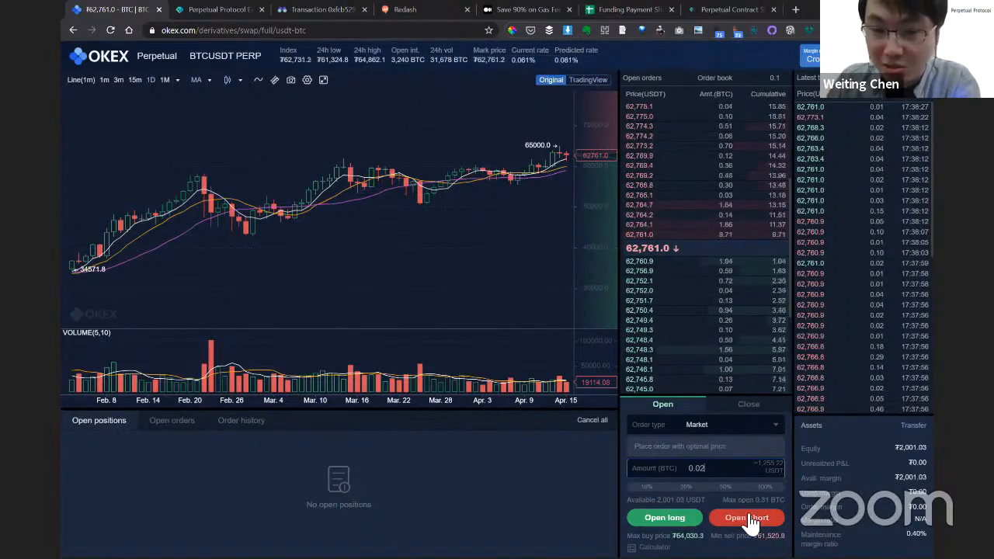
- Place and confirm a 0.02 BTC market short on the OKEx BTCUSDT perpetual
click(746, 517)
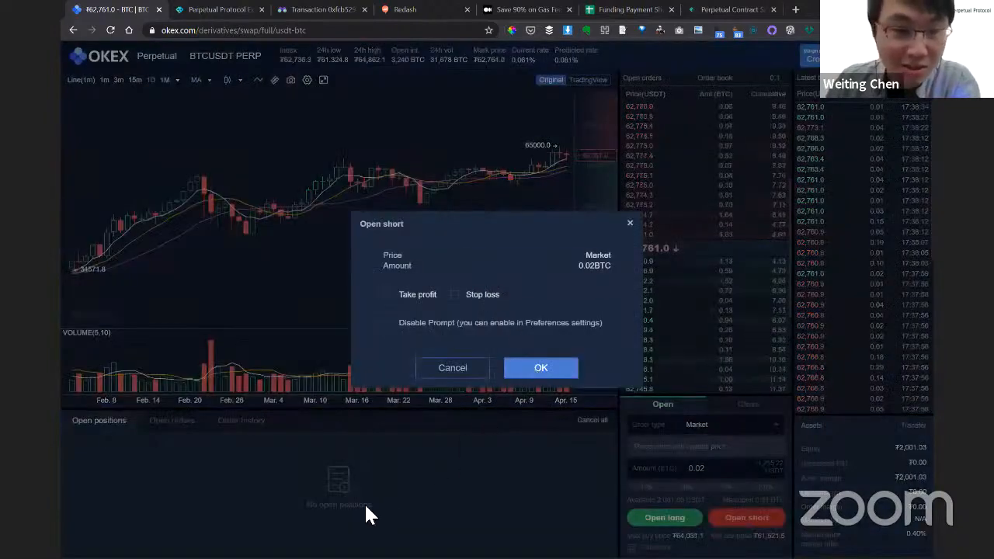
click(541, 367)
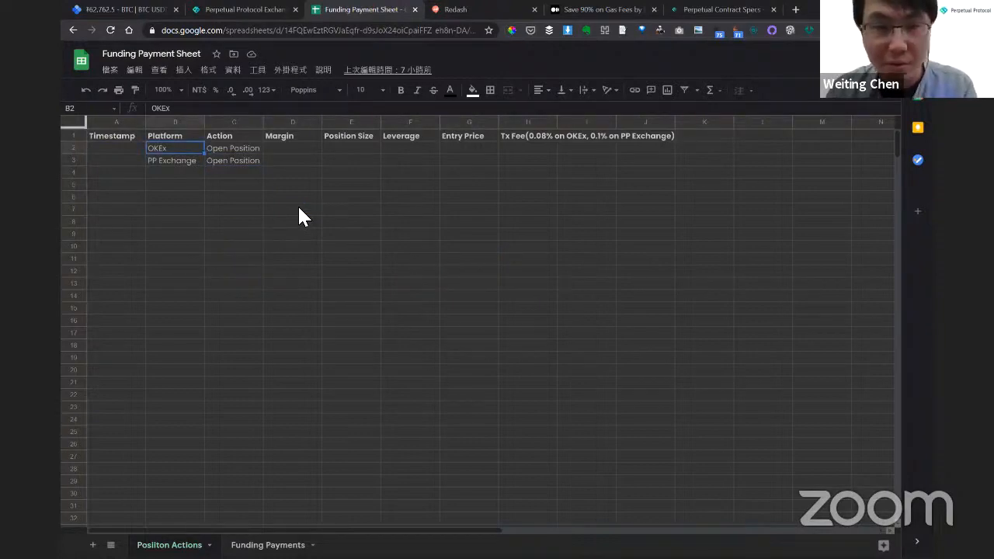
click(292, 147)
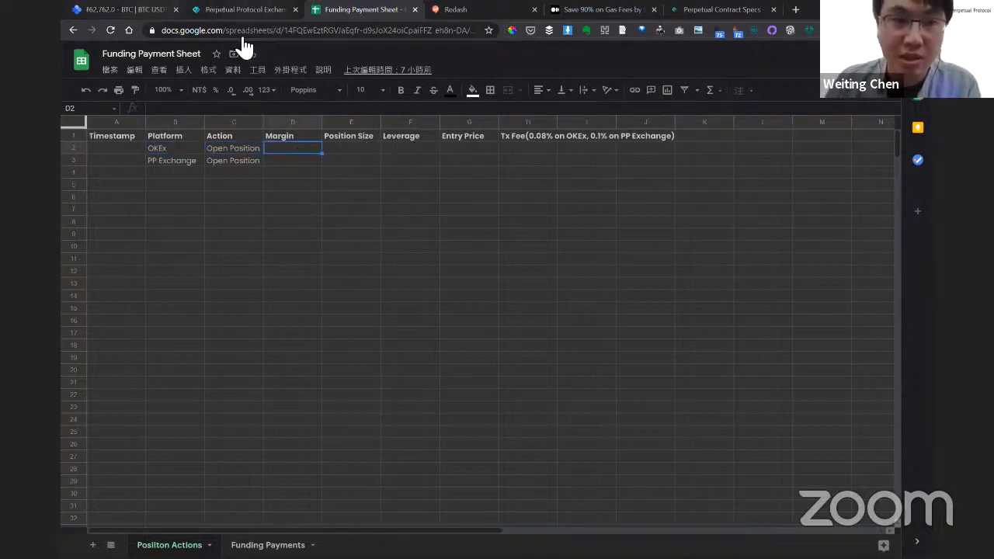
click(244, 9)
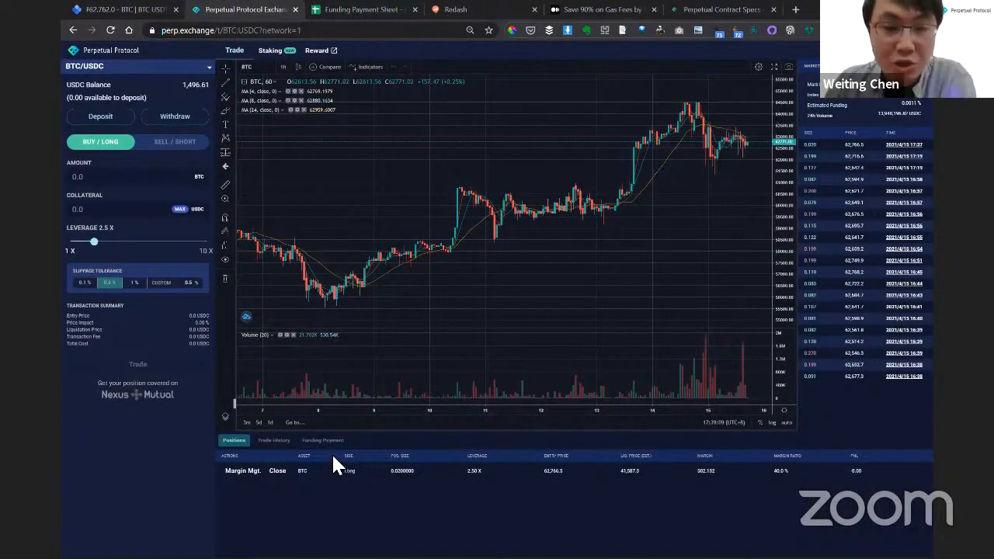
click(322, 440)
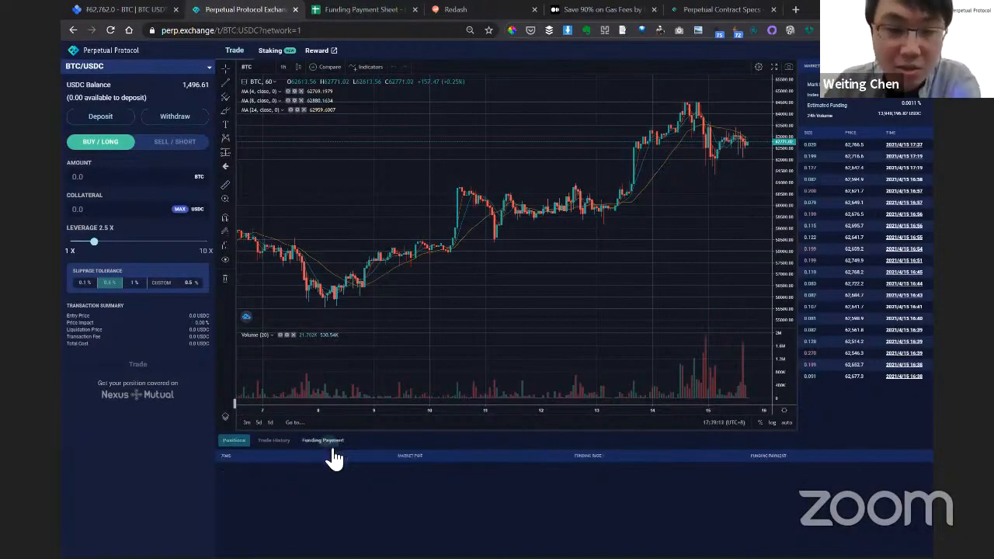
click(322, 440)
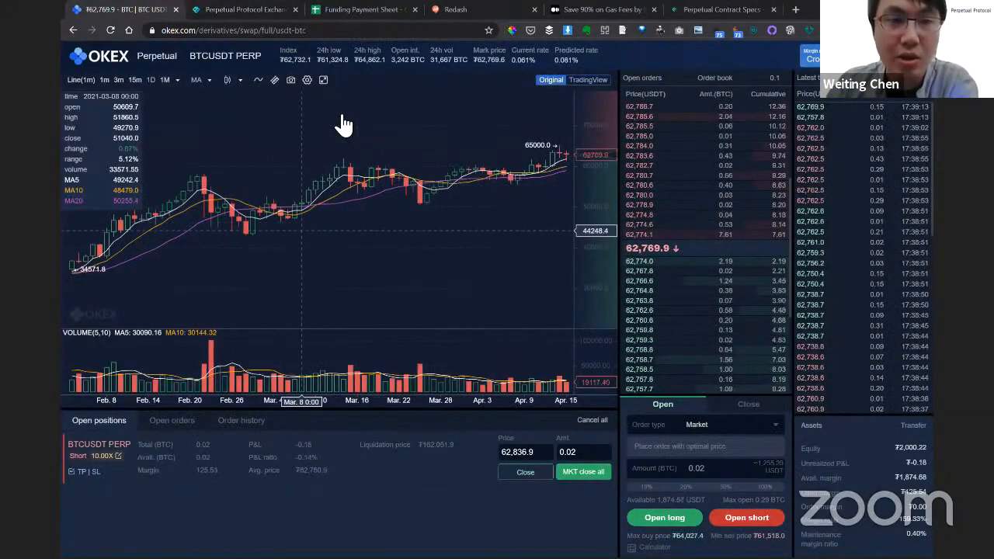
click(244, 9)
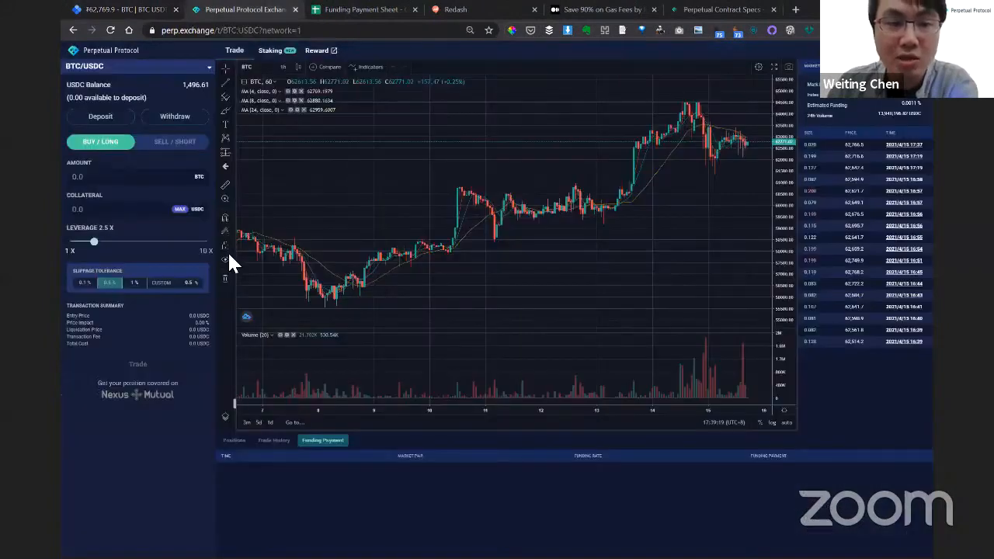
click(361, 9)
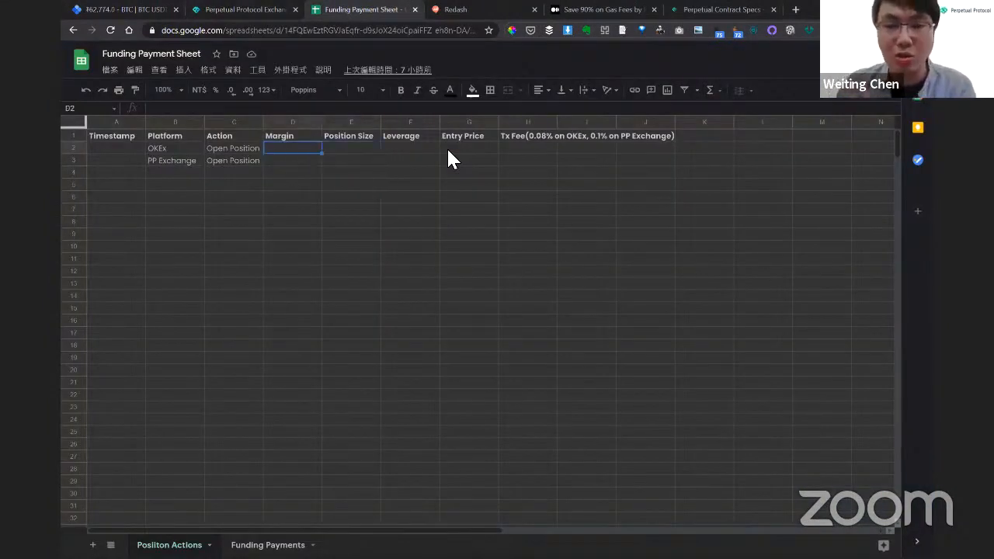
click(468, 172)
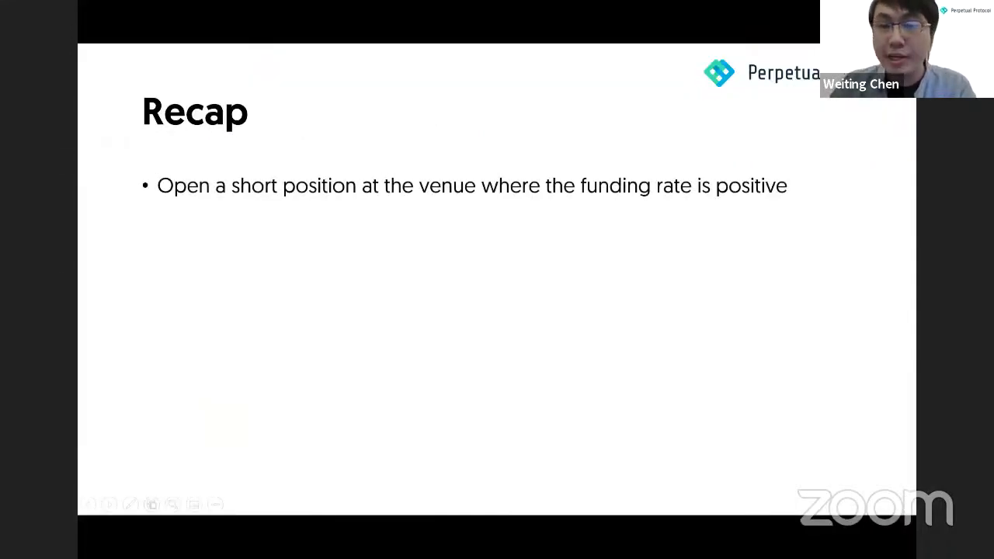
mouse_move(803, 498)
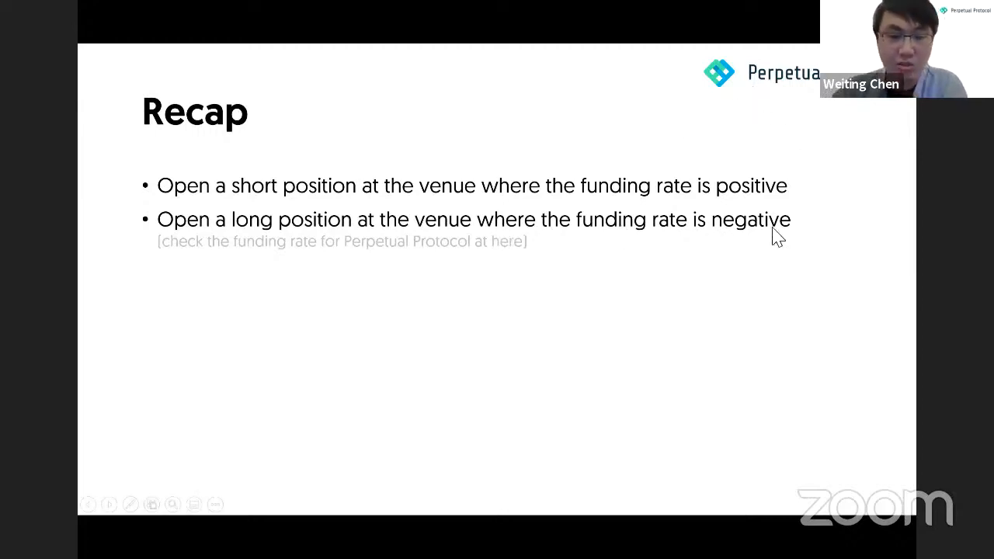
mouse_move(751, 206)
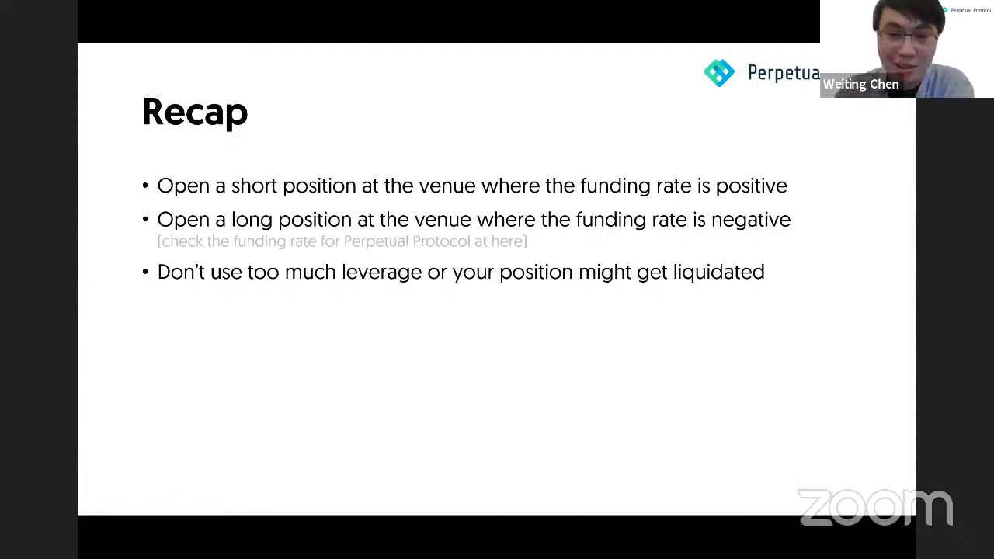
mouse_move(636, 267)
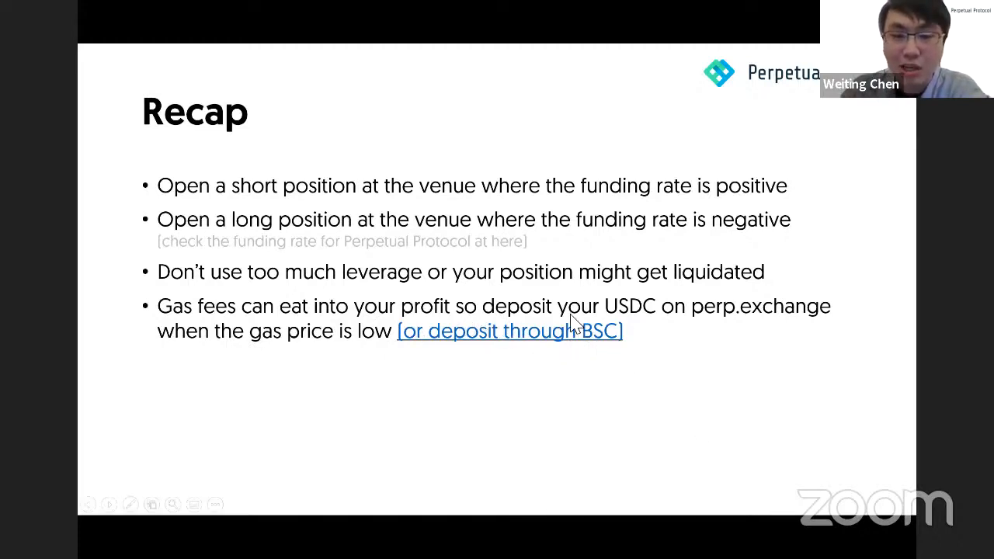
mouse_move(850, 256)
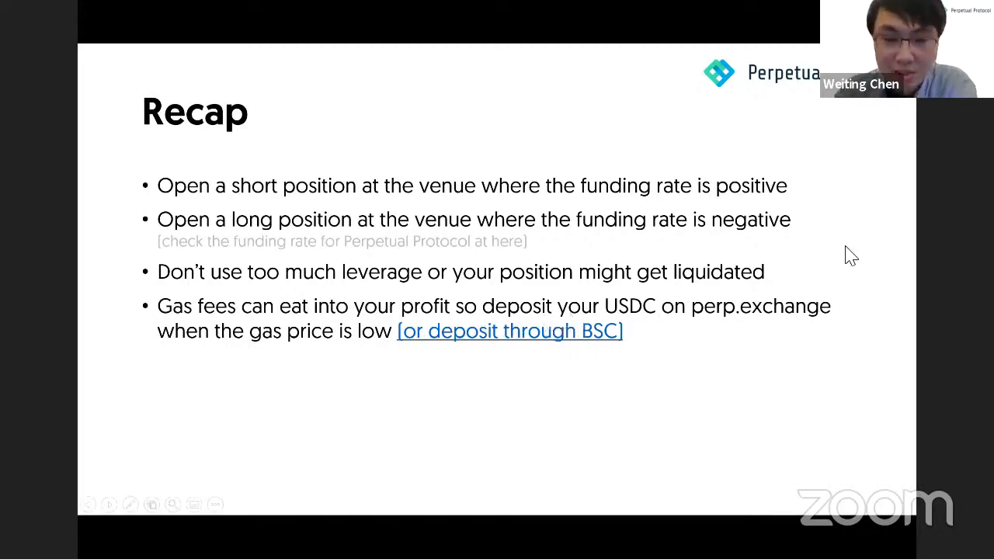
- Reveal the final Recap point on recording funding payments
key(right)
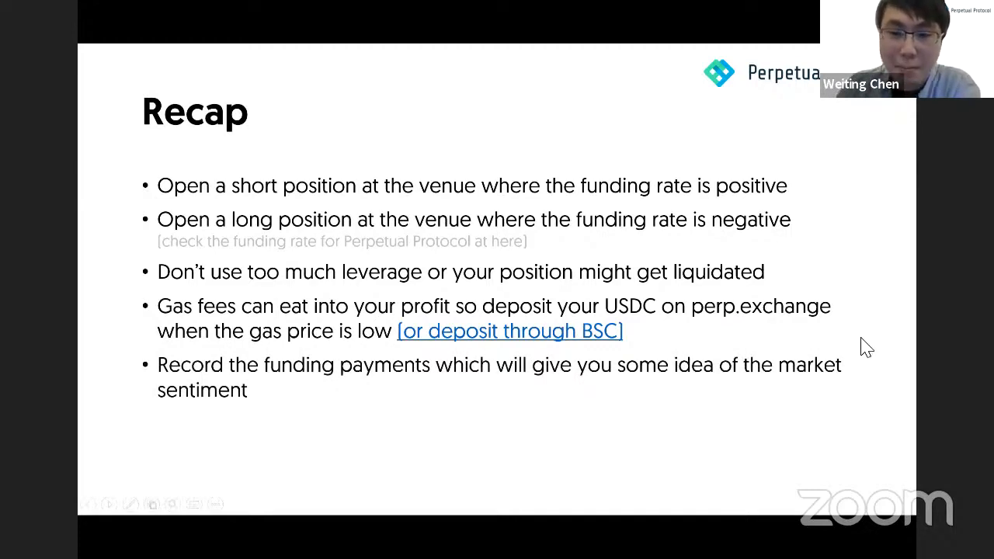
mouse_move(855, 128)
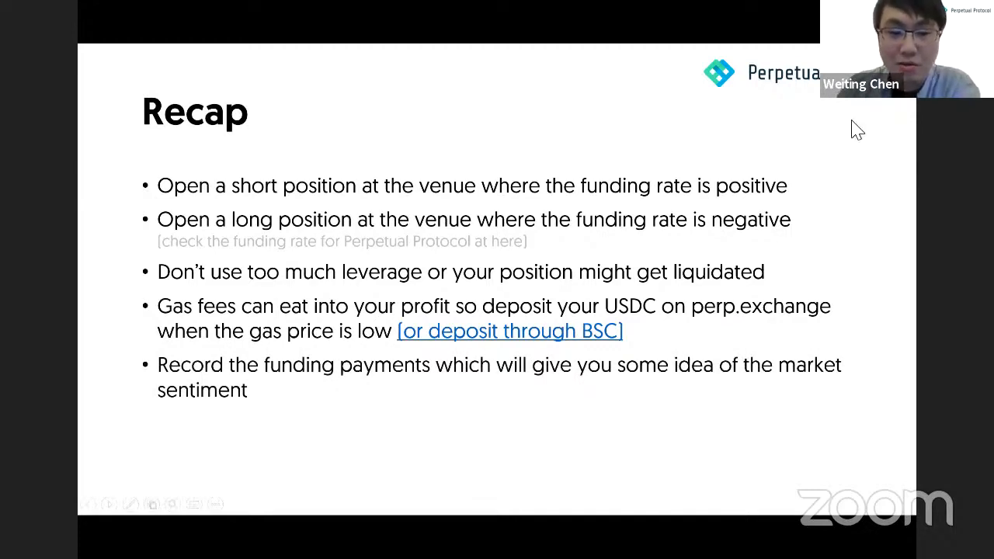
mouse_move(437, 380)
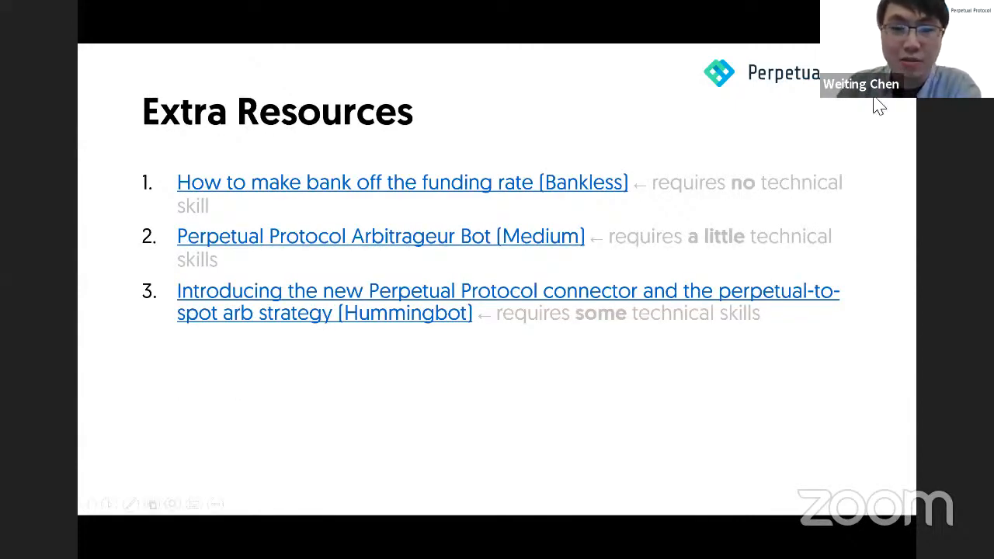
mouse_move(201, 361)
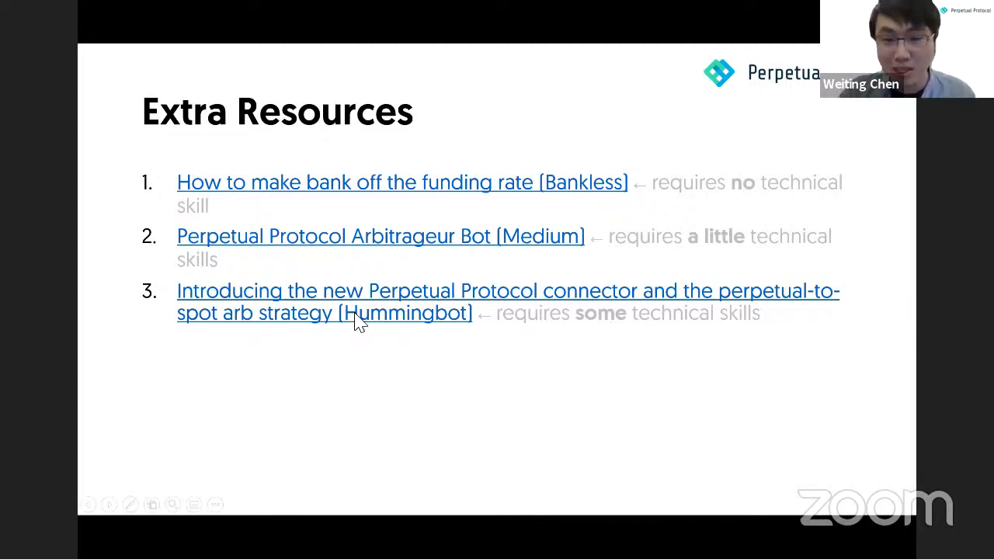
mouse_move(427, 417)
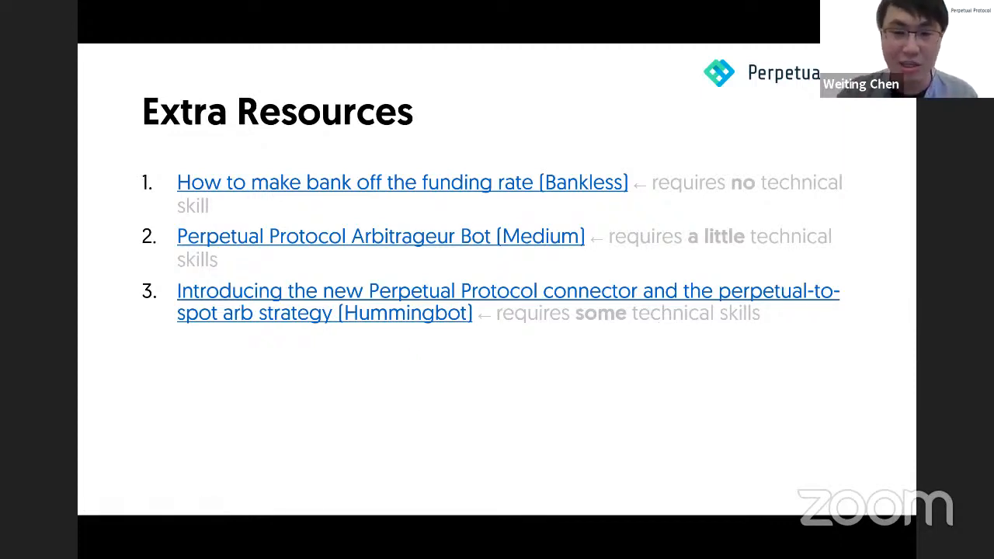
- Advance from the Extra Resources slide to the closing Q&A slide
key(Right)
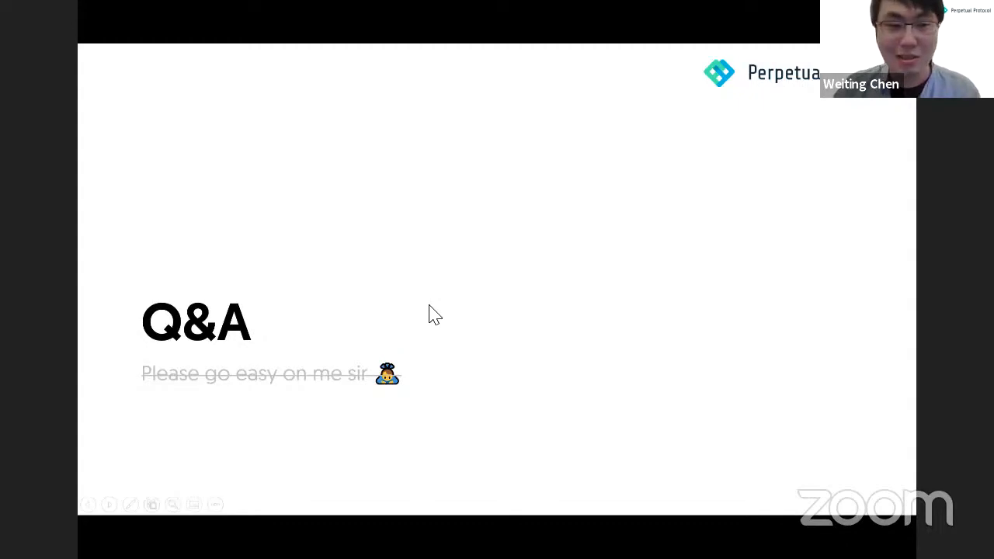
mouse_move(760, 74)
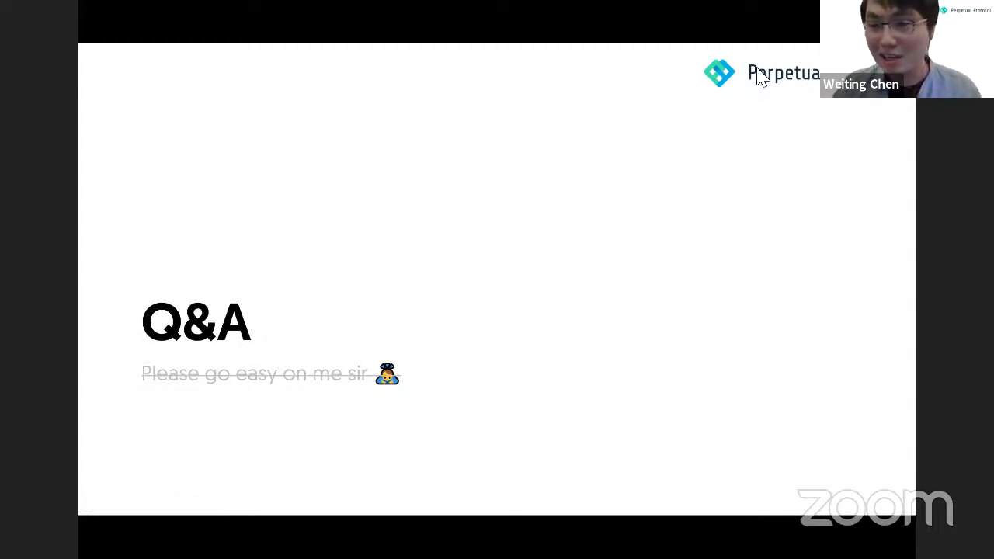